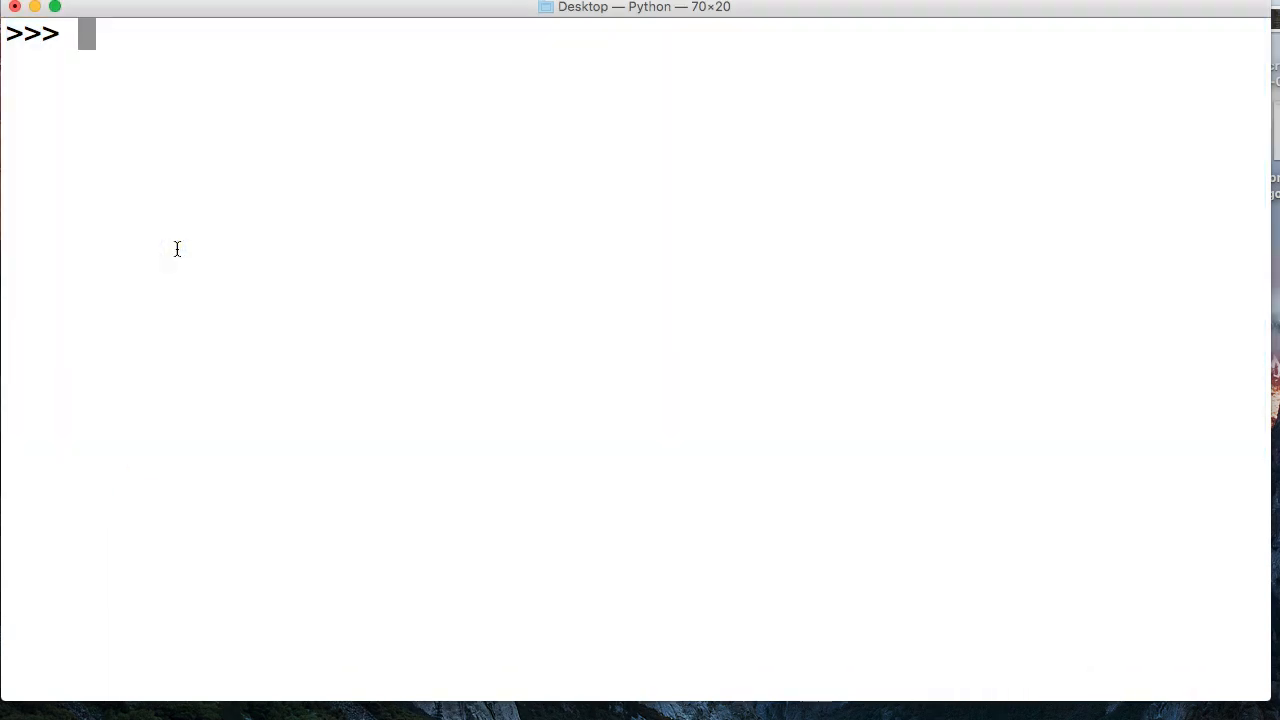
Step: Begin class MyClass with an addition(self, x, y) method setting self.result = x + y
type("class M")
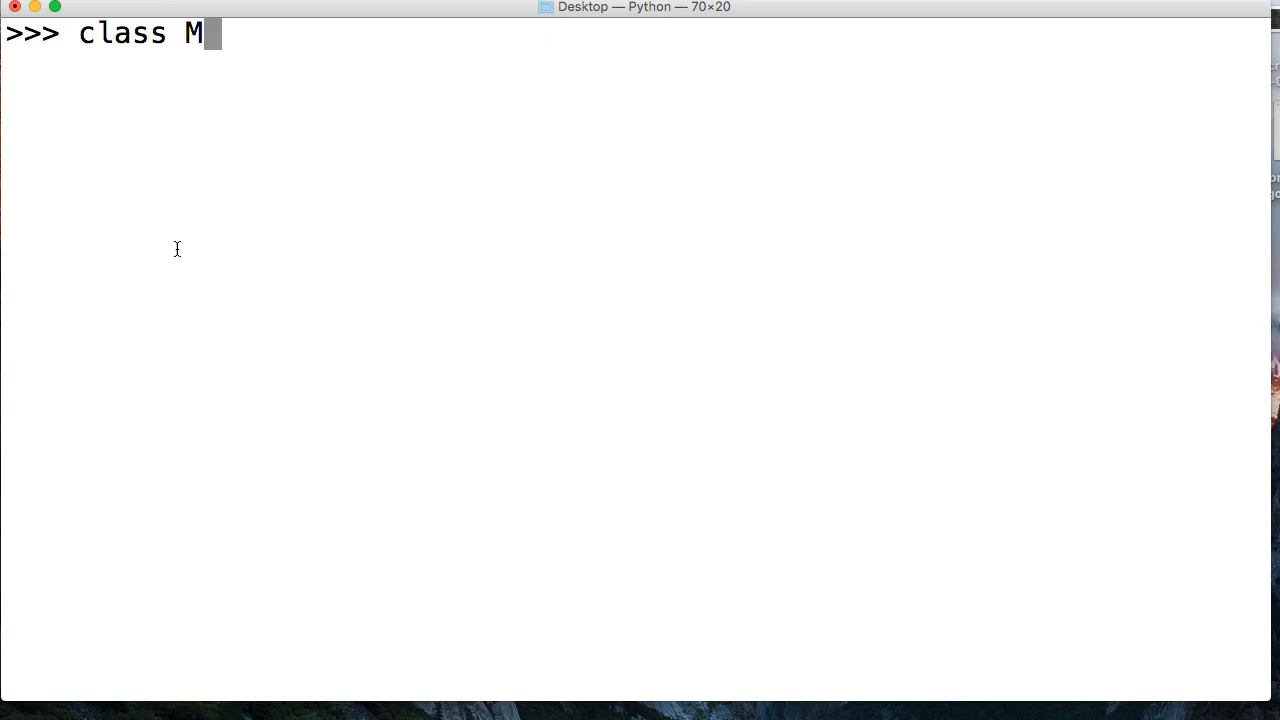
type("yClass:")
type("d")
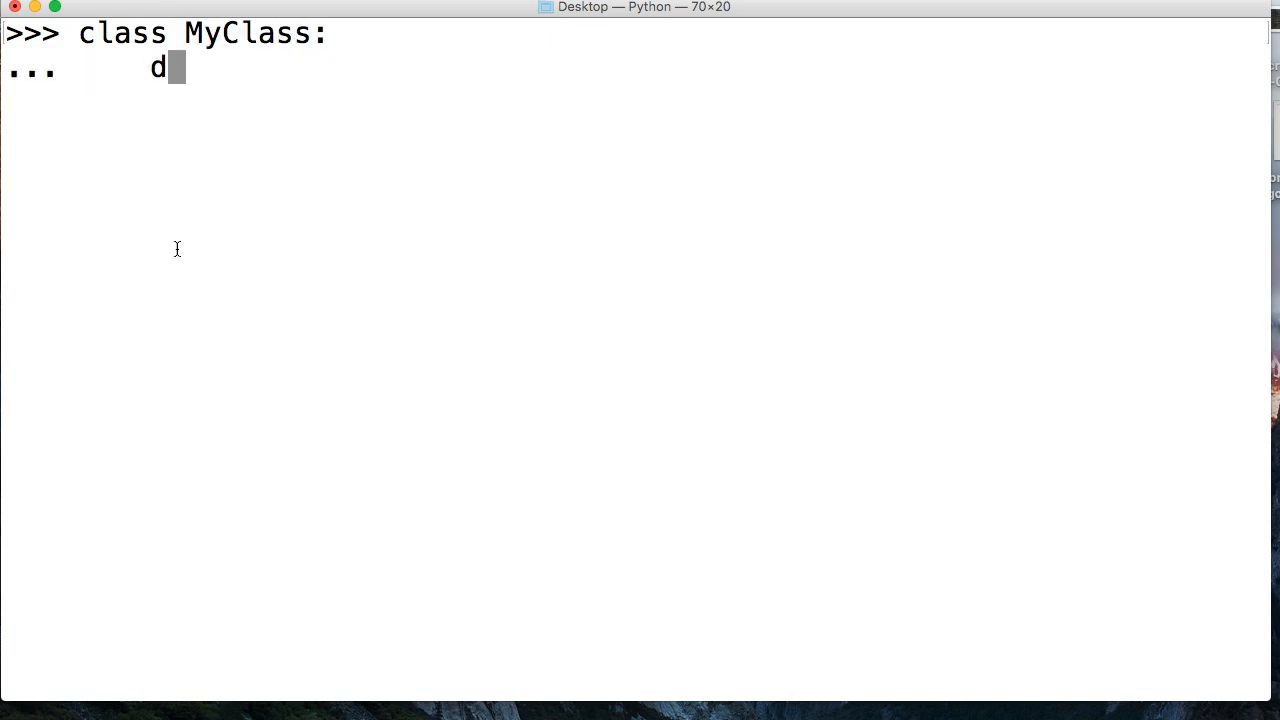
type("ef addi")
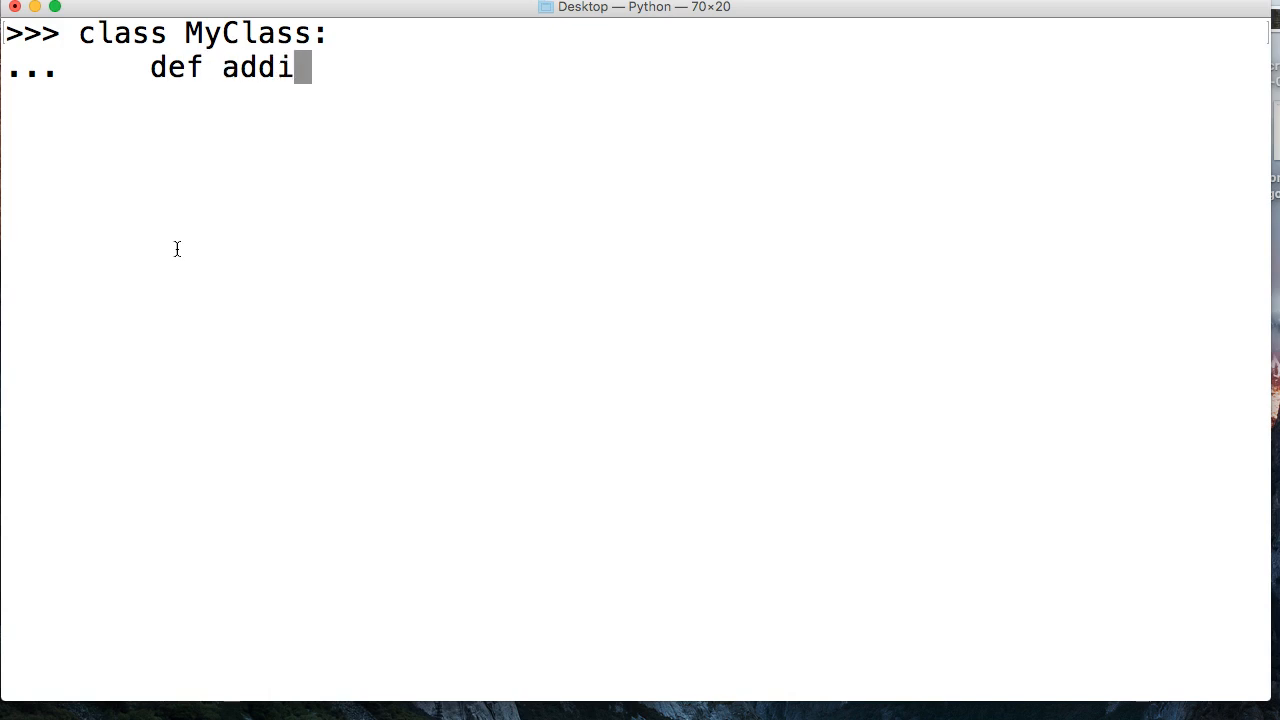
type("tion(")
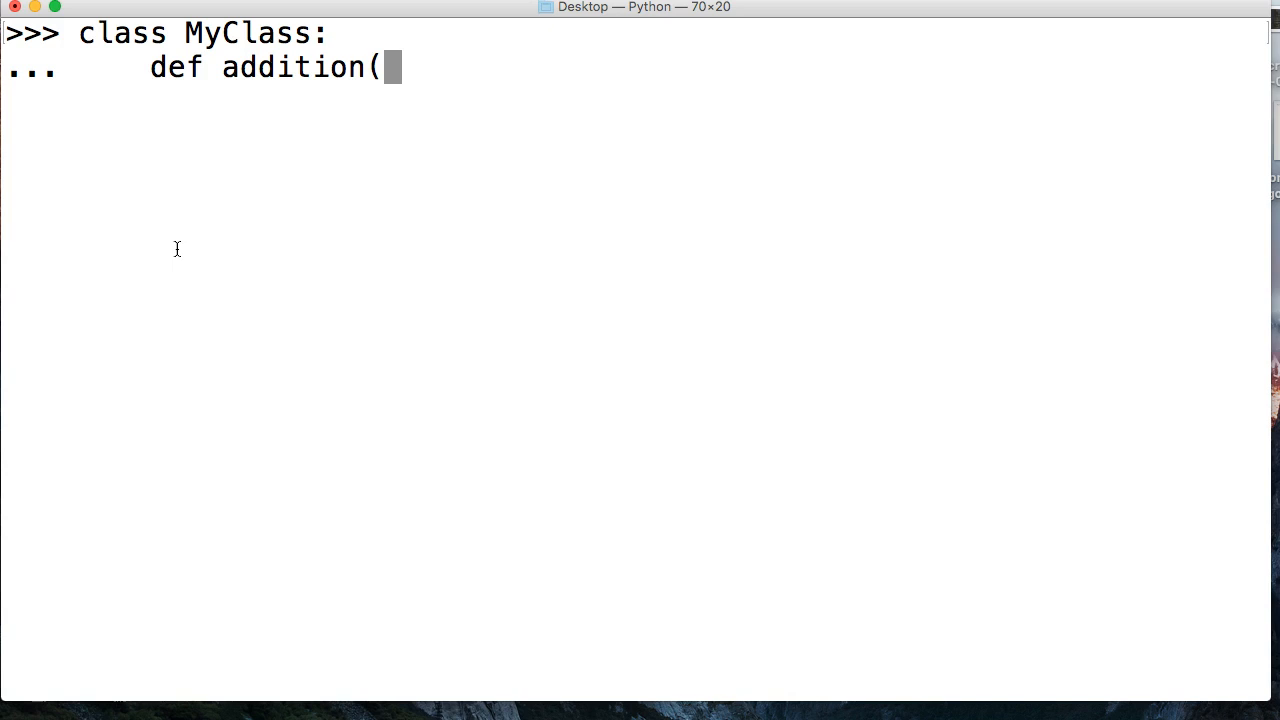
type("self")
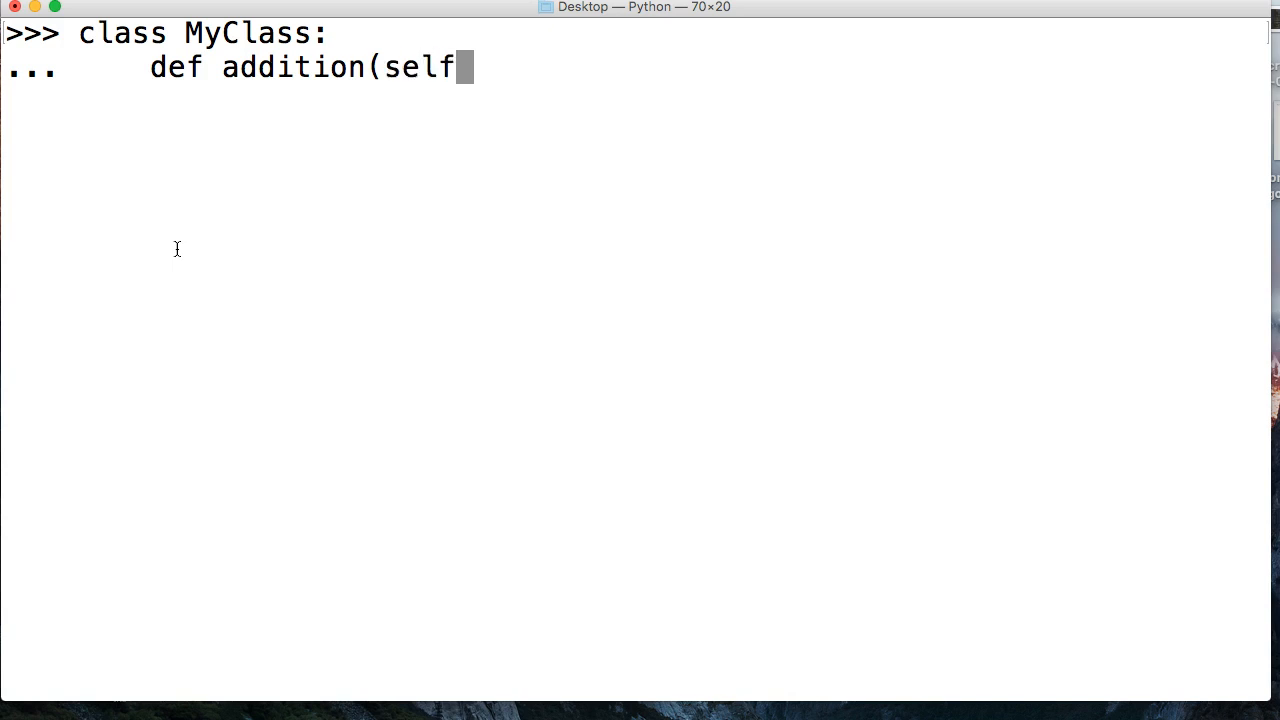
type(", x")
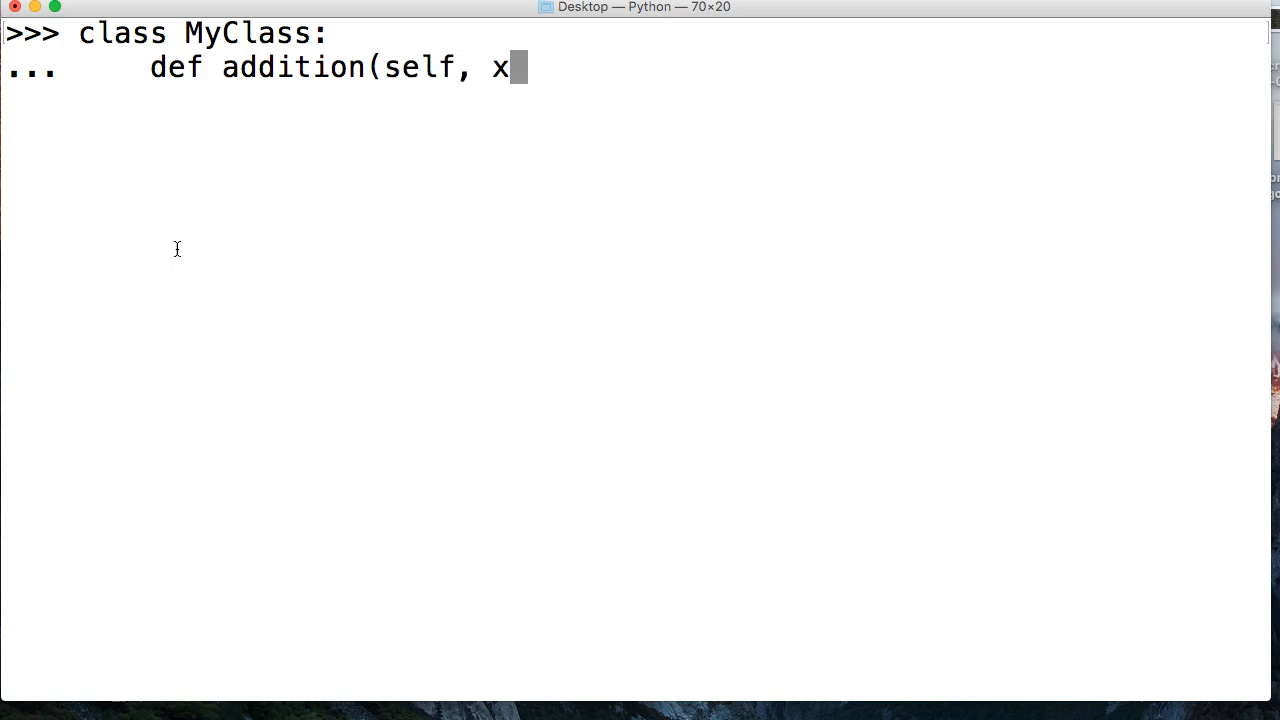
type(", y):")
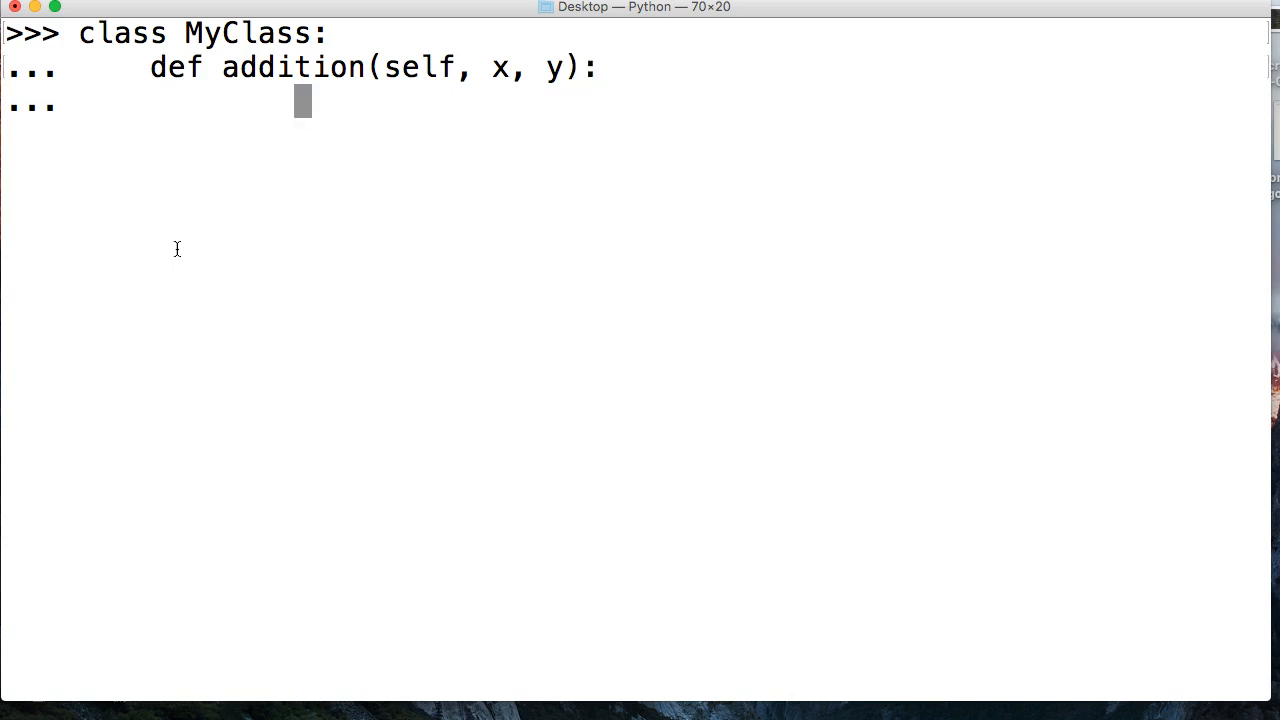
type("self.result =")
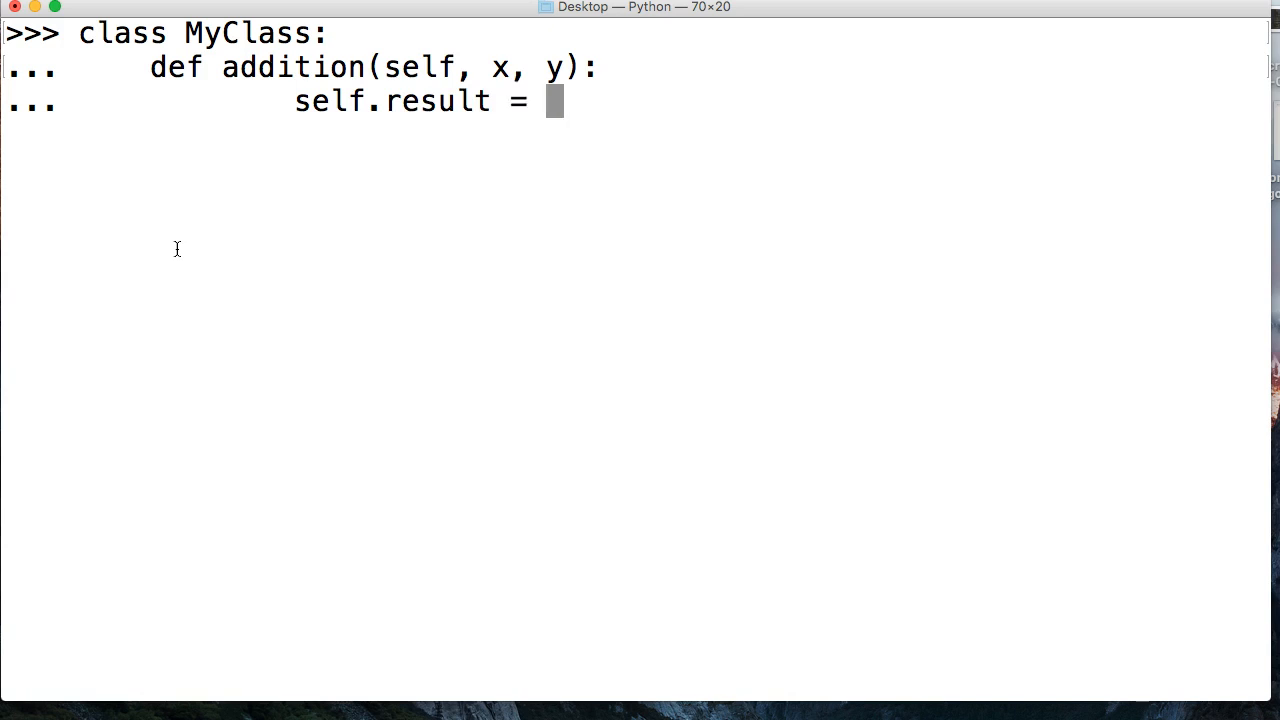
type("x + y")
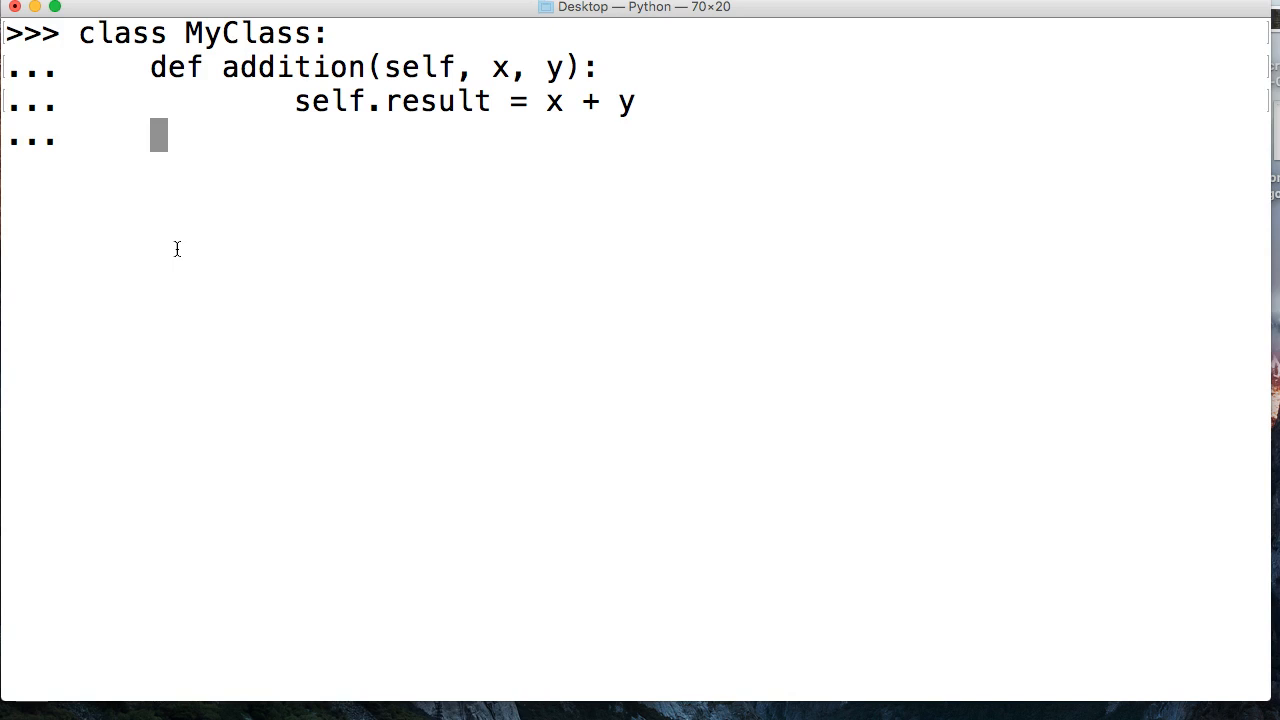
Step: Add a display(self) method that prints self.result, completing MyClass
type("def dis")
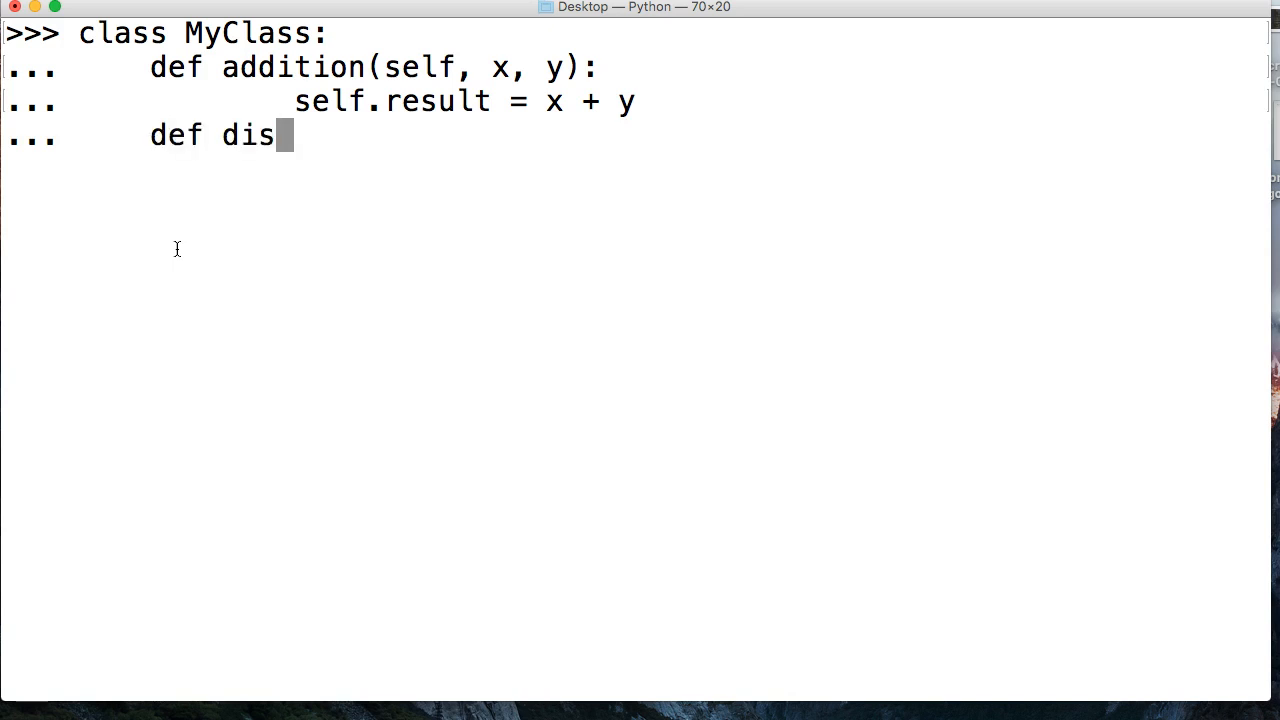
type("play(se")
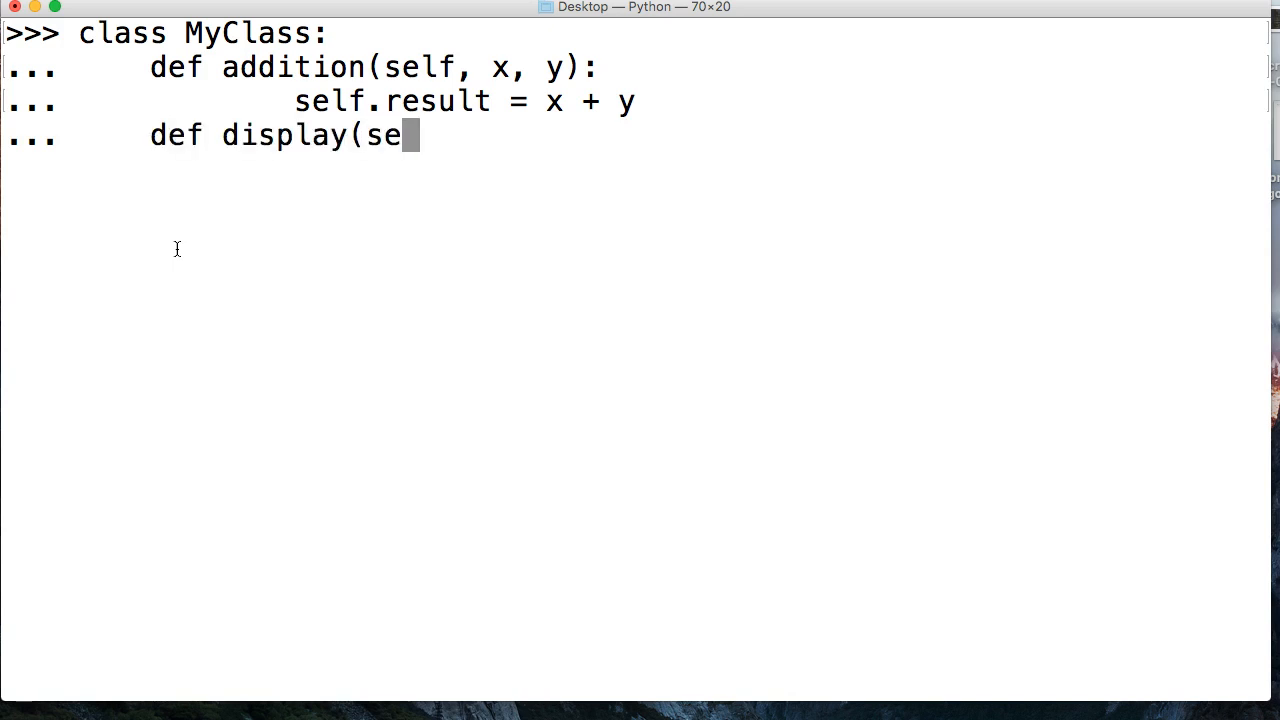
type("lf):")
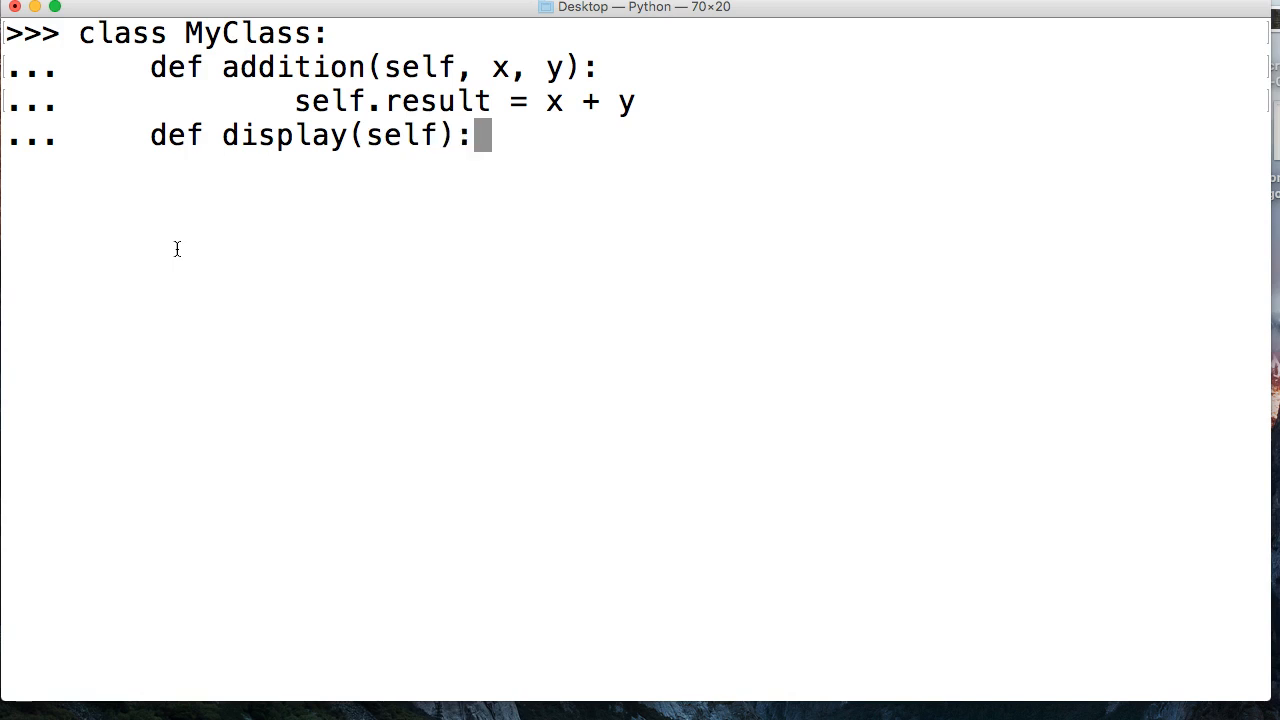
key("enter")
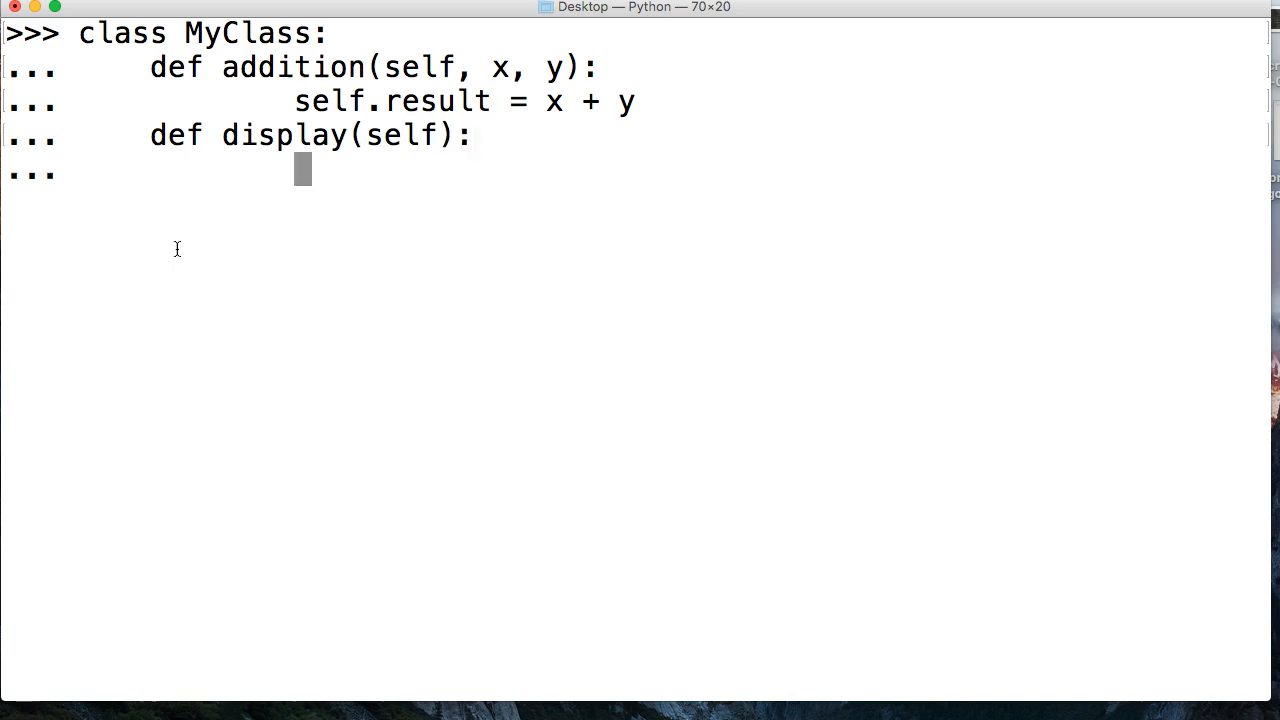
type("print(self")
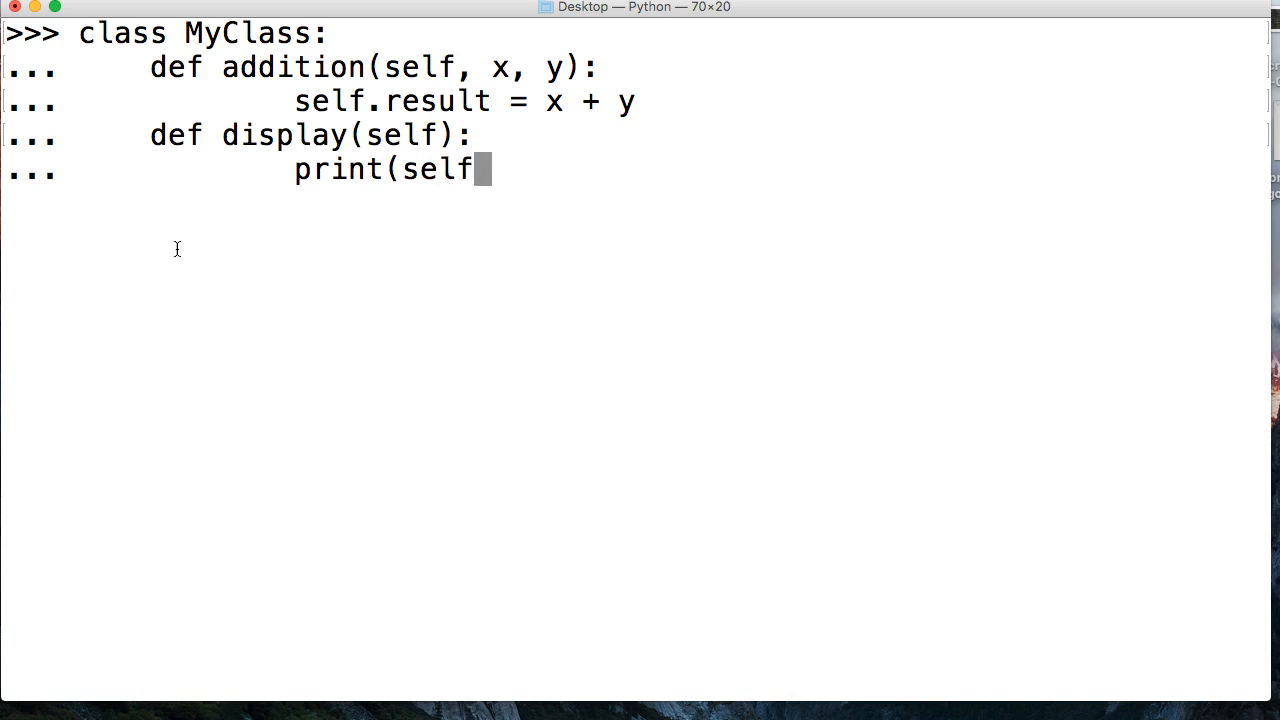
type(".result")
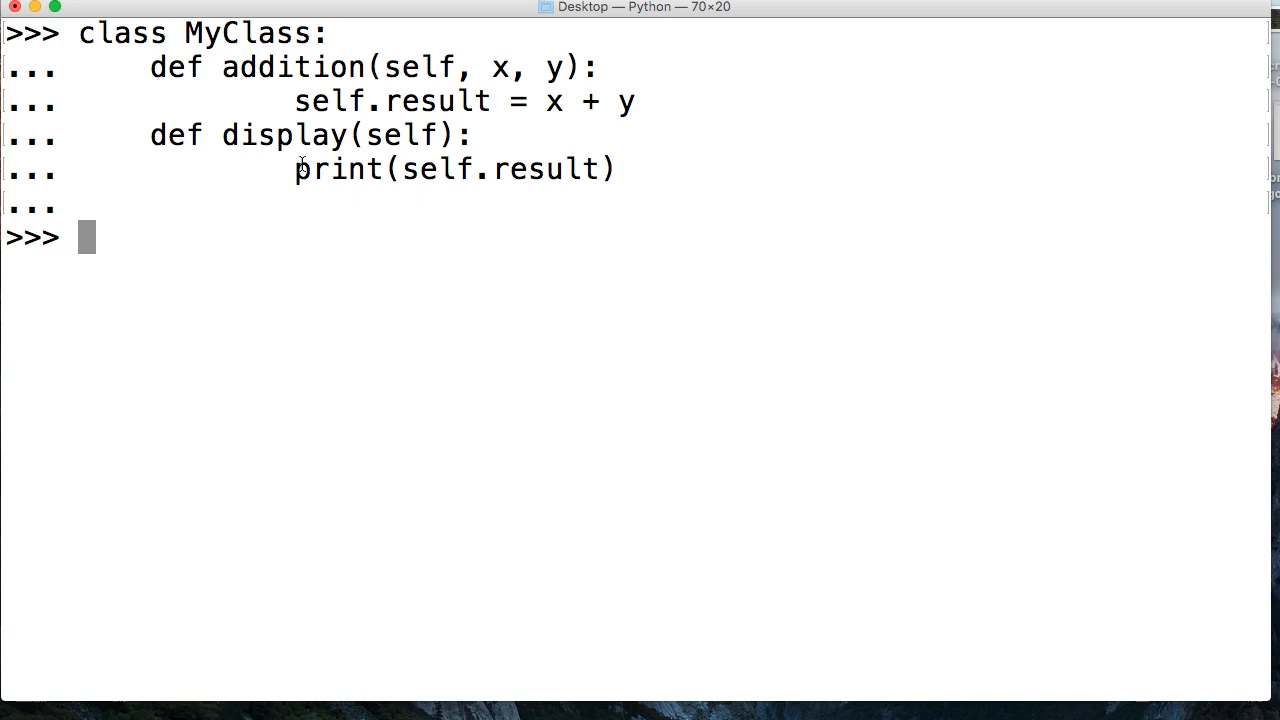
Step: Create a = MyClass() and run a.addition(7, 10) to store the sum
type("a = M")
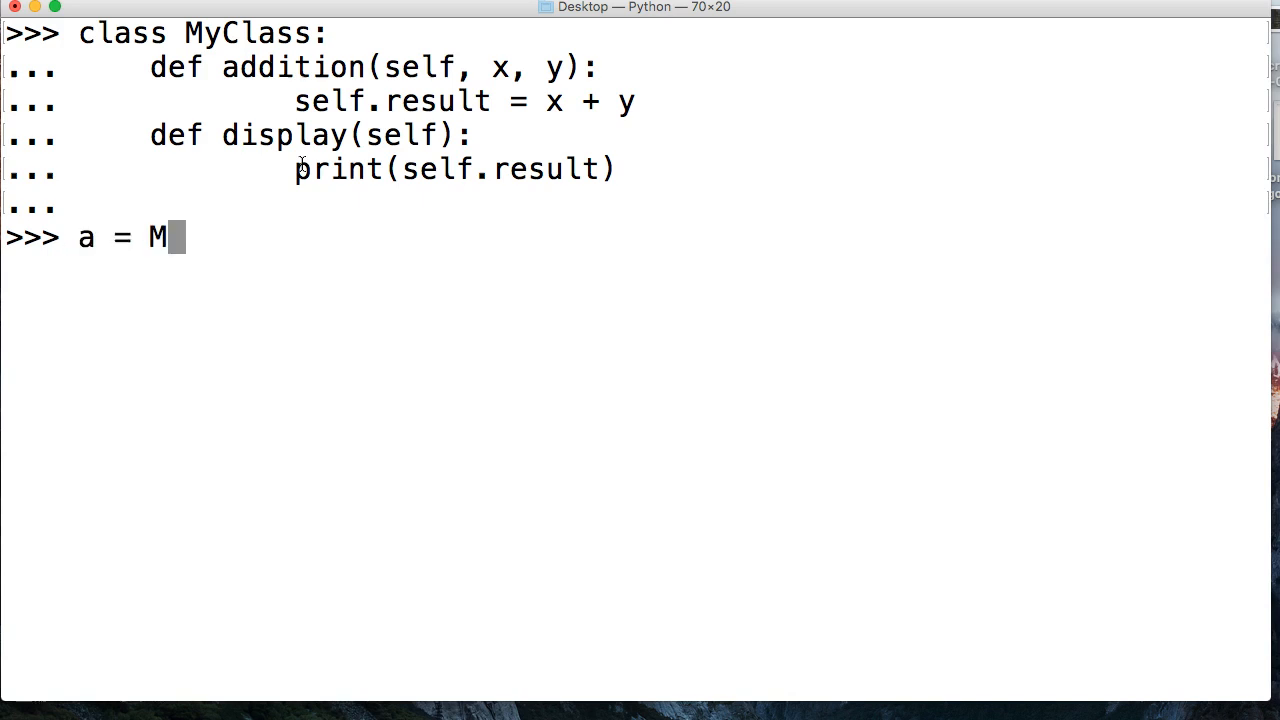
type("yClass()")
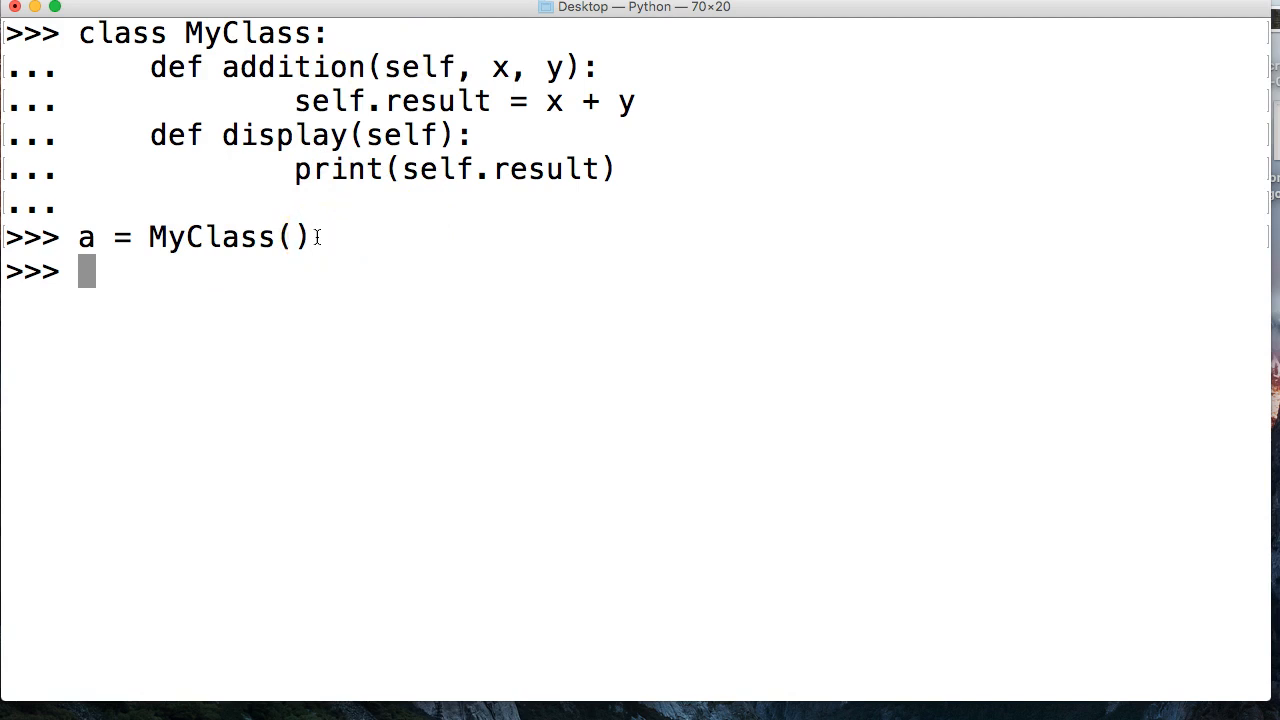
type("a.addit")
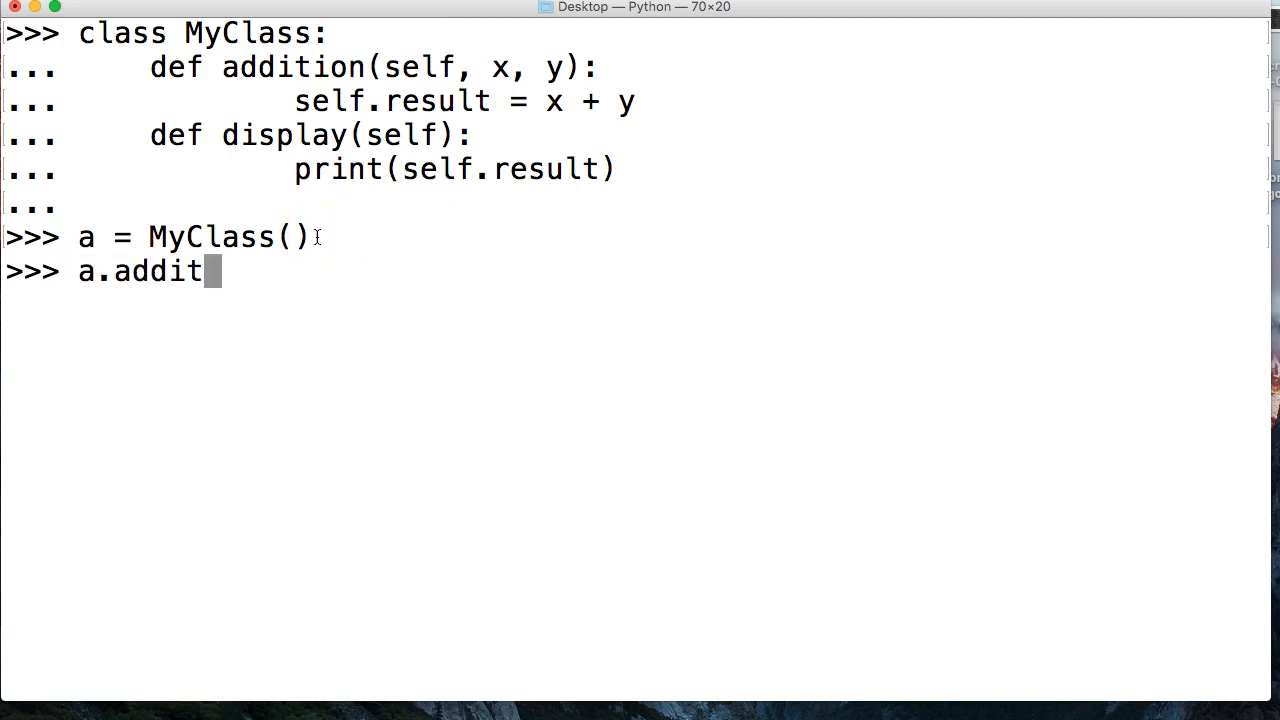
type("ion(")
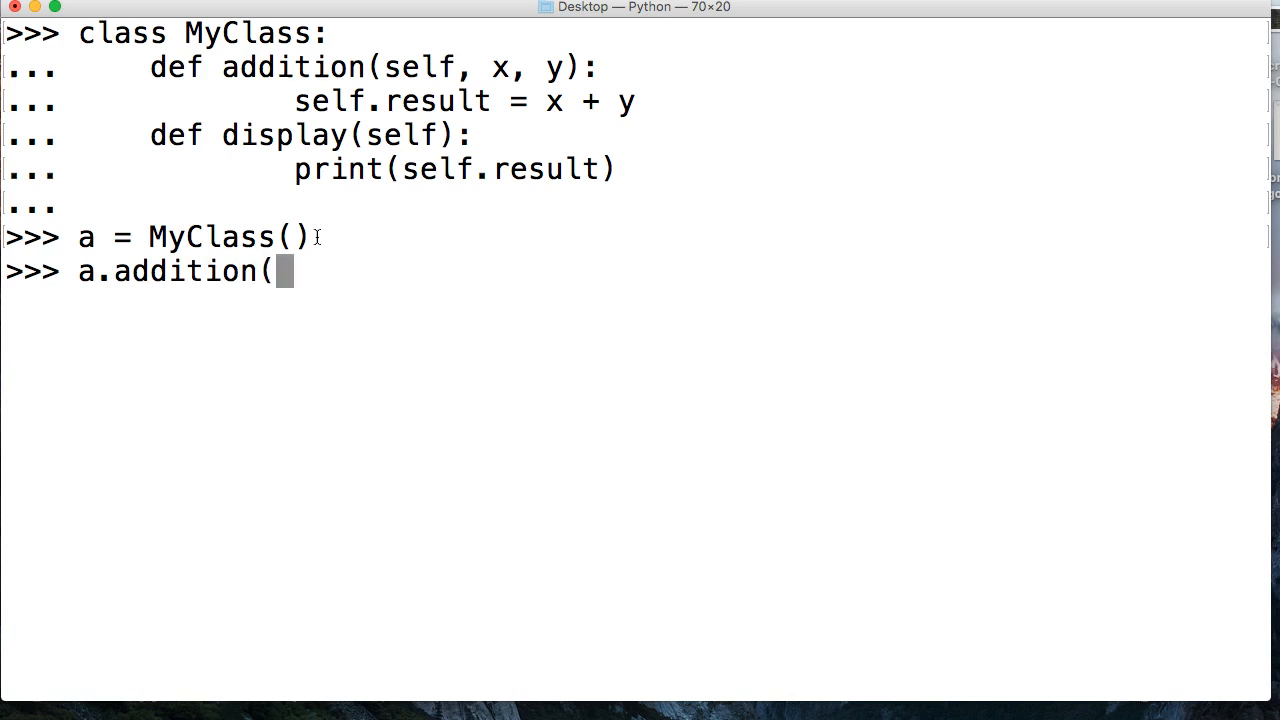
type("7,")
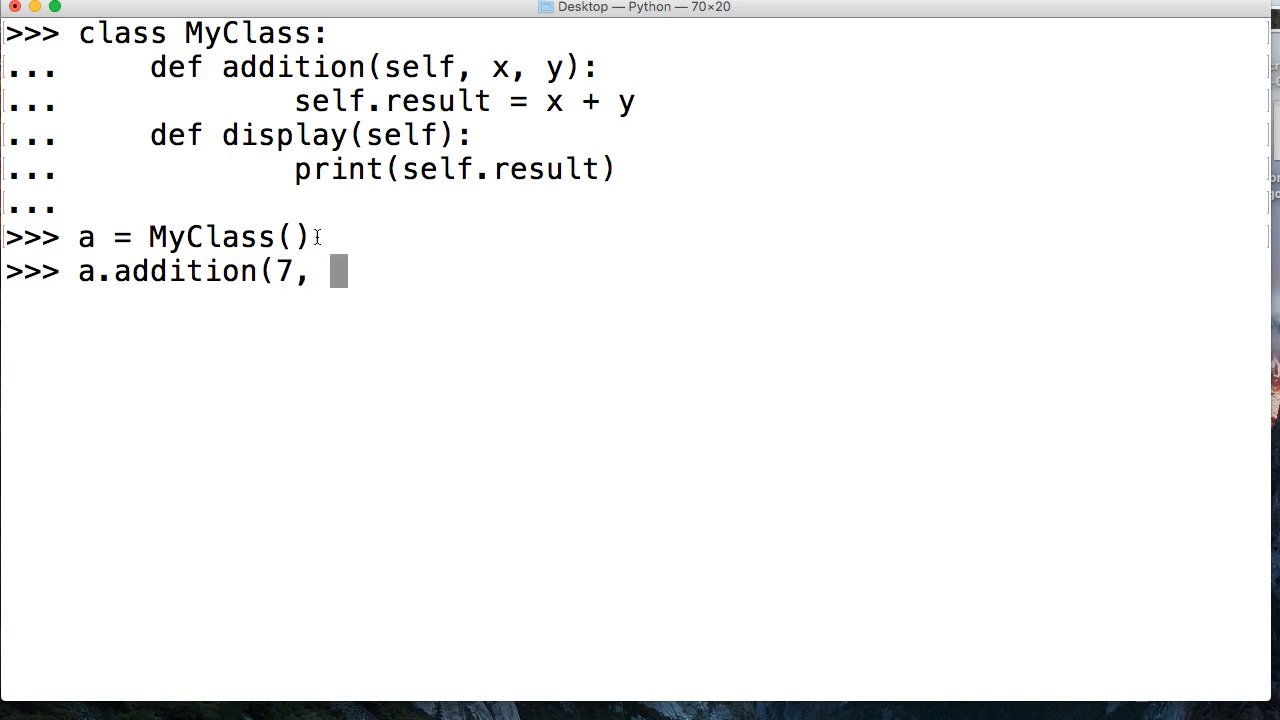
type("10")
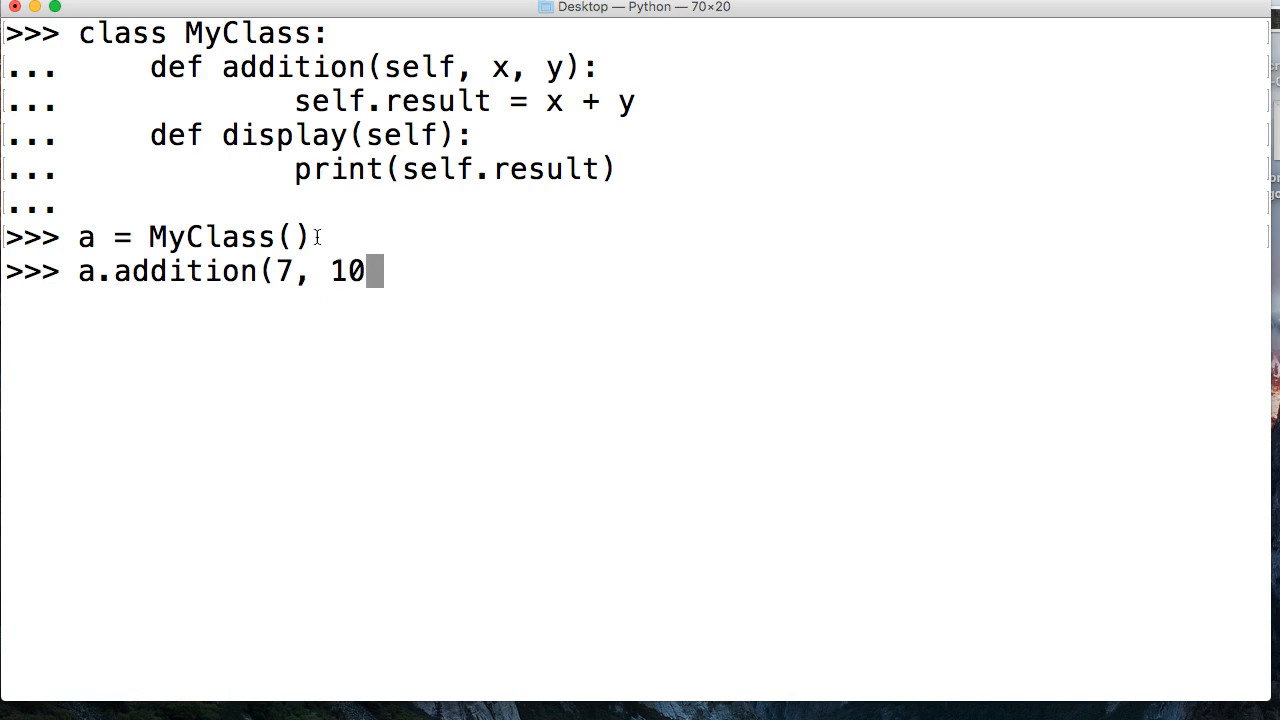
type(")")
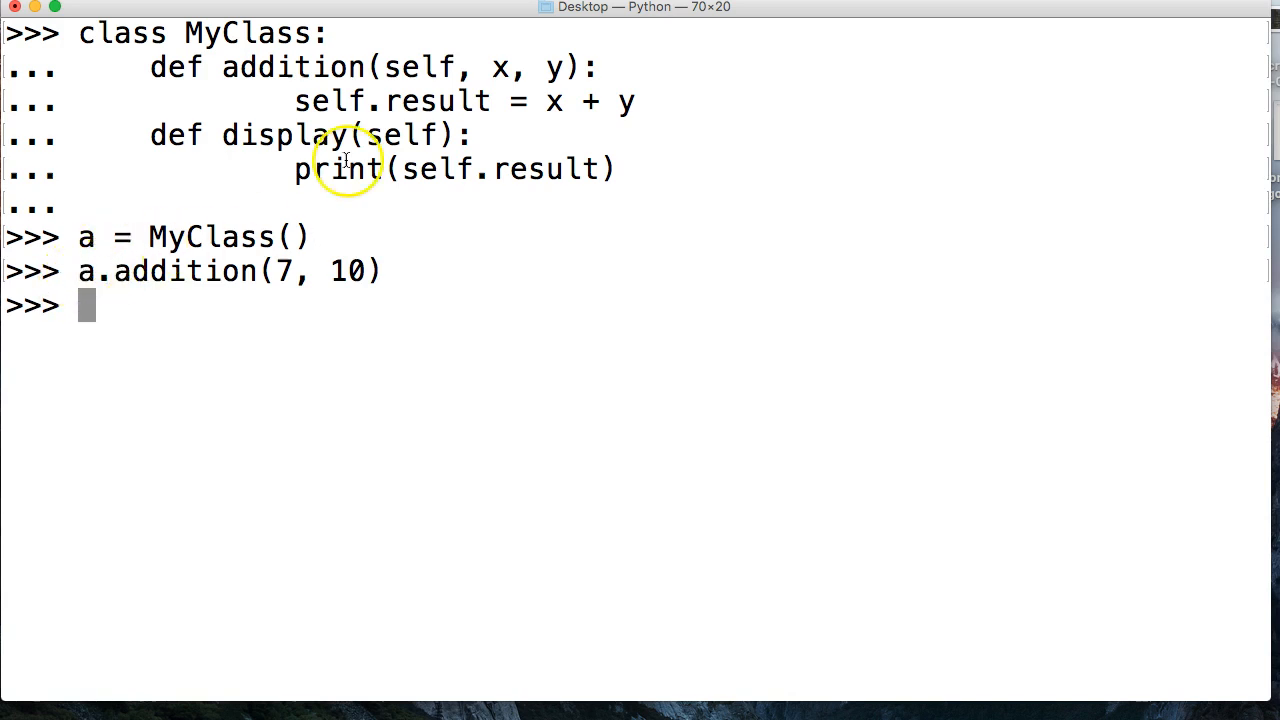
mouse_move(396, 66)
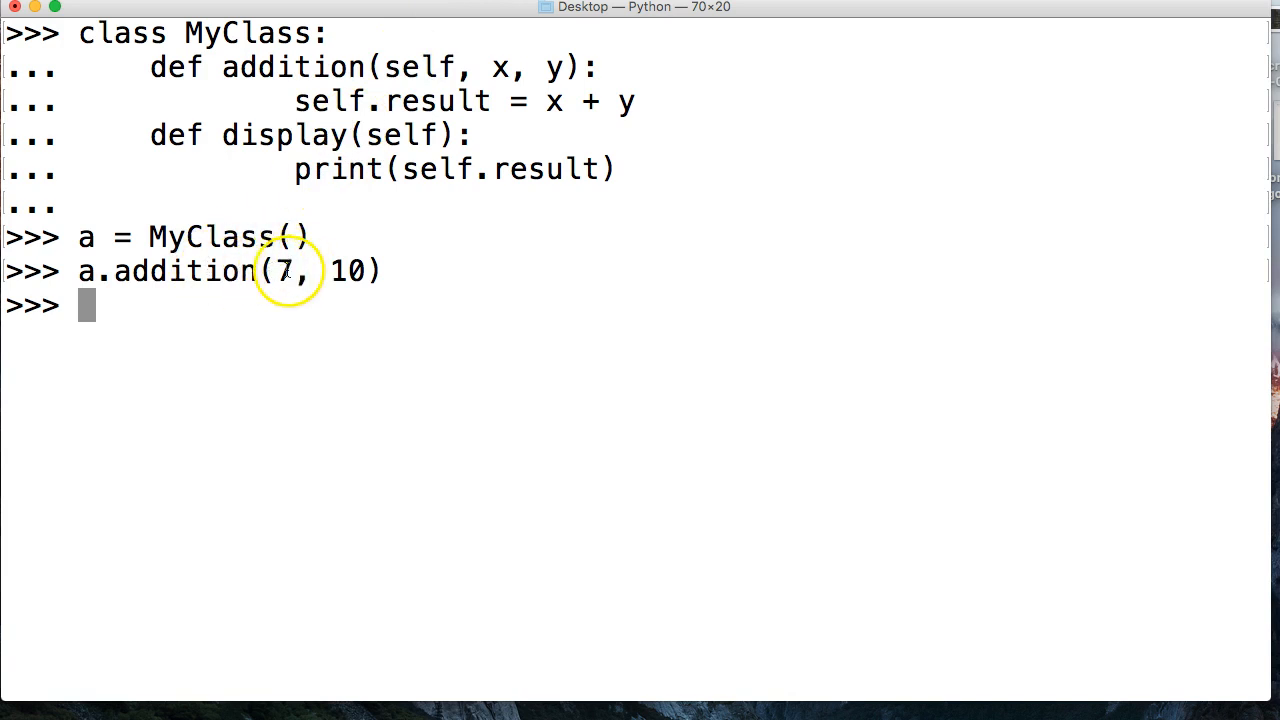
mouse_move(546, 62)
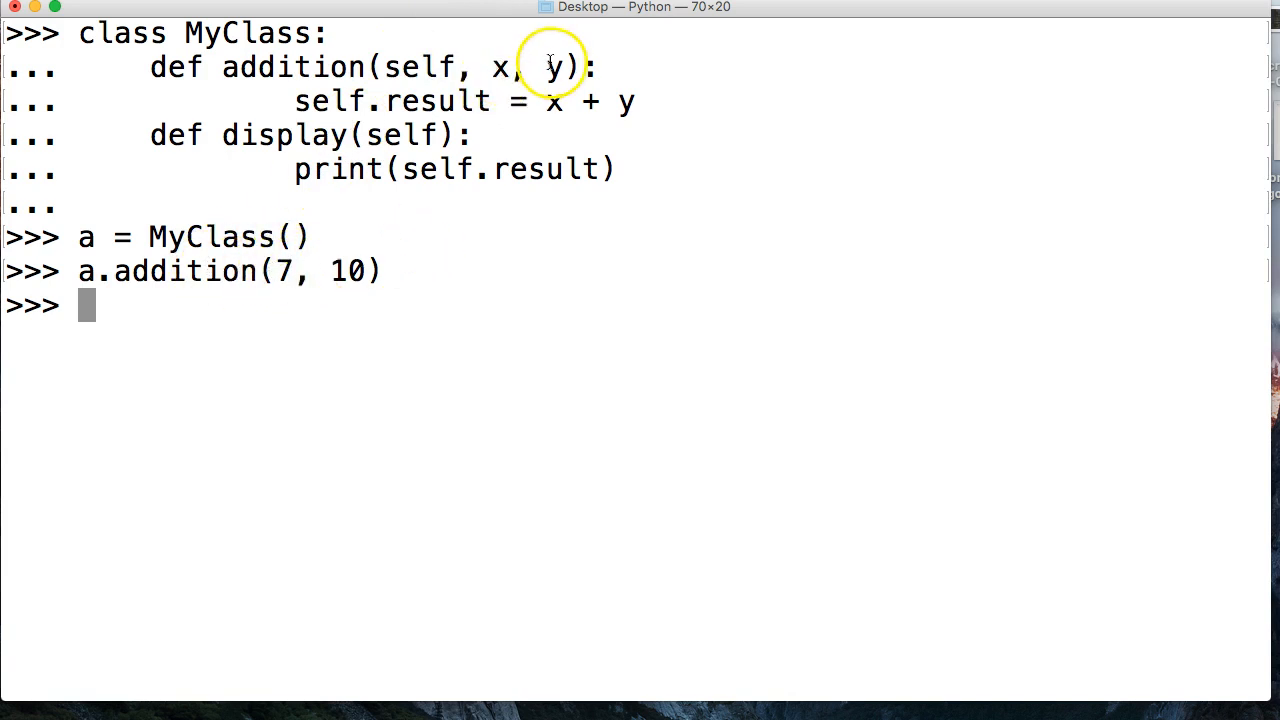
mouse_move(432, 144)
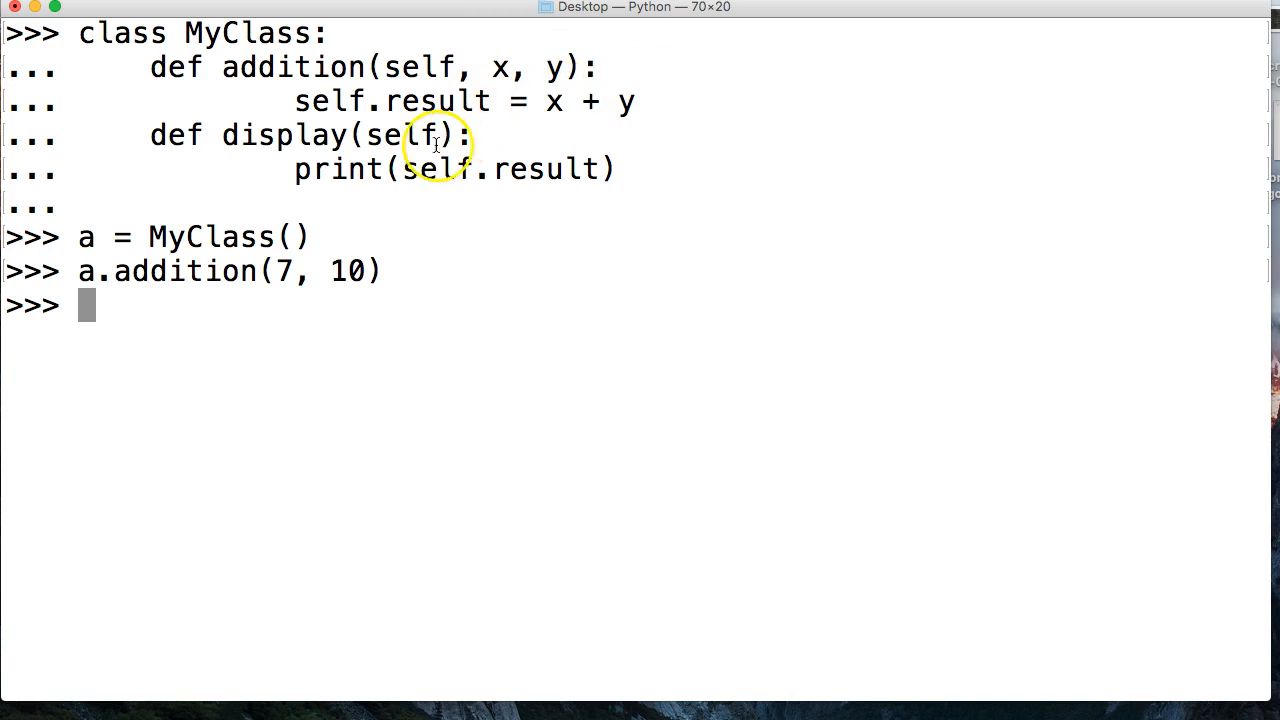
mouse_move(264, 178)
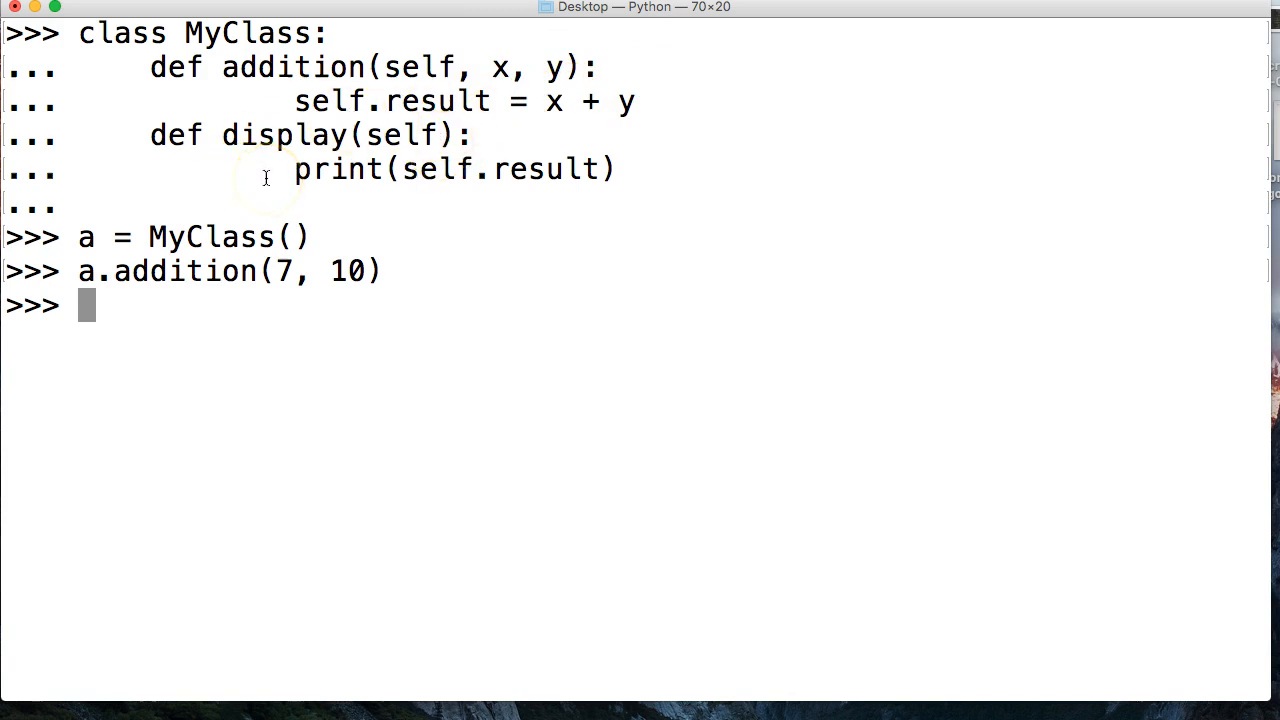
Step: Run a.display(), which prints 17
type("a.dis")
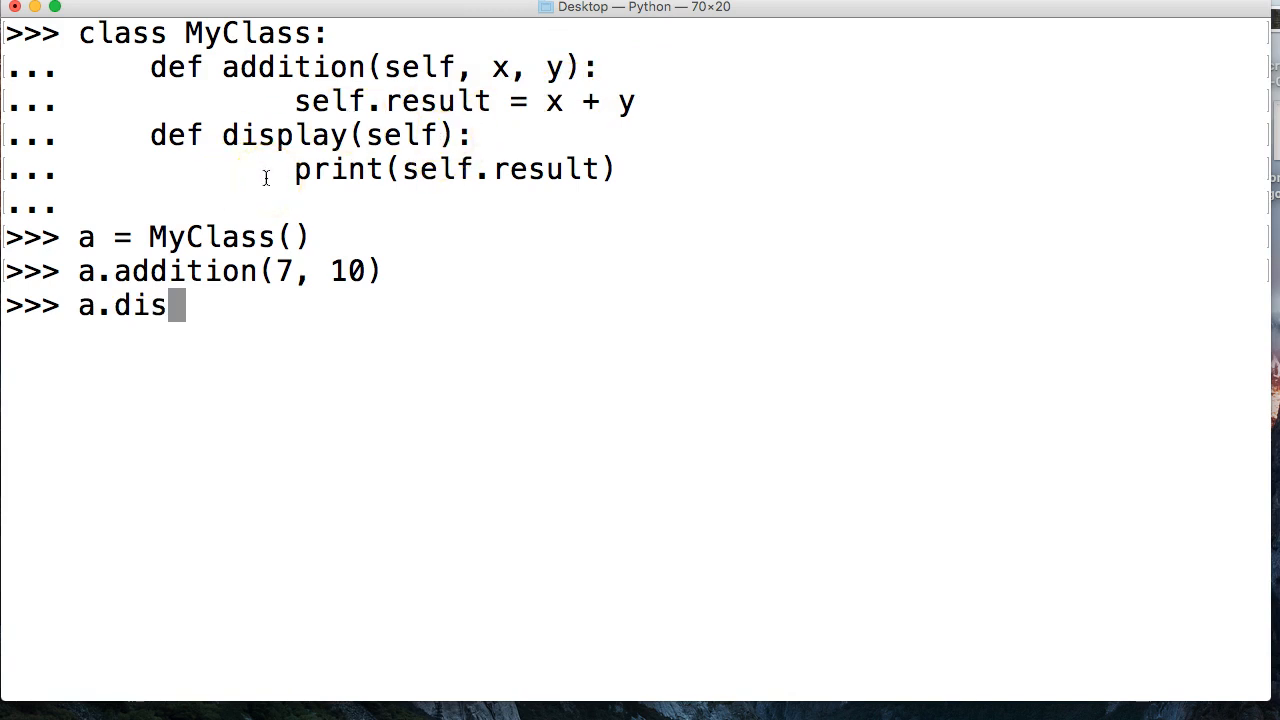
type("play()")
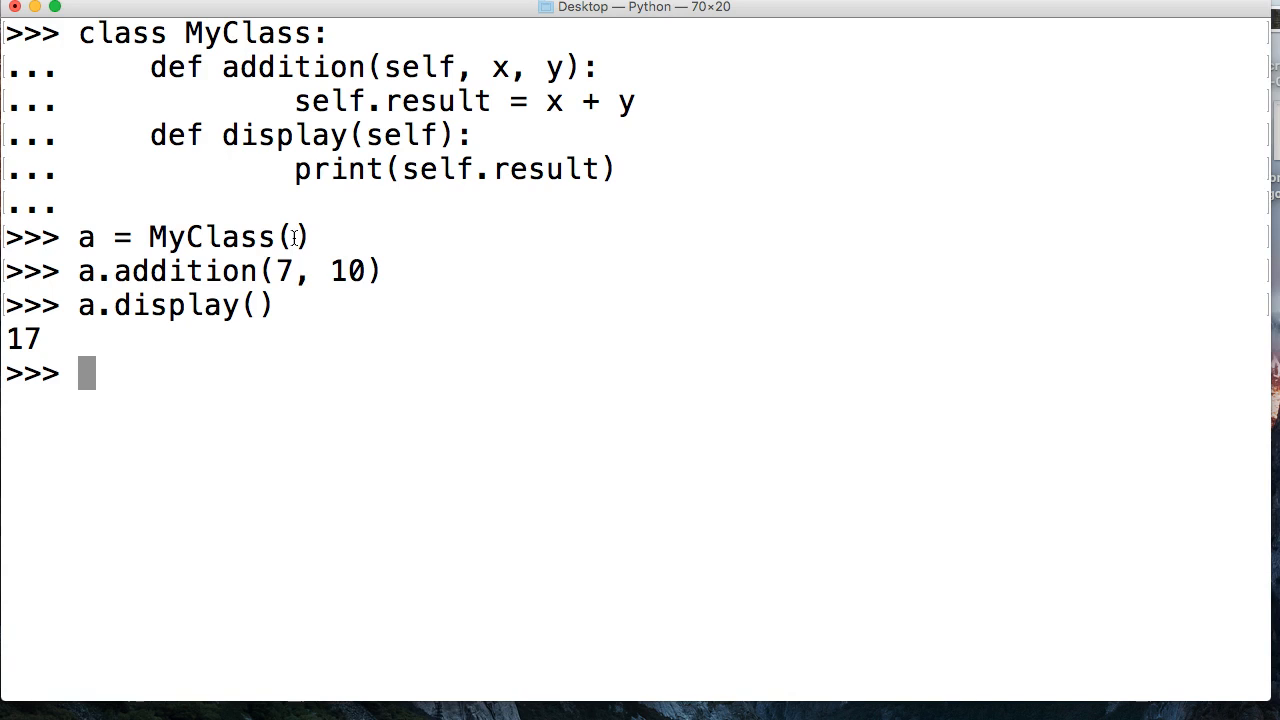
Step: Start the subclass header class AnotherClass(MyClass):
type("class")
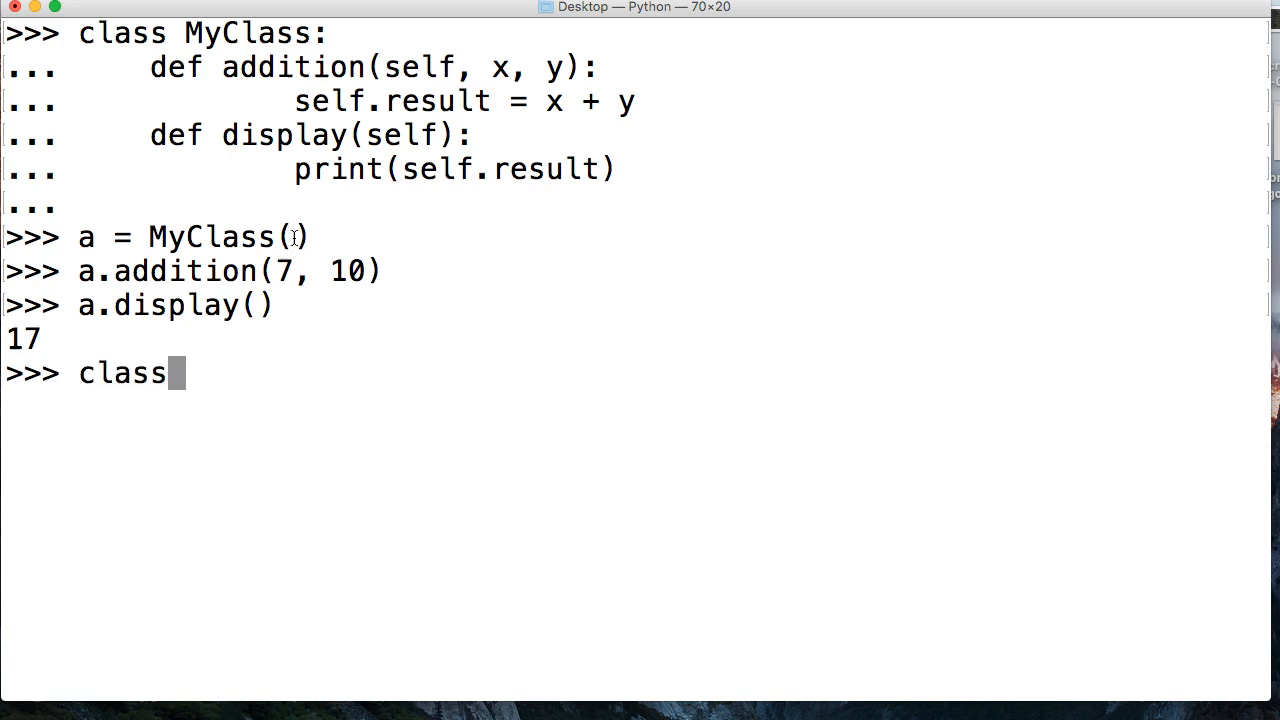
type("A")
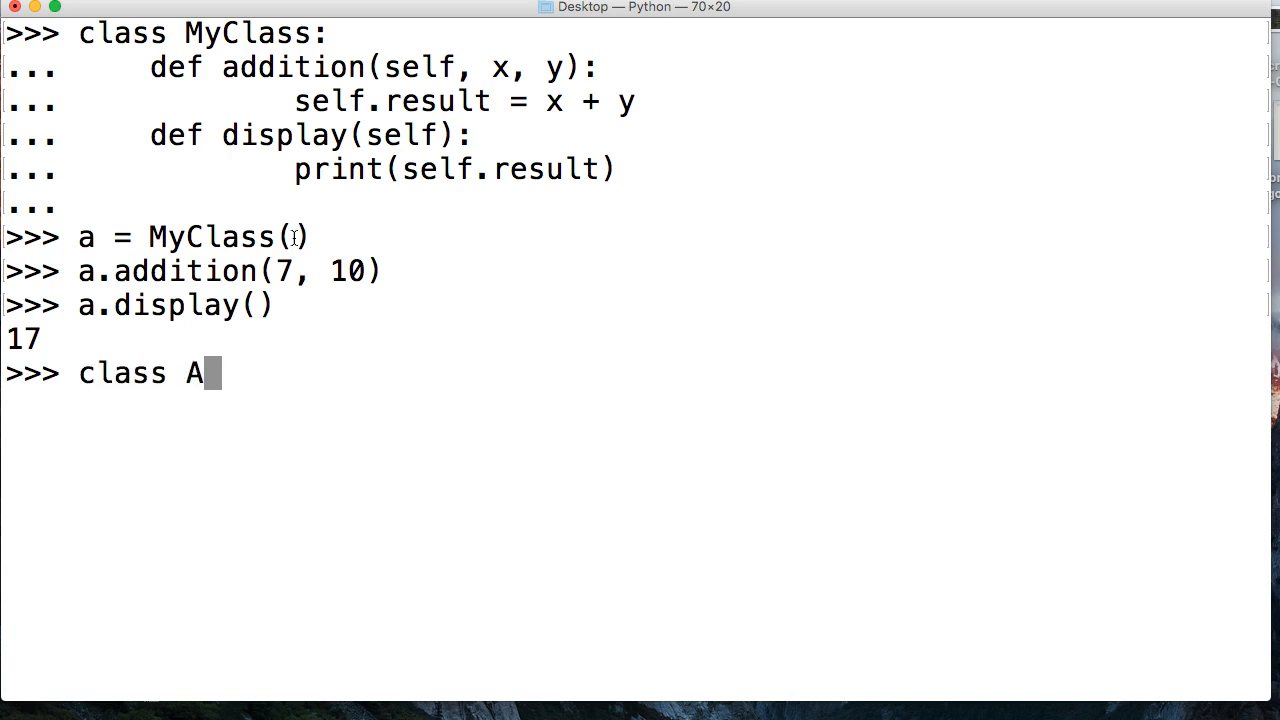
type("not")
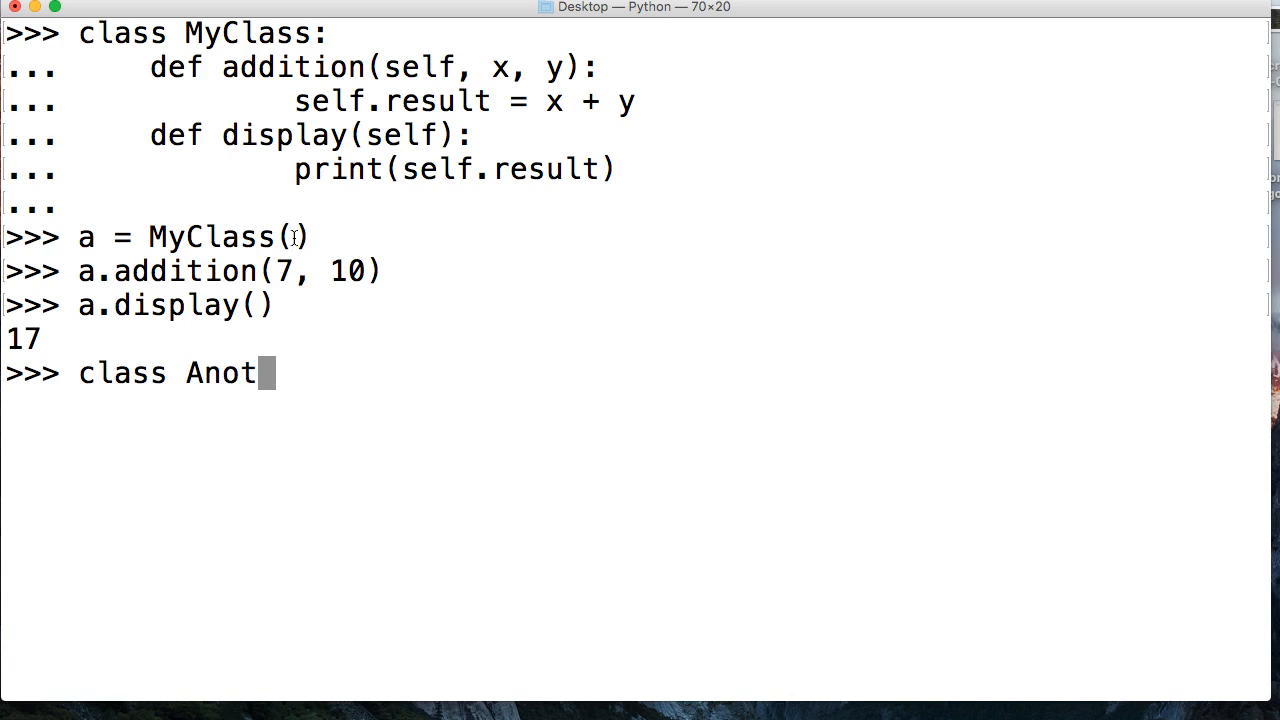
type("herClass")
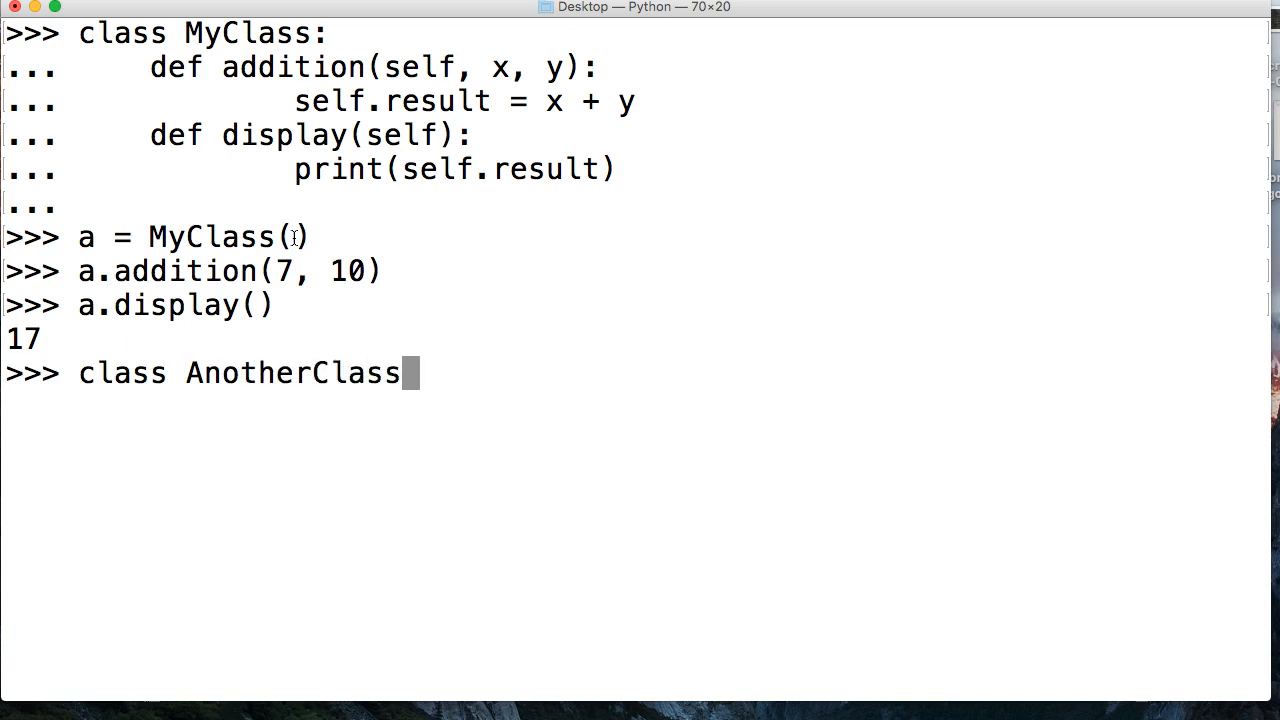
type("(MyC")
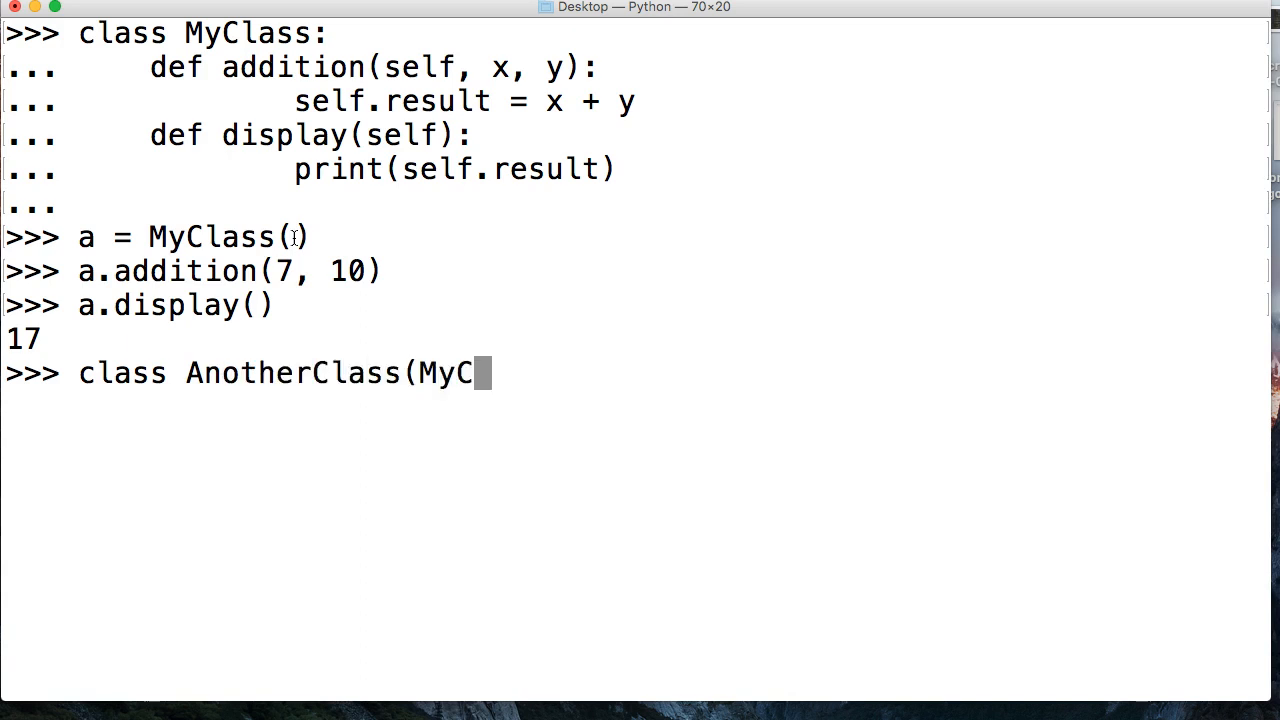
type("lass)")
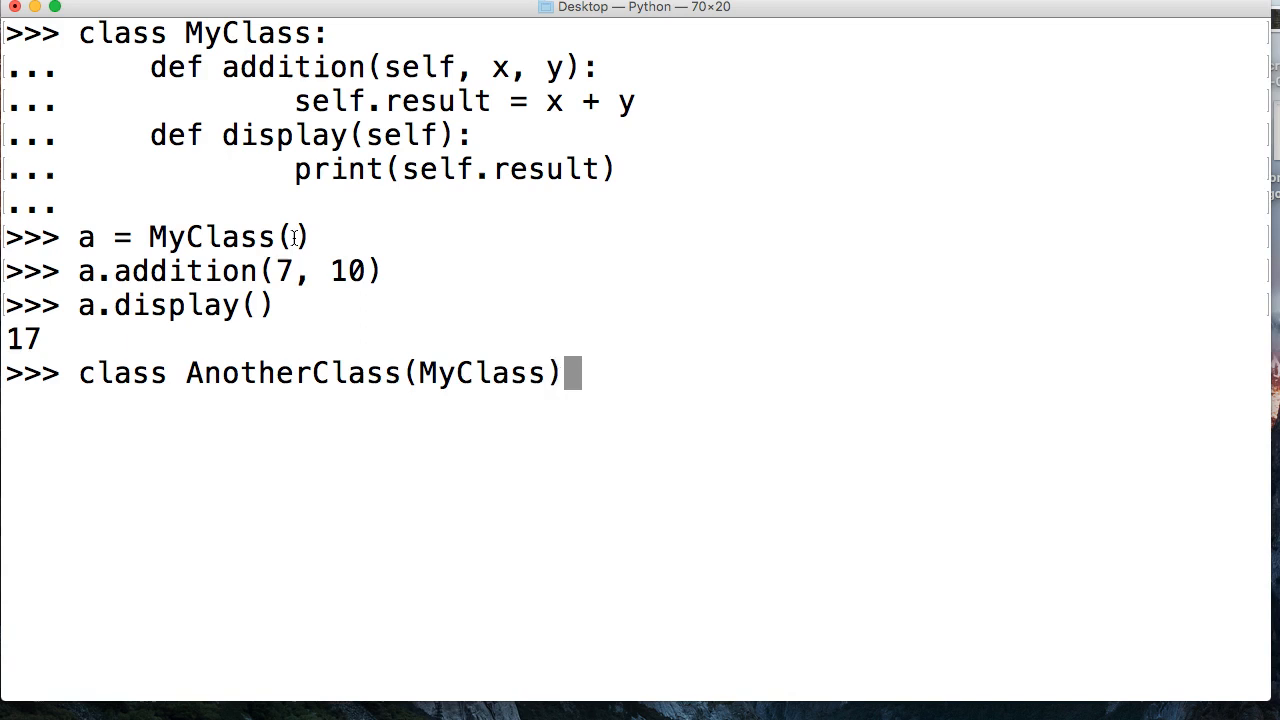
type(":")
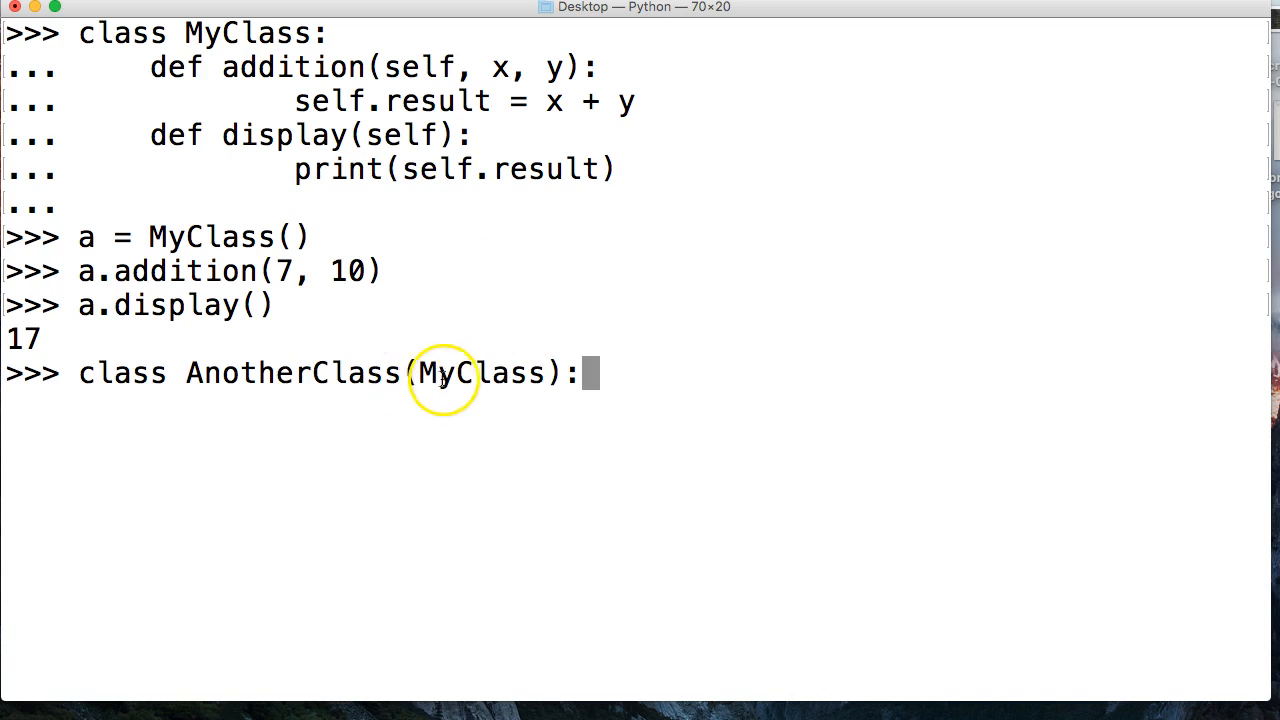
mouse_move(268, 380)
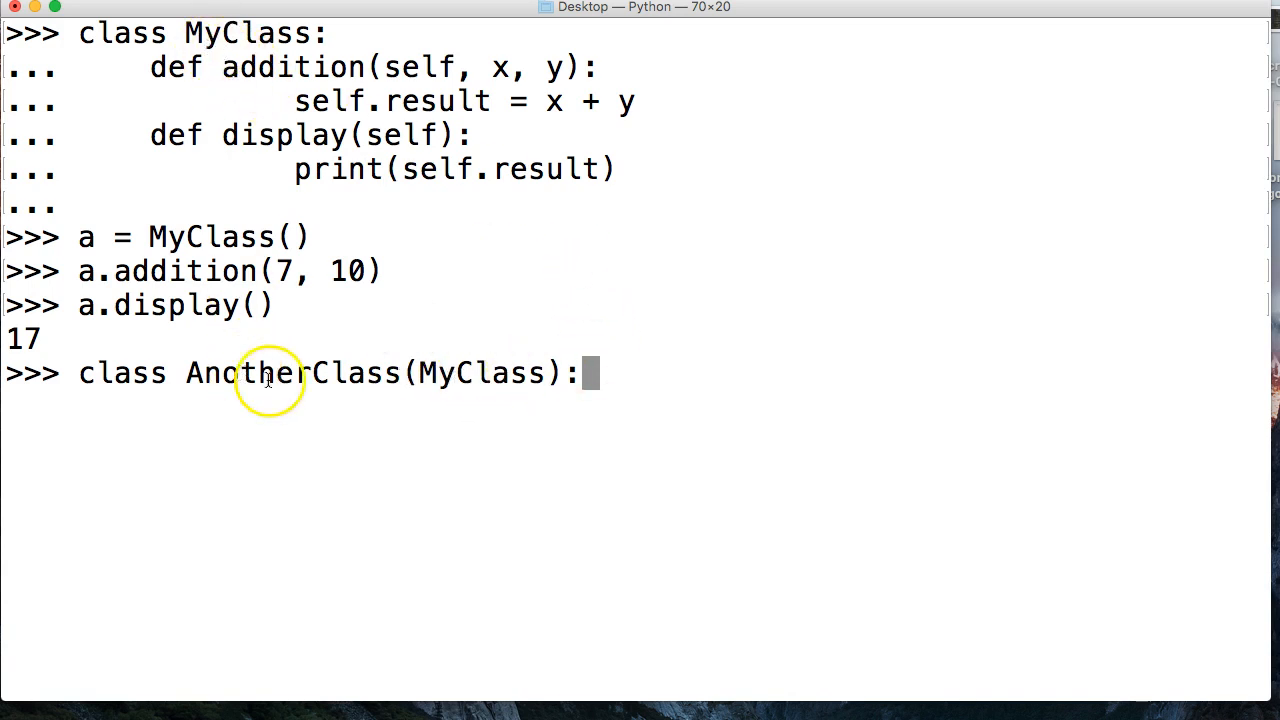
mouse_move(360, 136)
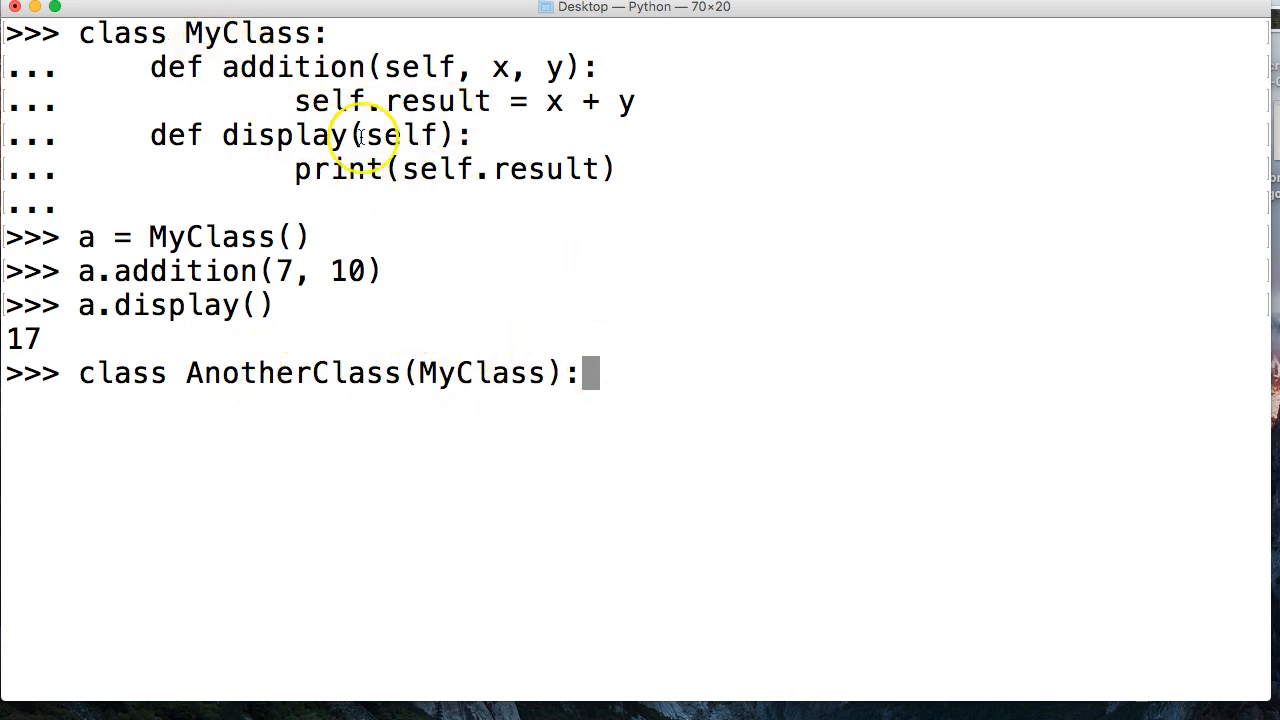
mouse_move(344, 284)
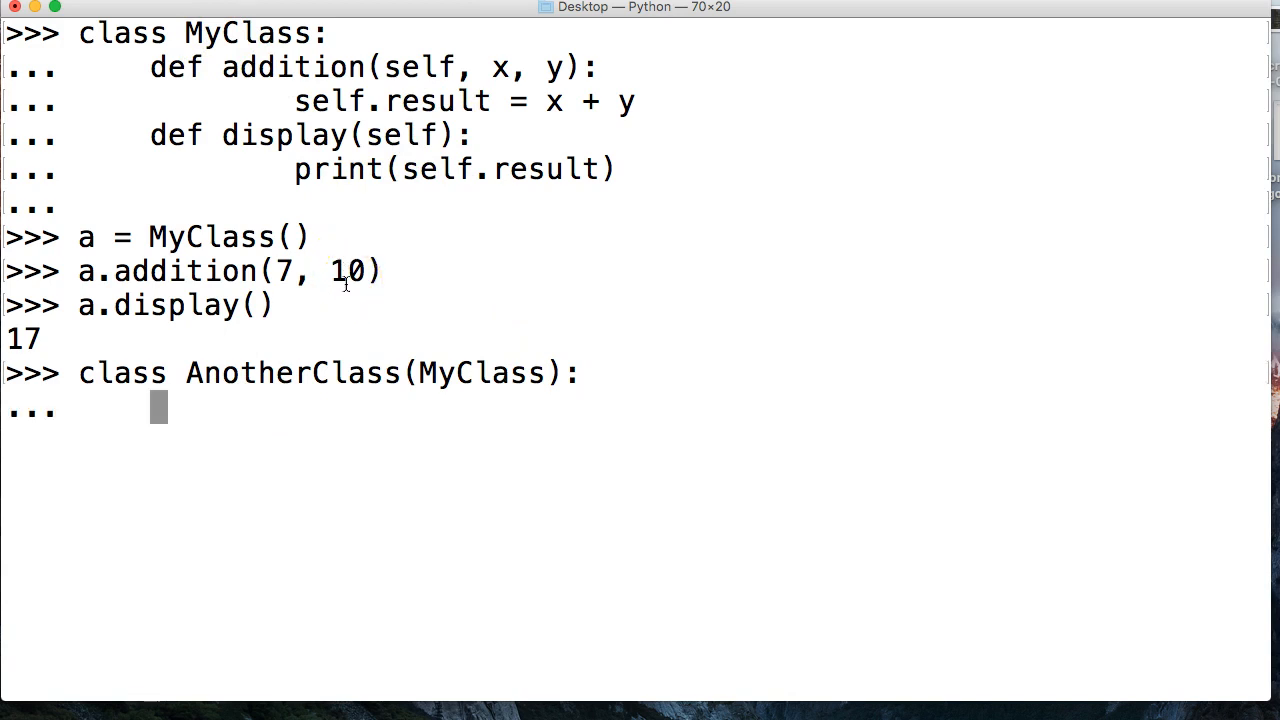
Step: Override display(self) to print 'Your total is {}'.format(self.result)
type("def dis")
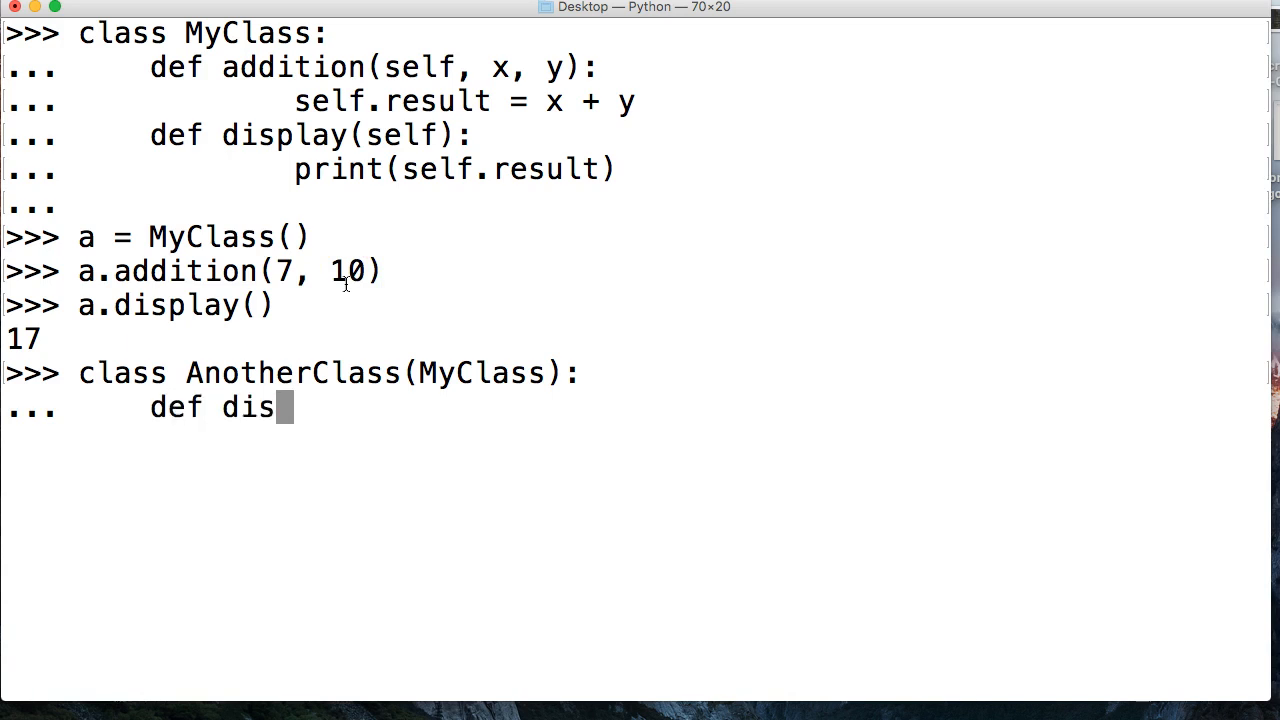
type("play(")
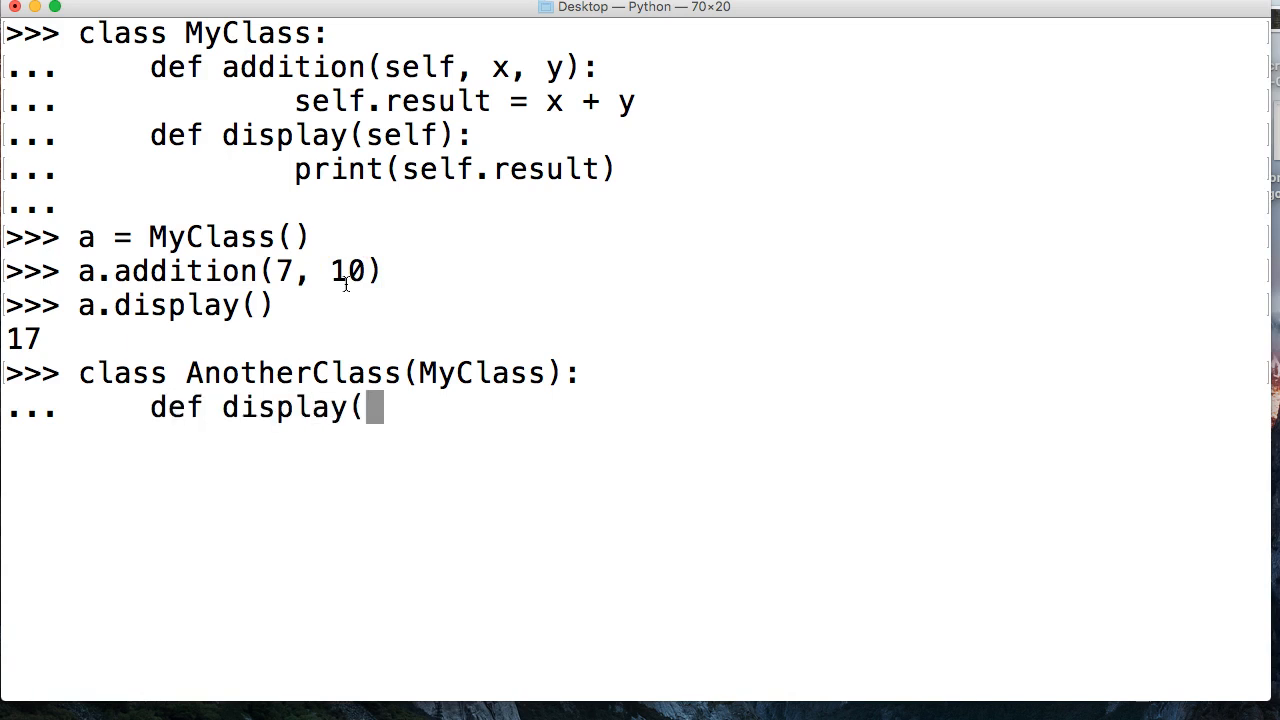
type("self)")
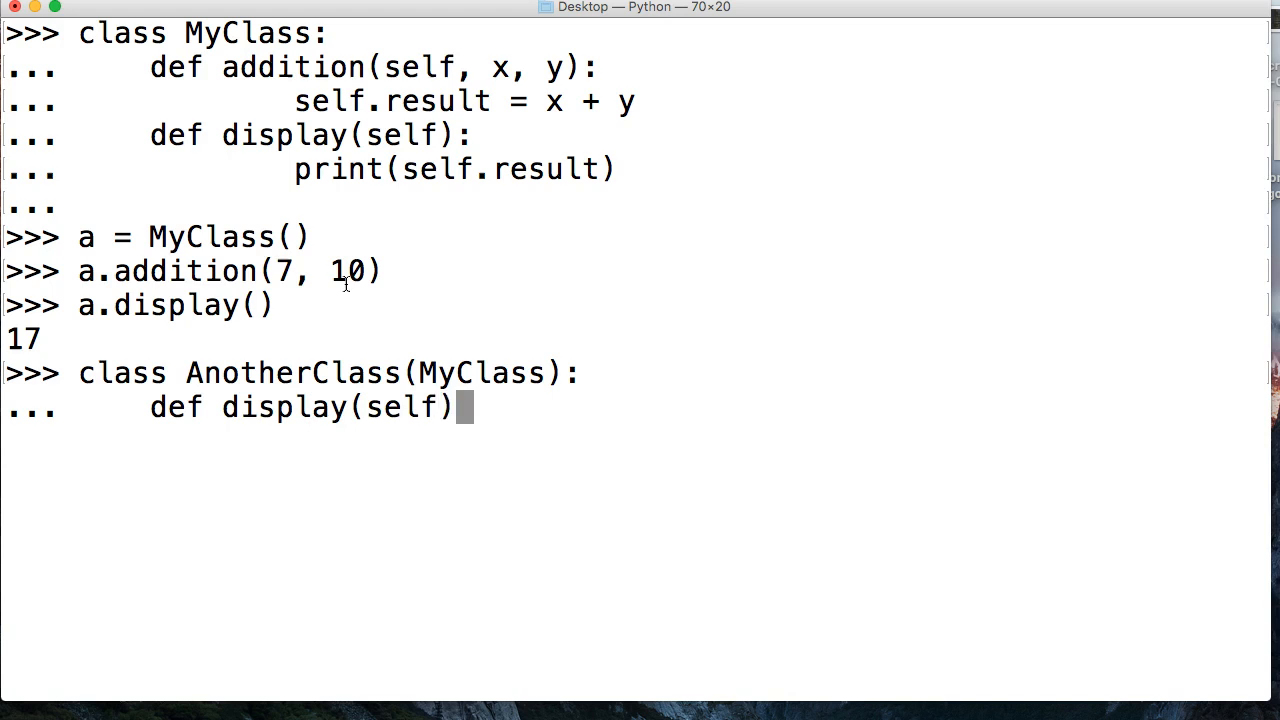
type(":")
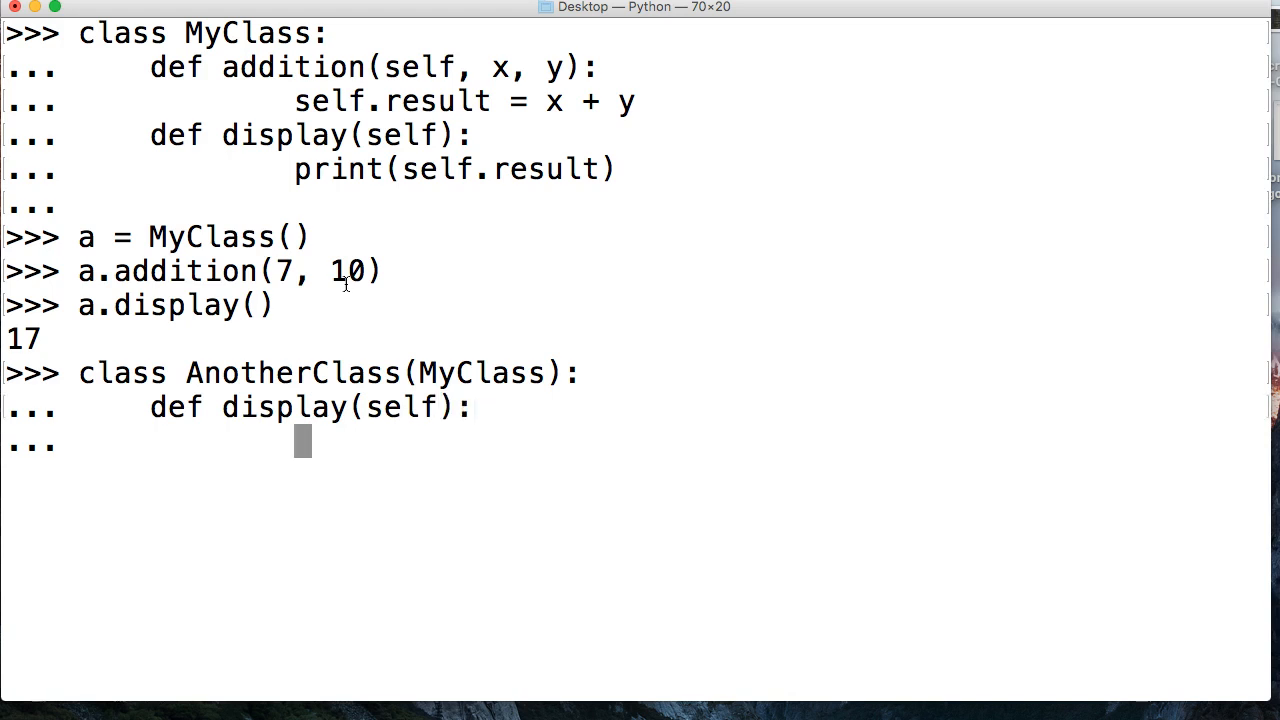
type("prin")
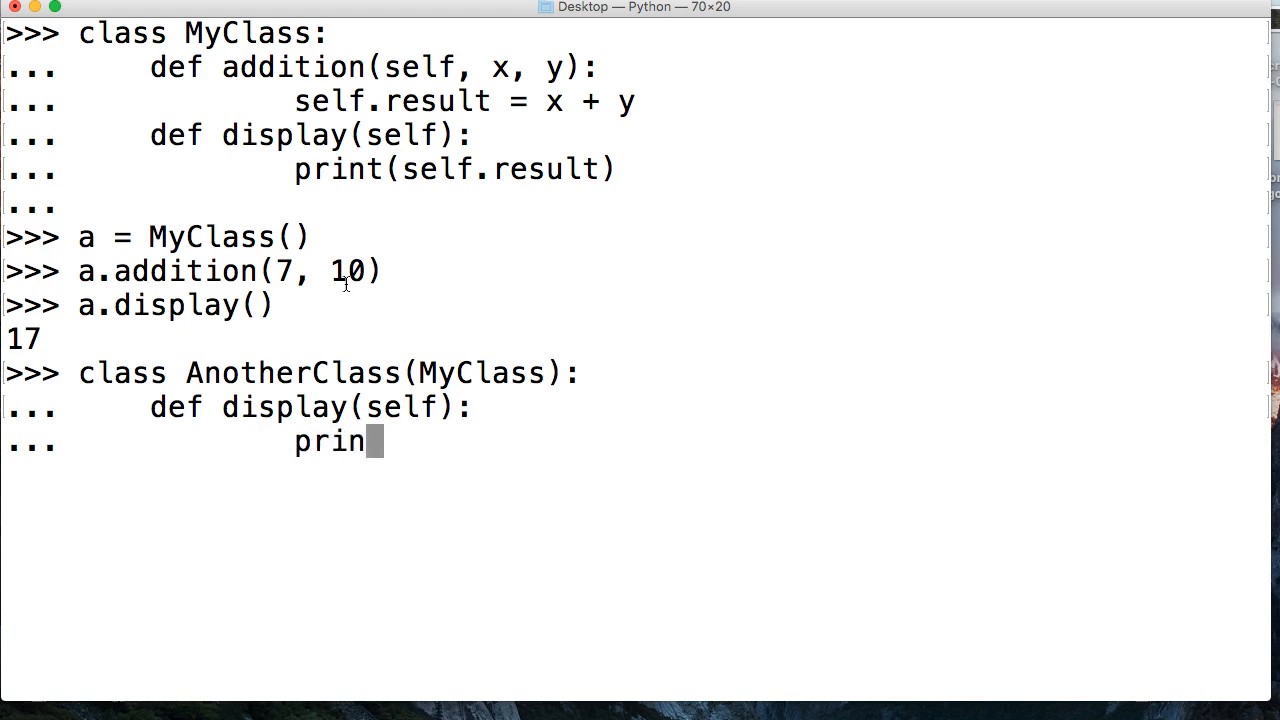
type("t('Your")
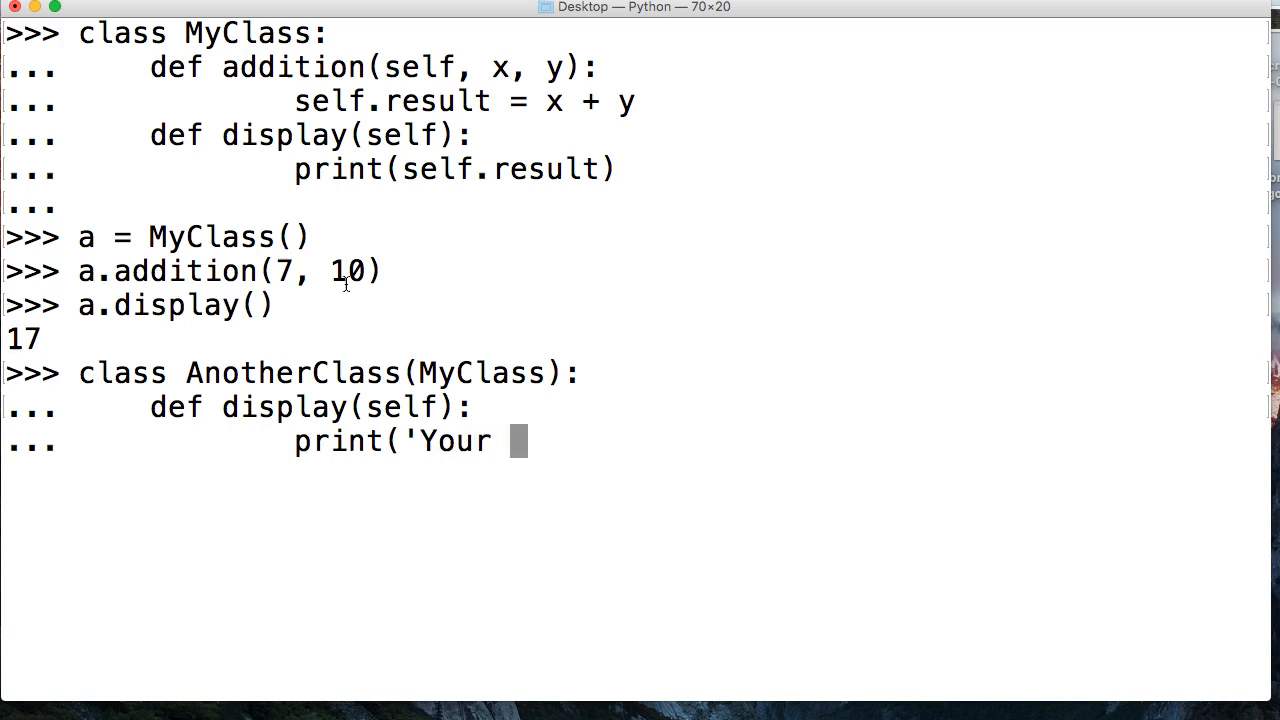
type("total is")
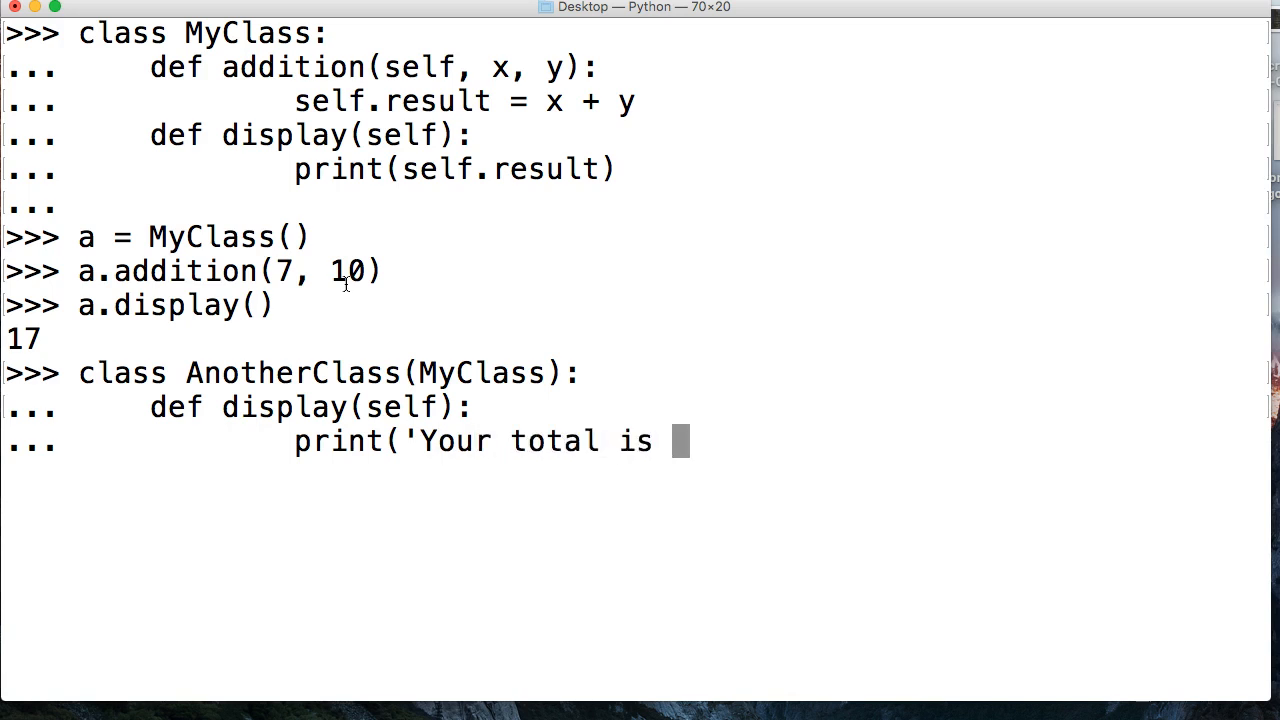
type("{}'.")
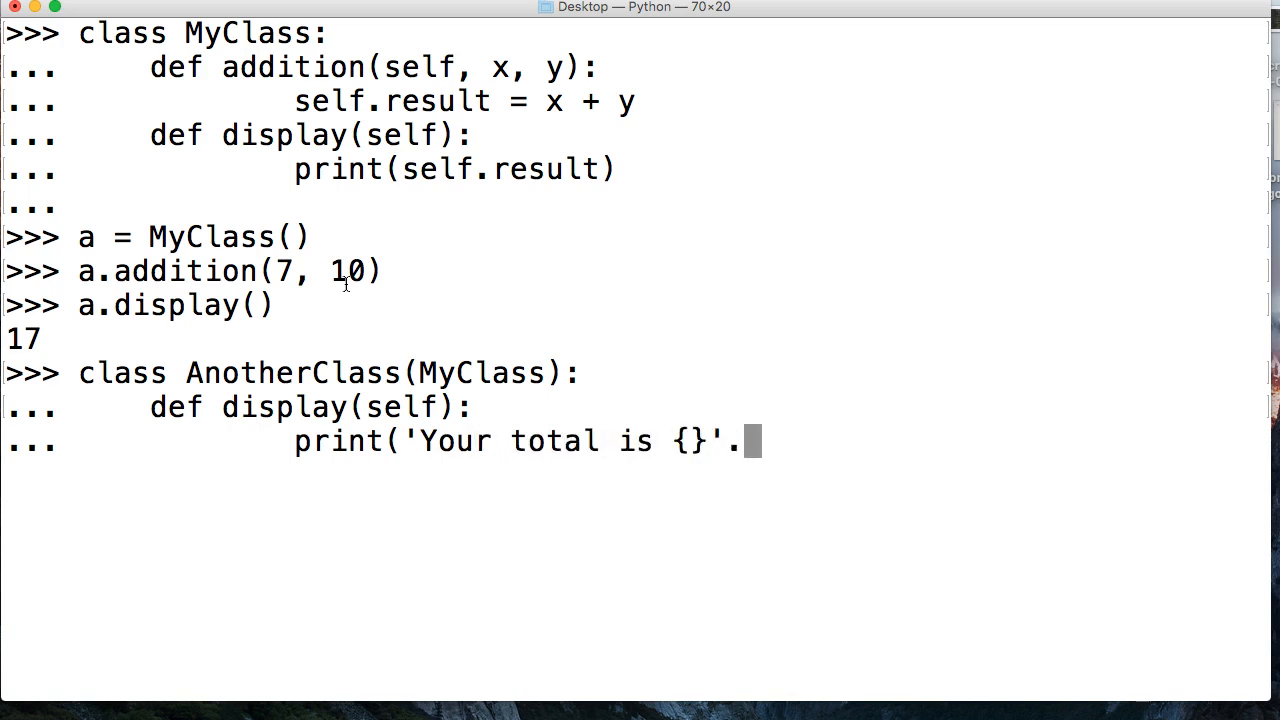
type("format")
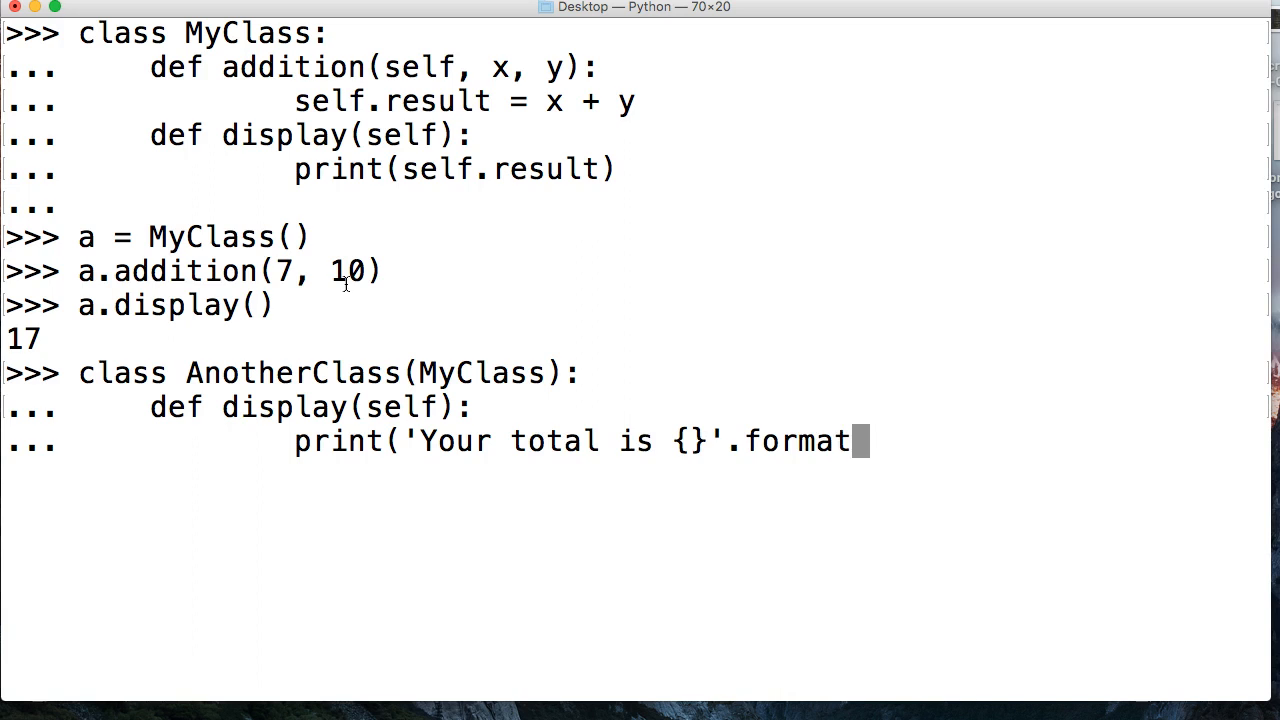
type("(seld.")
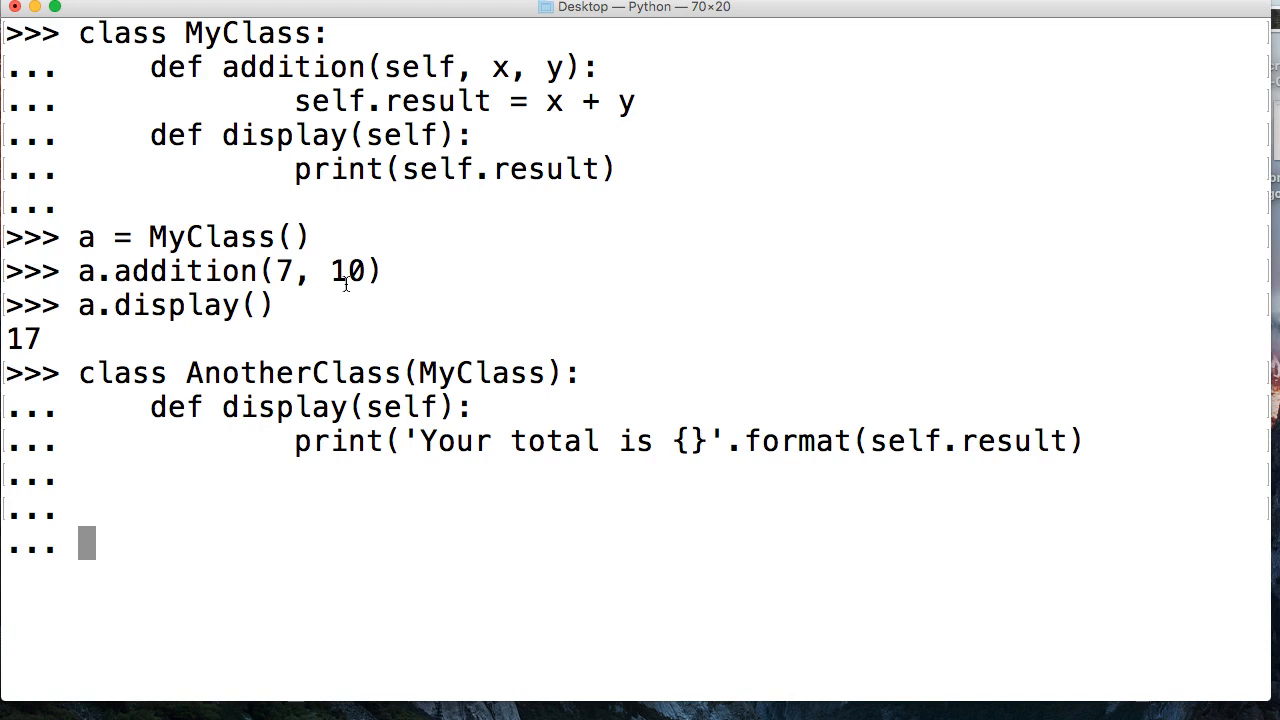
type(")")
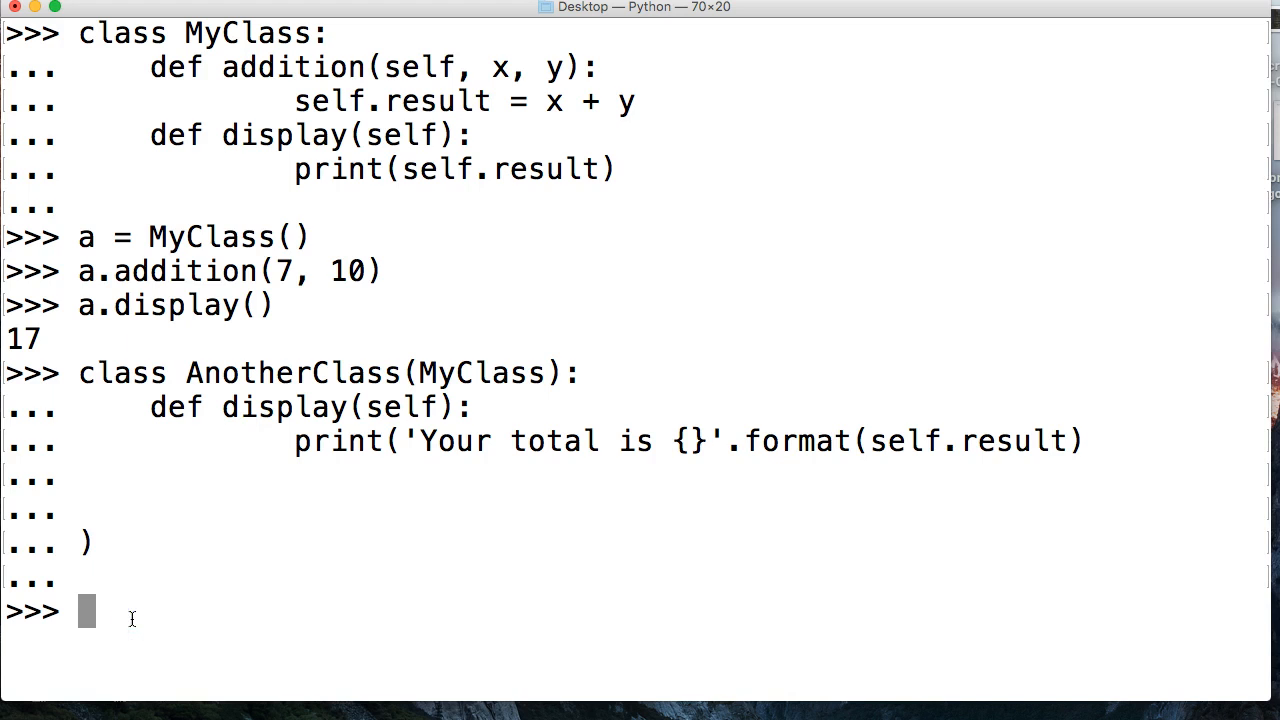
mouse_move(310, 570)
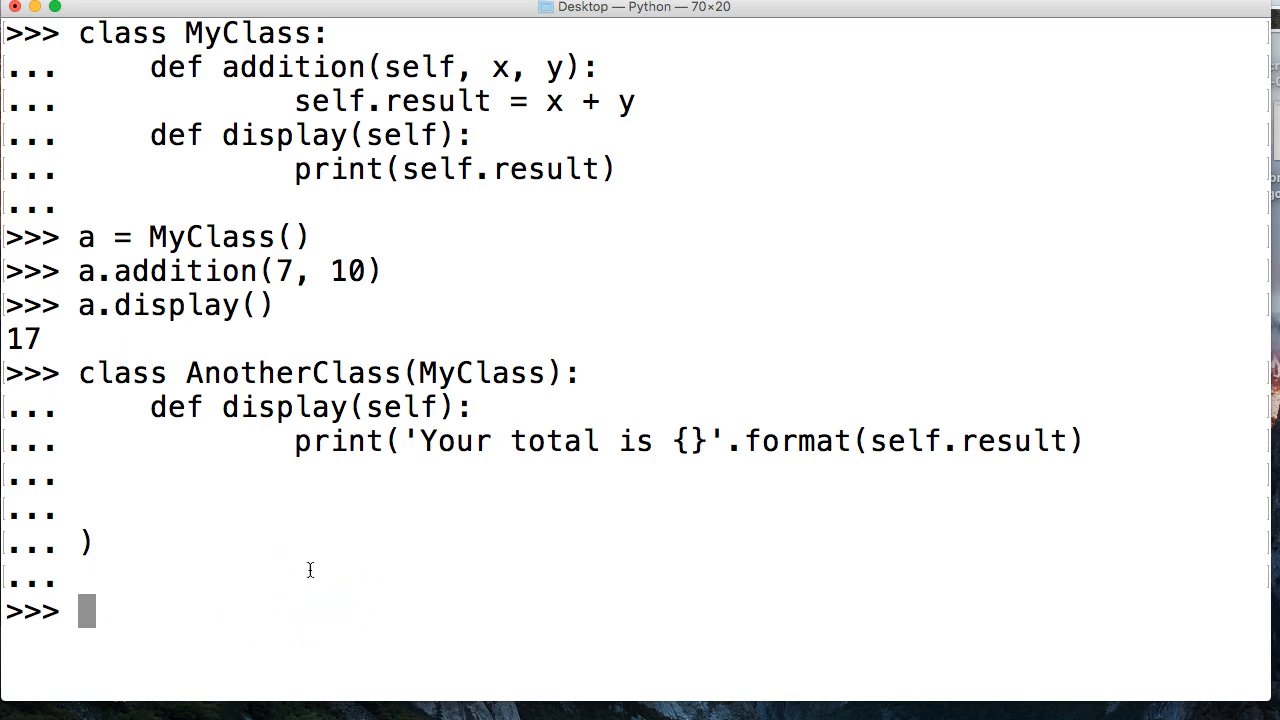
Step: Create b = AnotherClass() and begin the b.addition( call
type("b.")
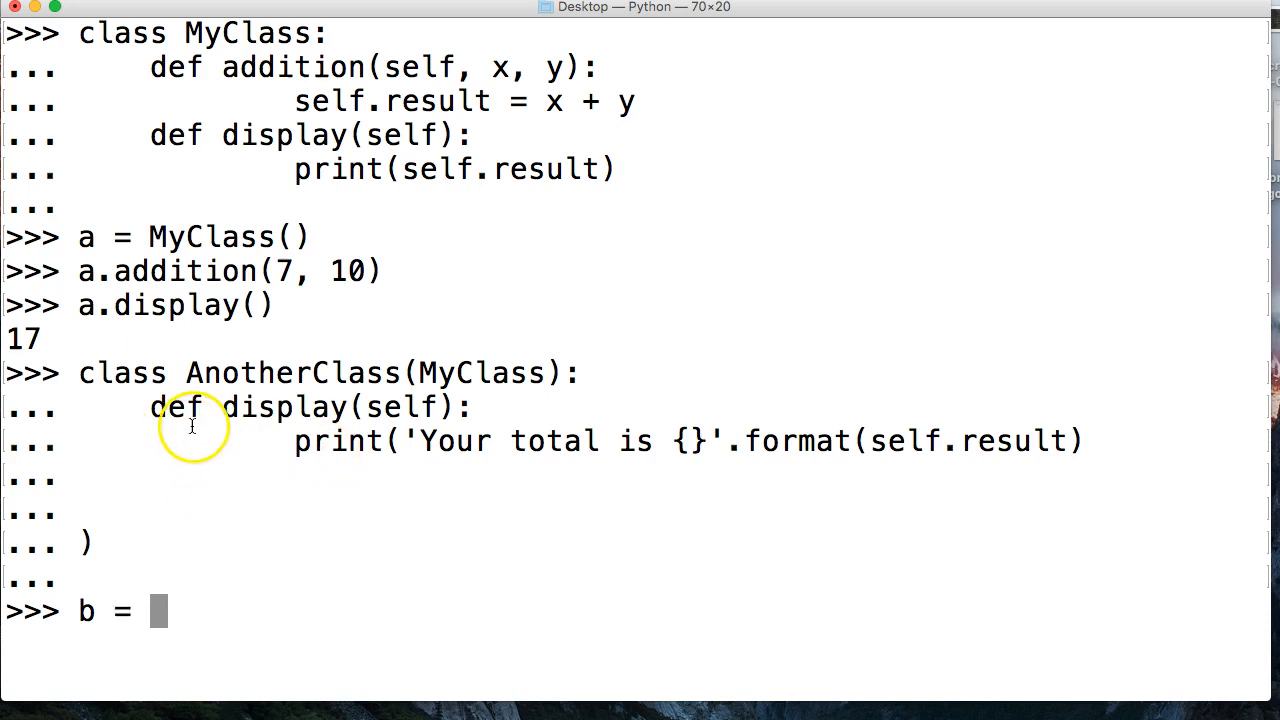
mouse_move(310, 374)
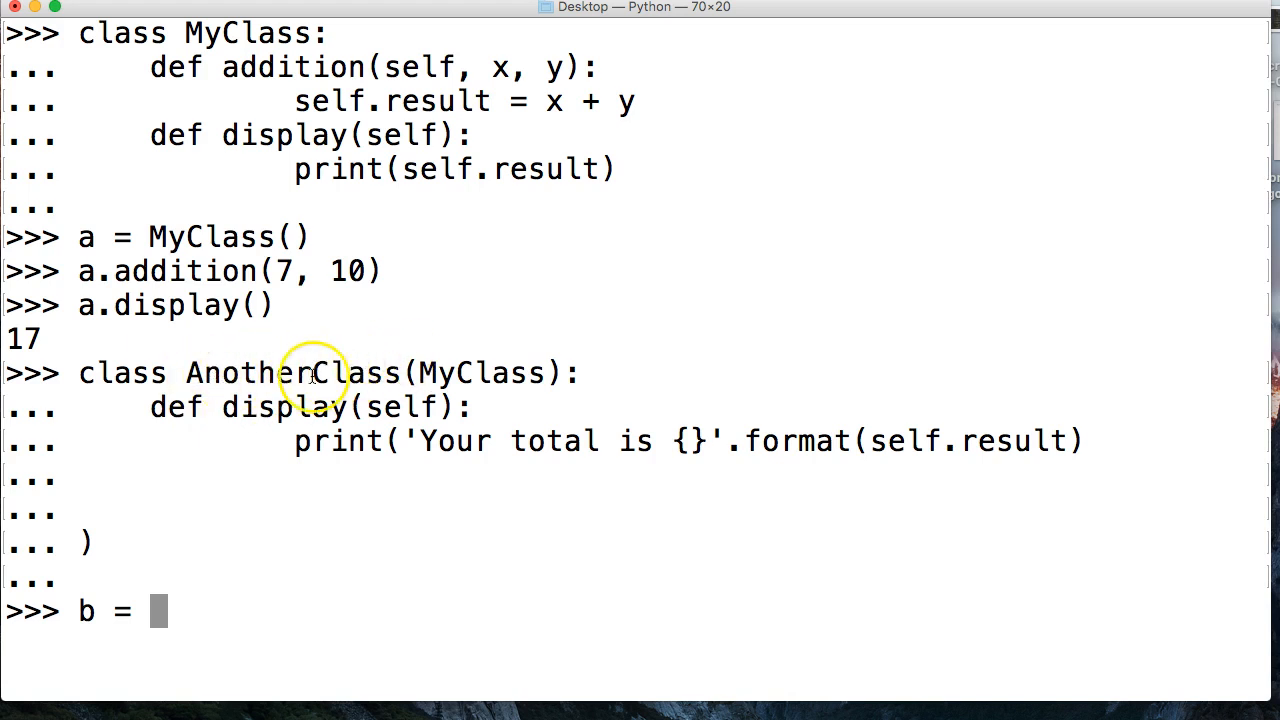
type("Another")
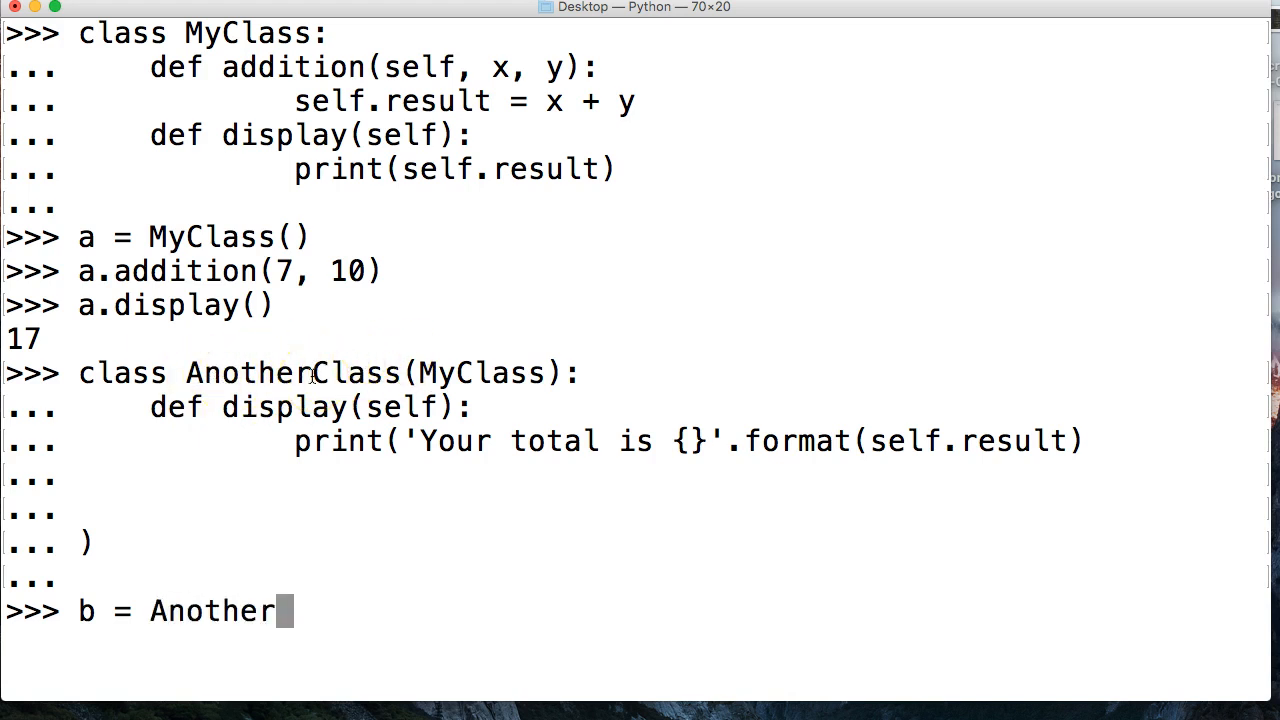
type("Class()")
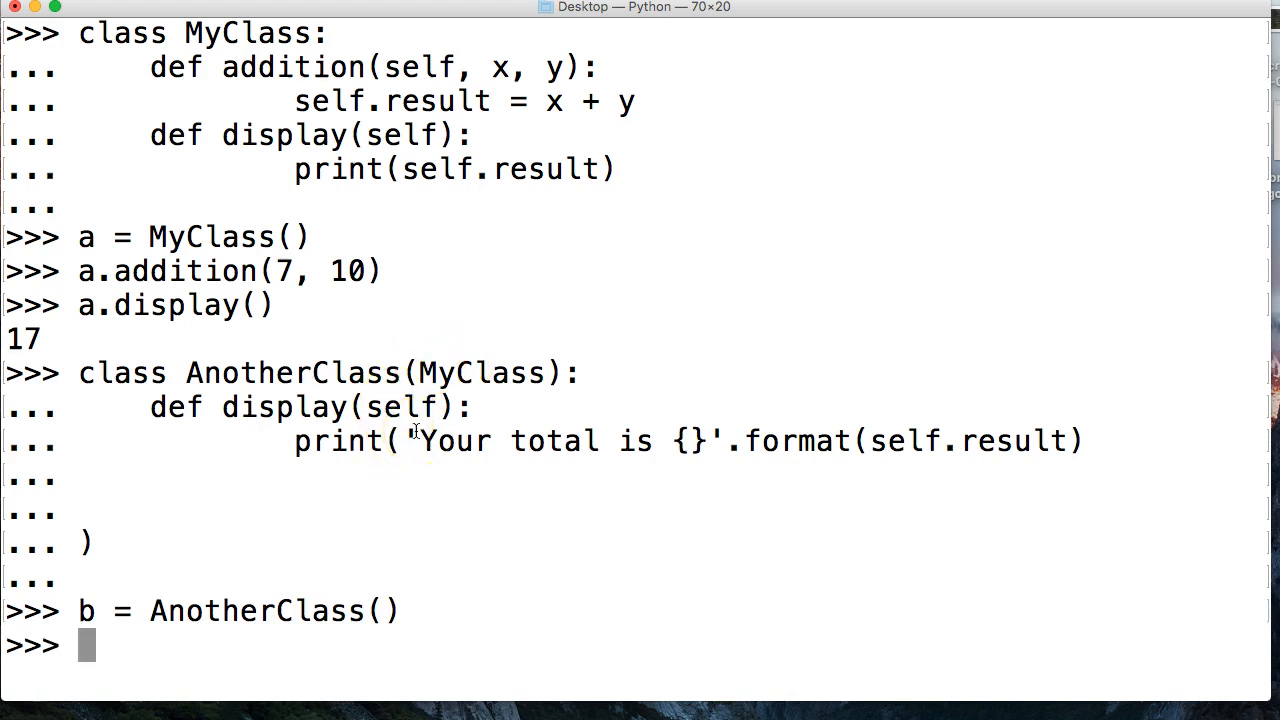
type("b.ad")
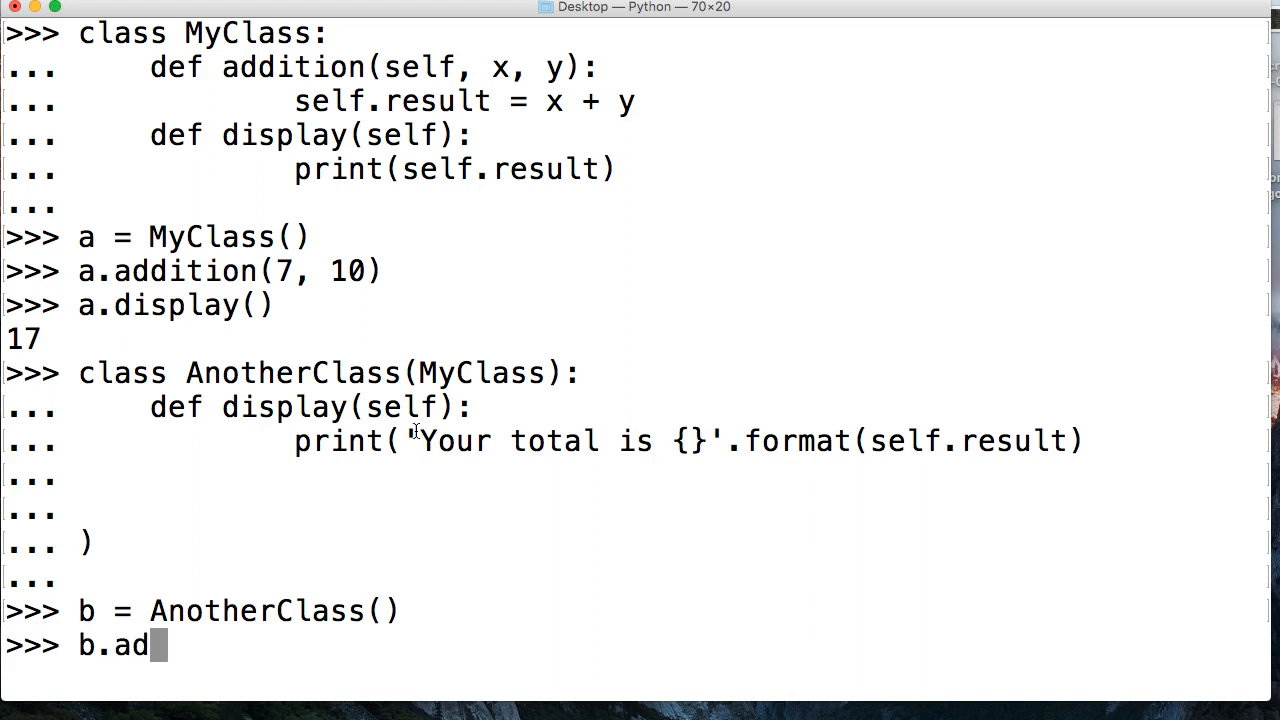
type("dition(")
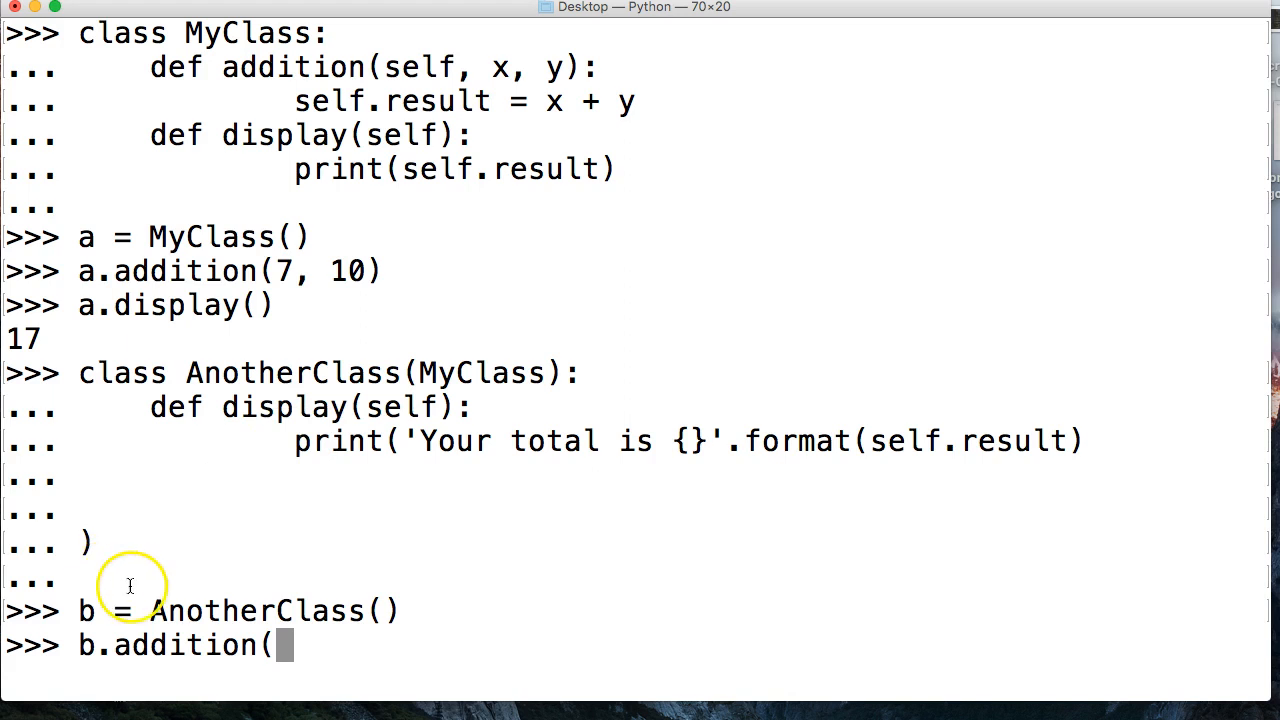
mouse_move(254, 414)
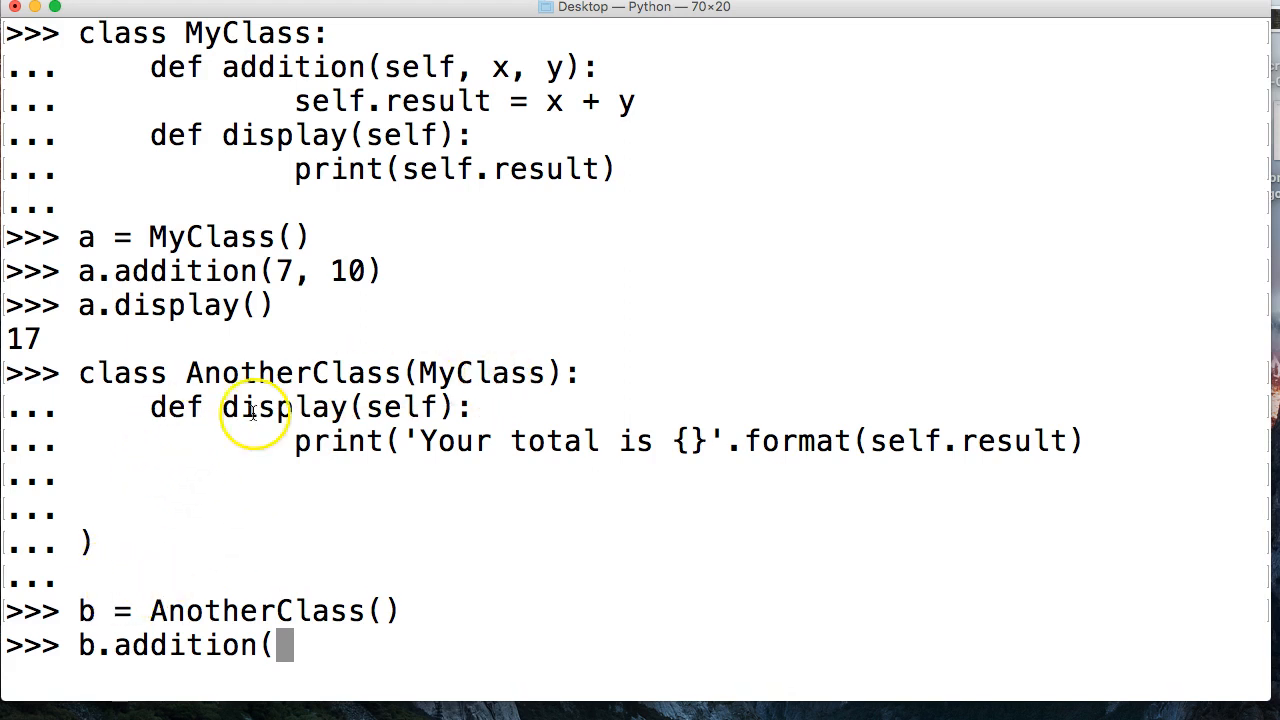
mouse_move(208, 624)
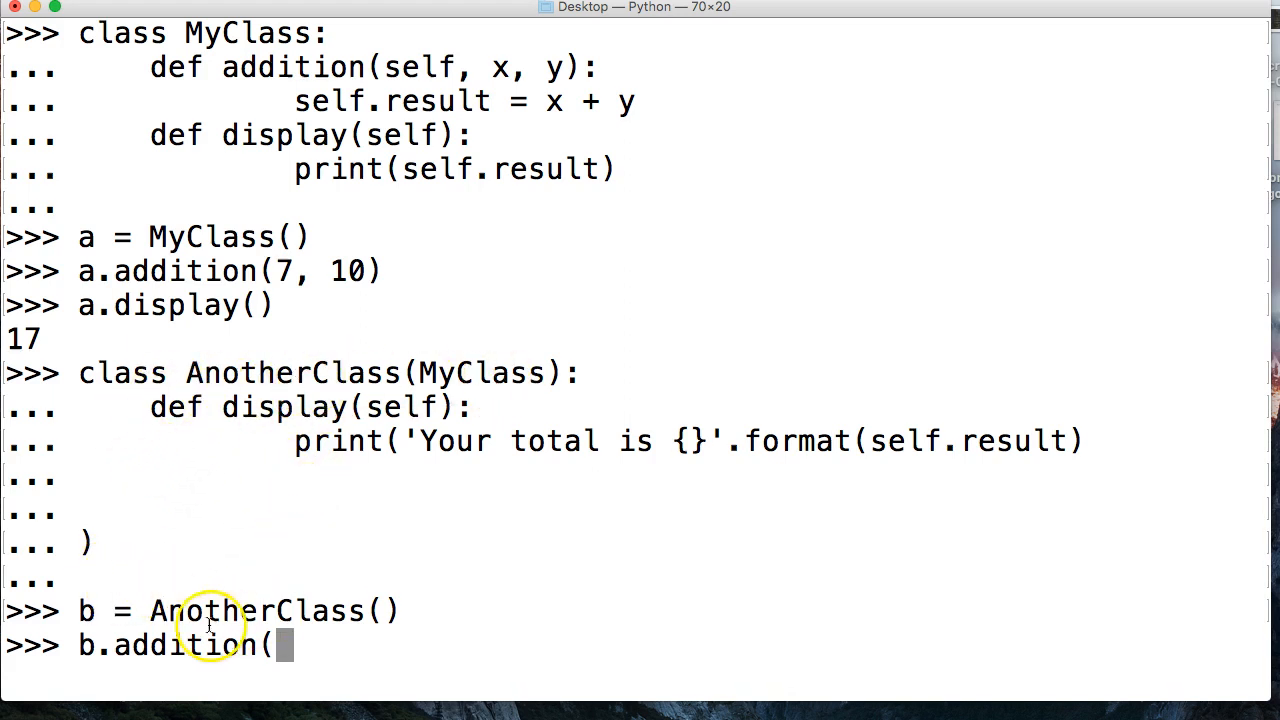
mouse_move(176, 650)
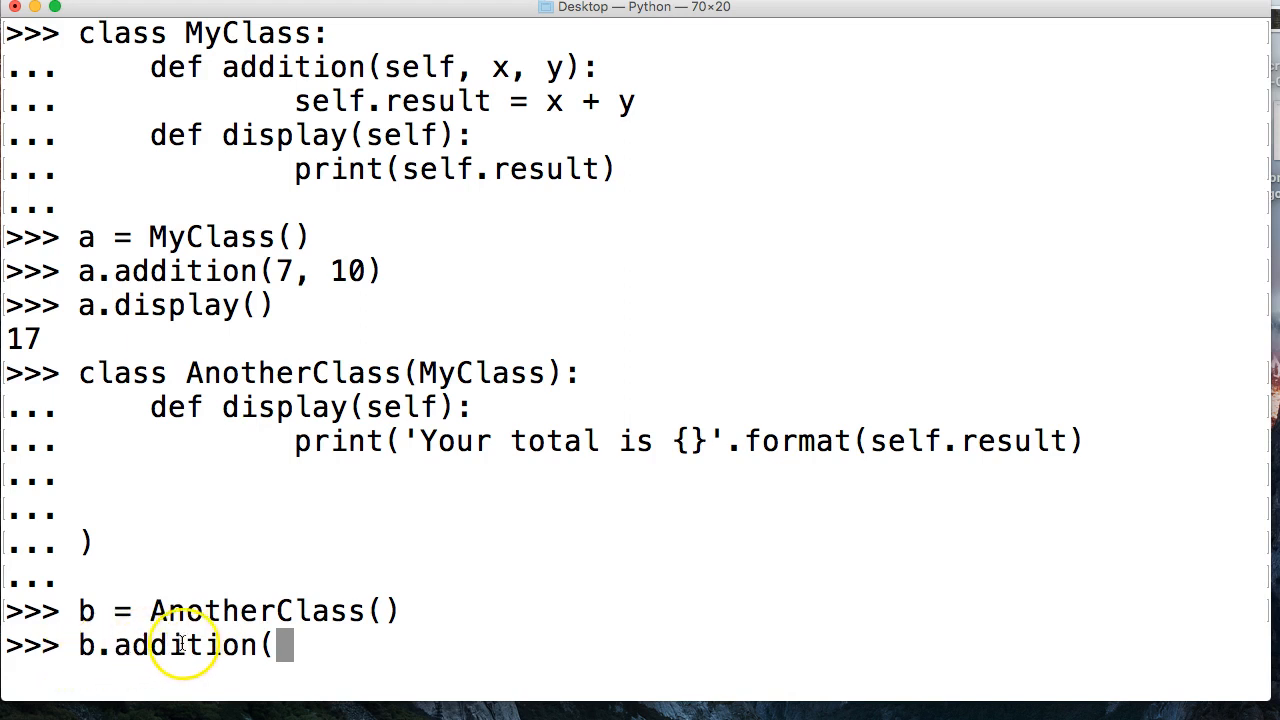
mouse_move(322, 68)
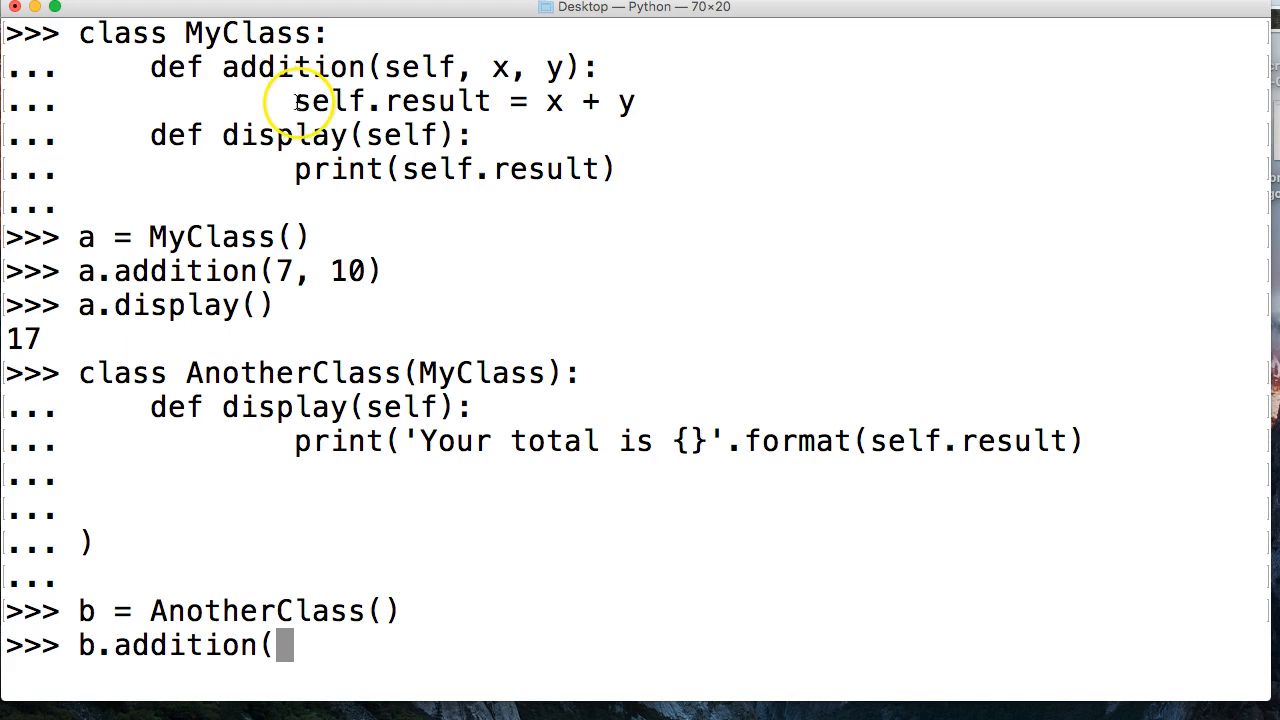
mouse_move(248, 528)
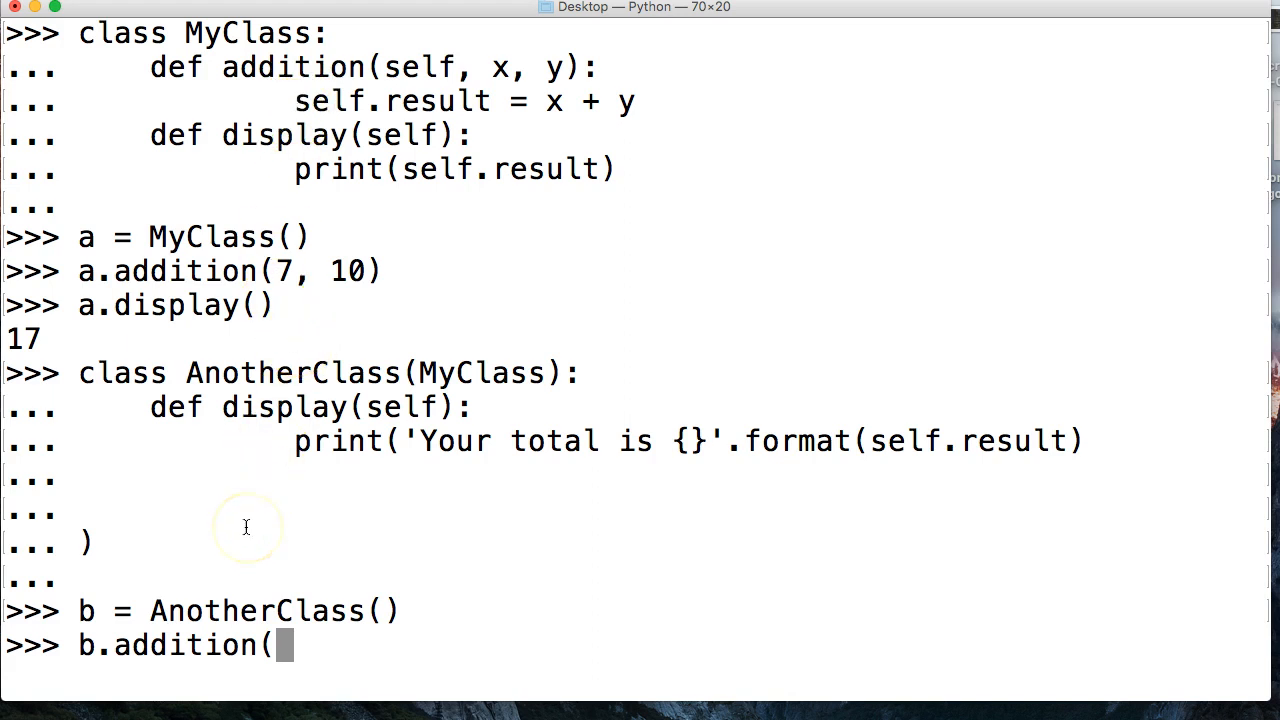
mouse_move(252, 88)
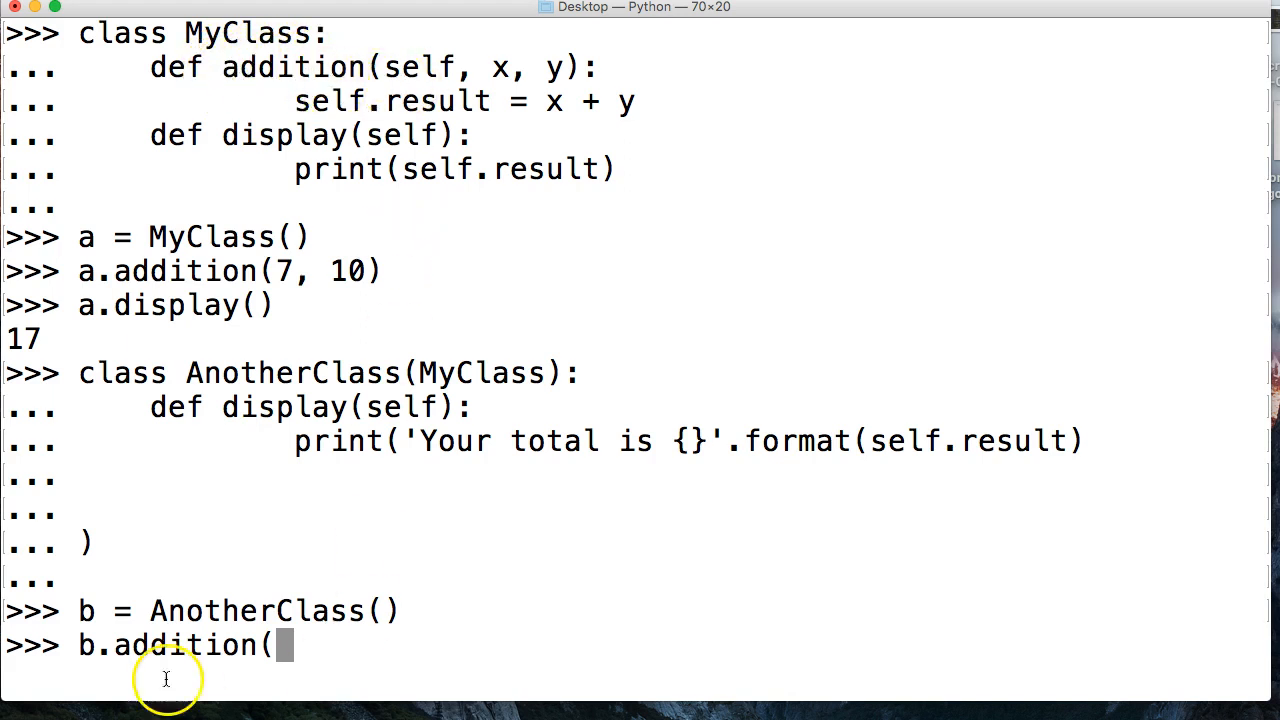
mouse_move(216, 652)
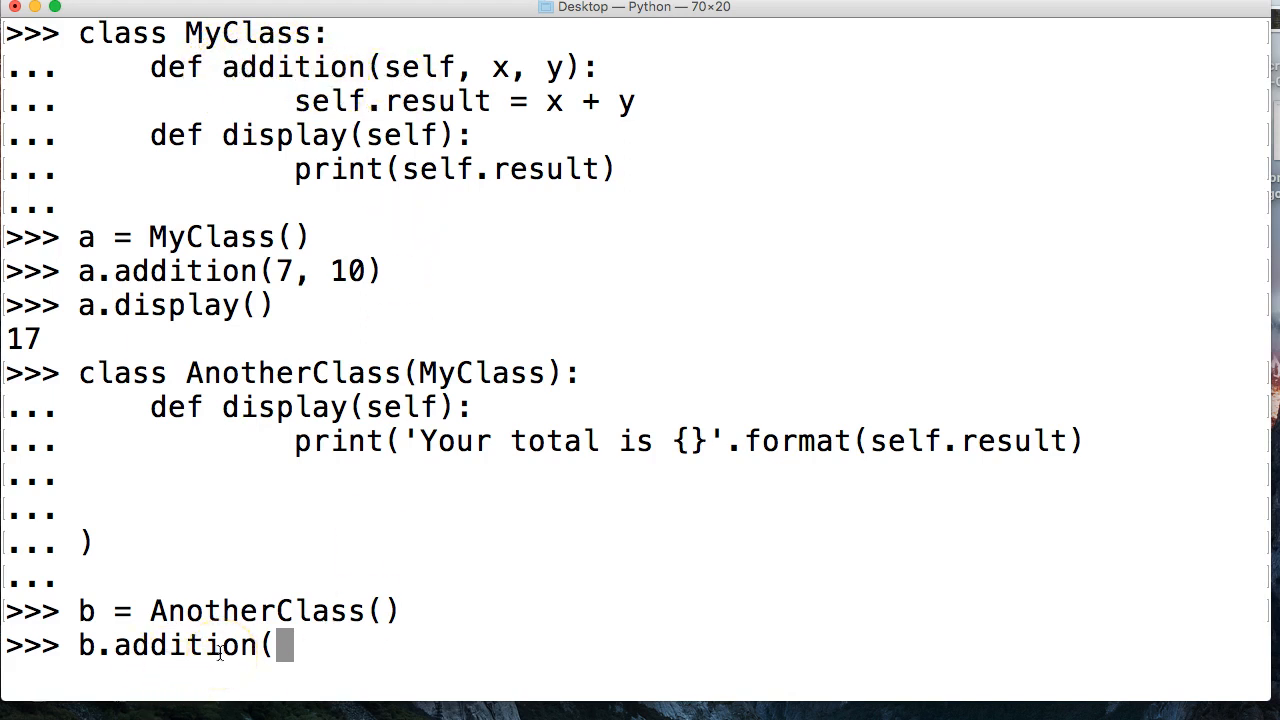
Step: Run b.addition(8, 9) then b.display(), printing 'Your total is 17'
type("8")
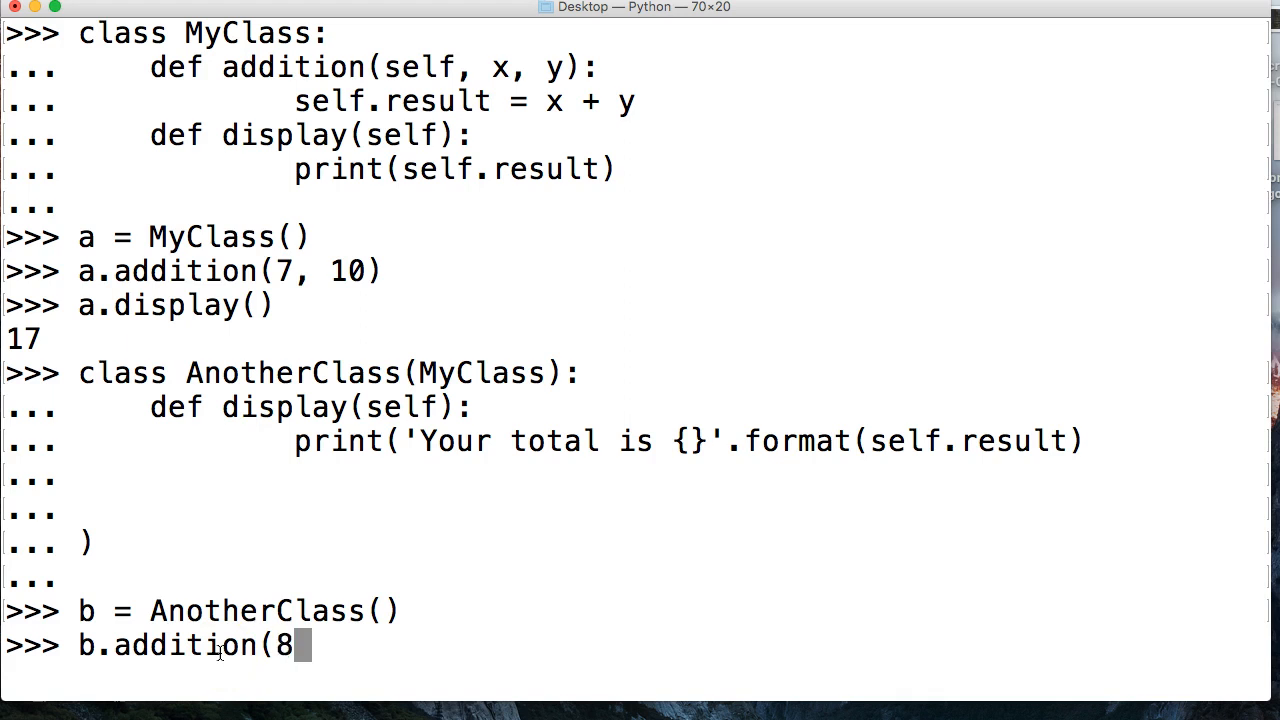
type("\", \"")
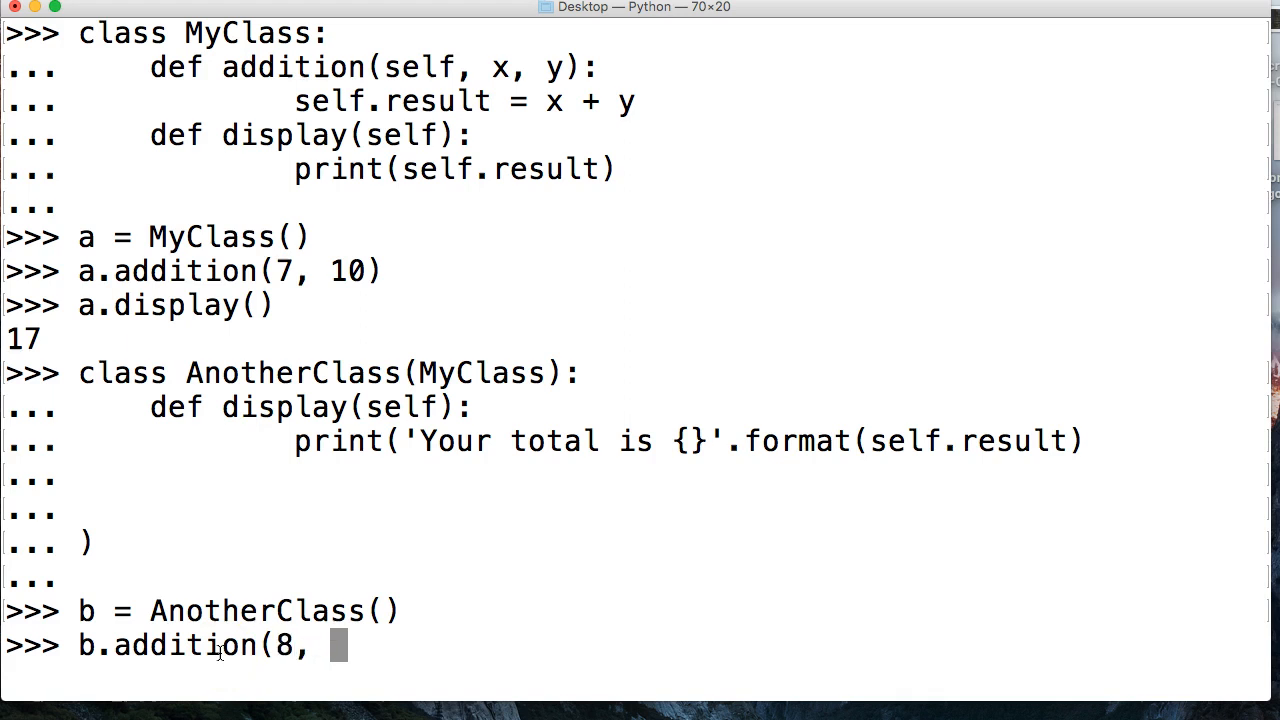
key("Return")
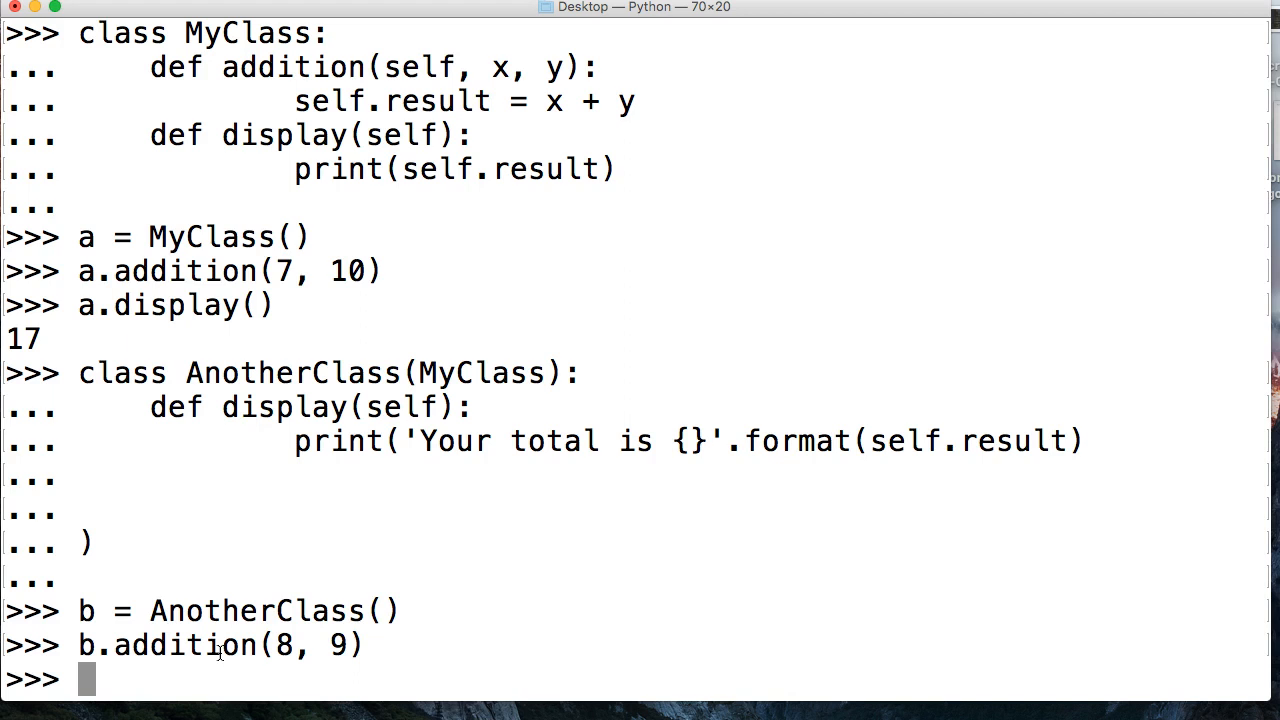
mouse_move(190, 664)
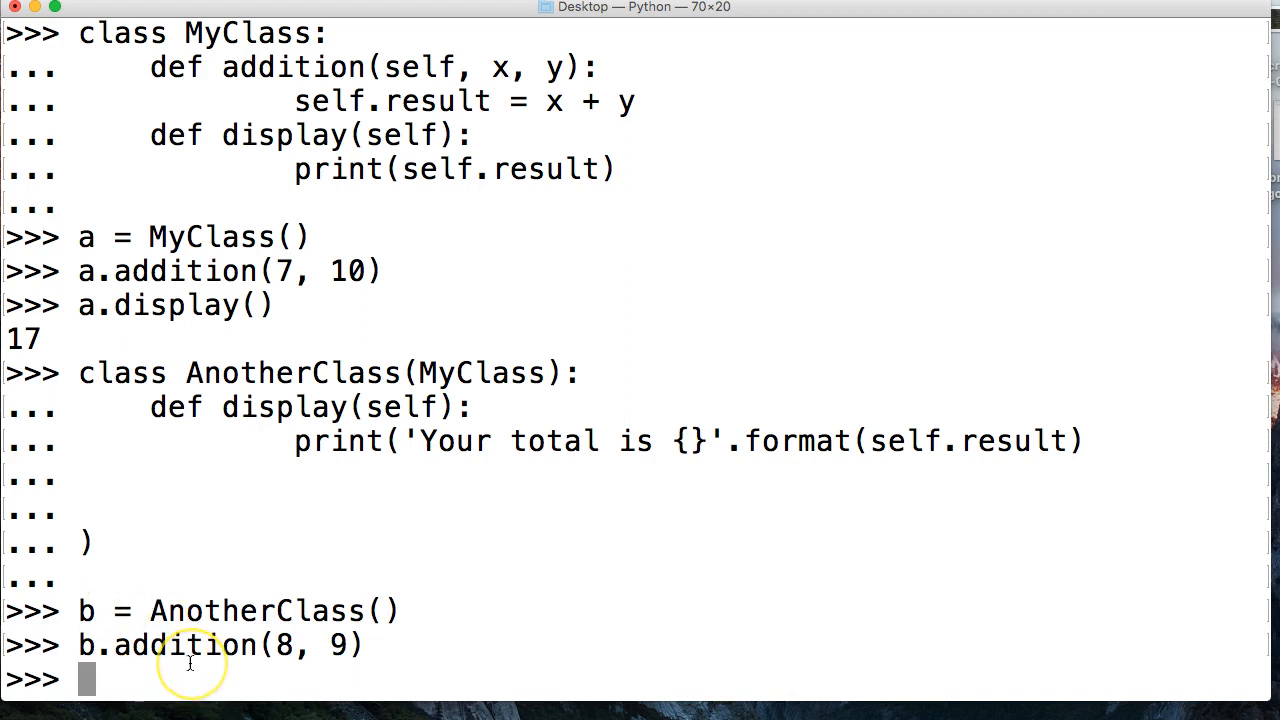
type("b.")
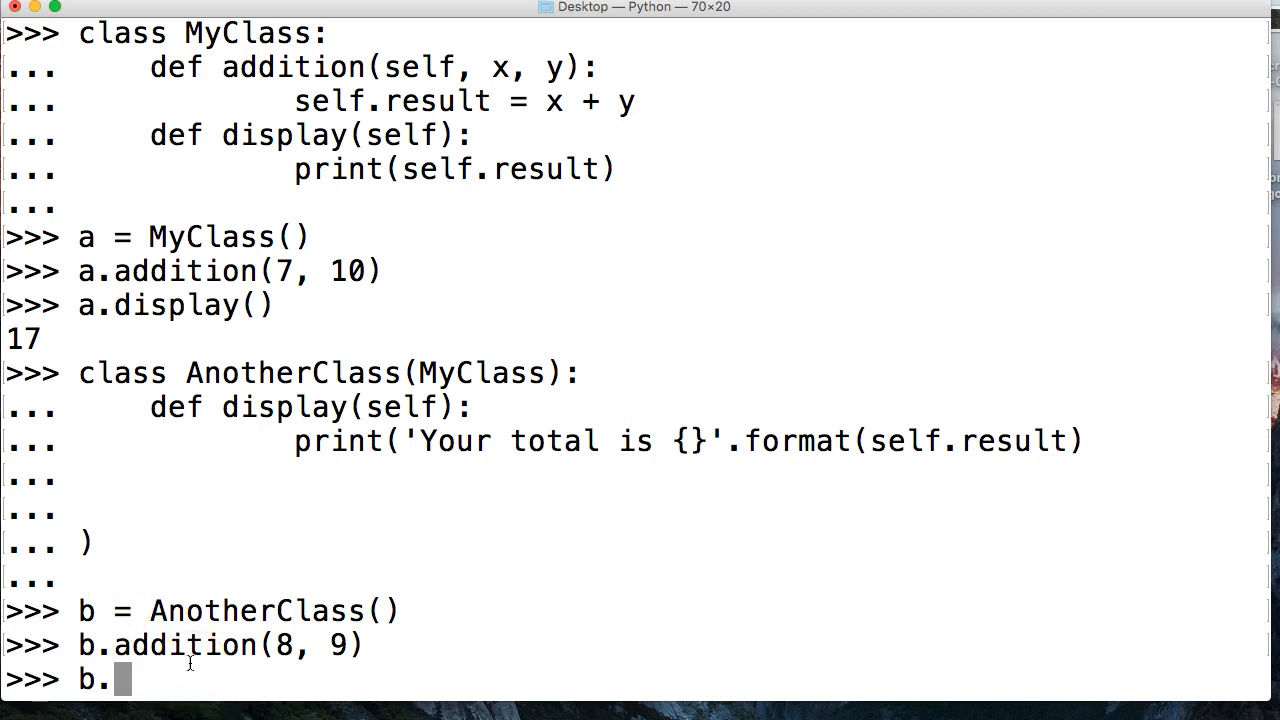
type("display(")
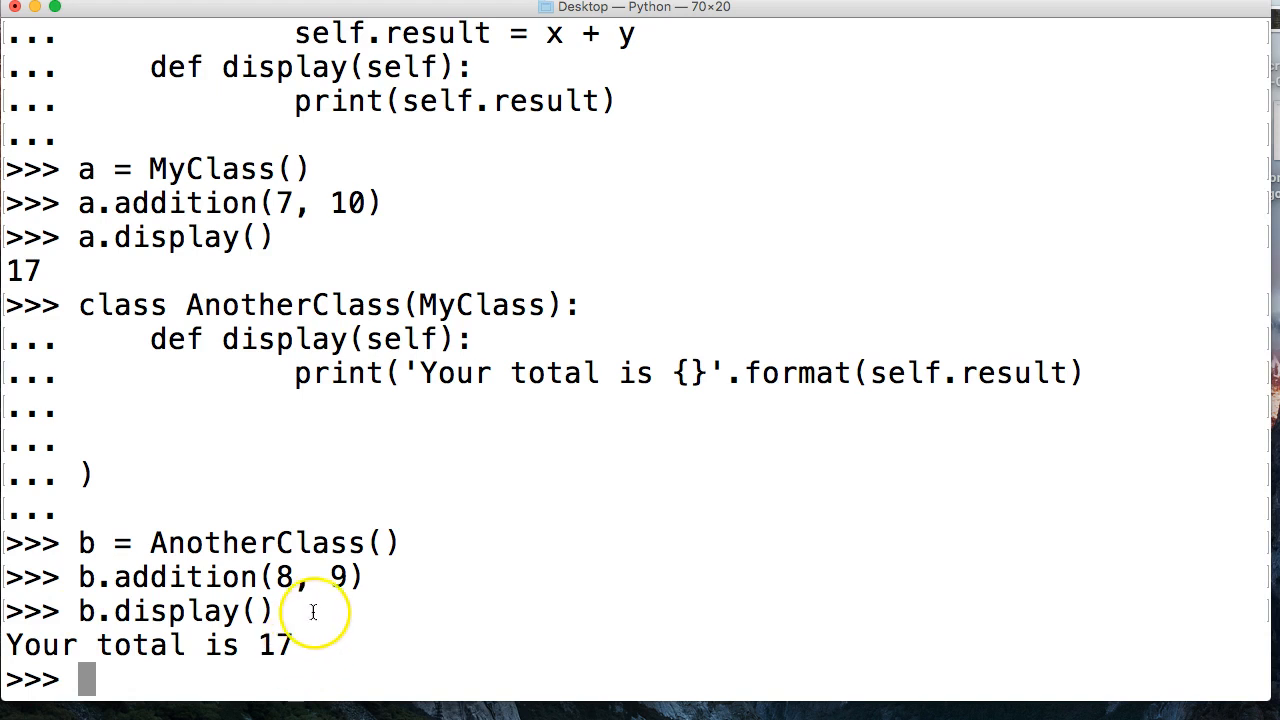
mouse_move(344, 576)
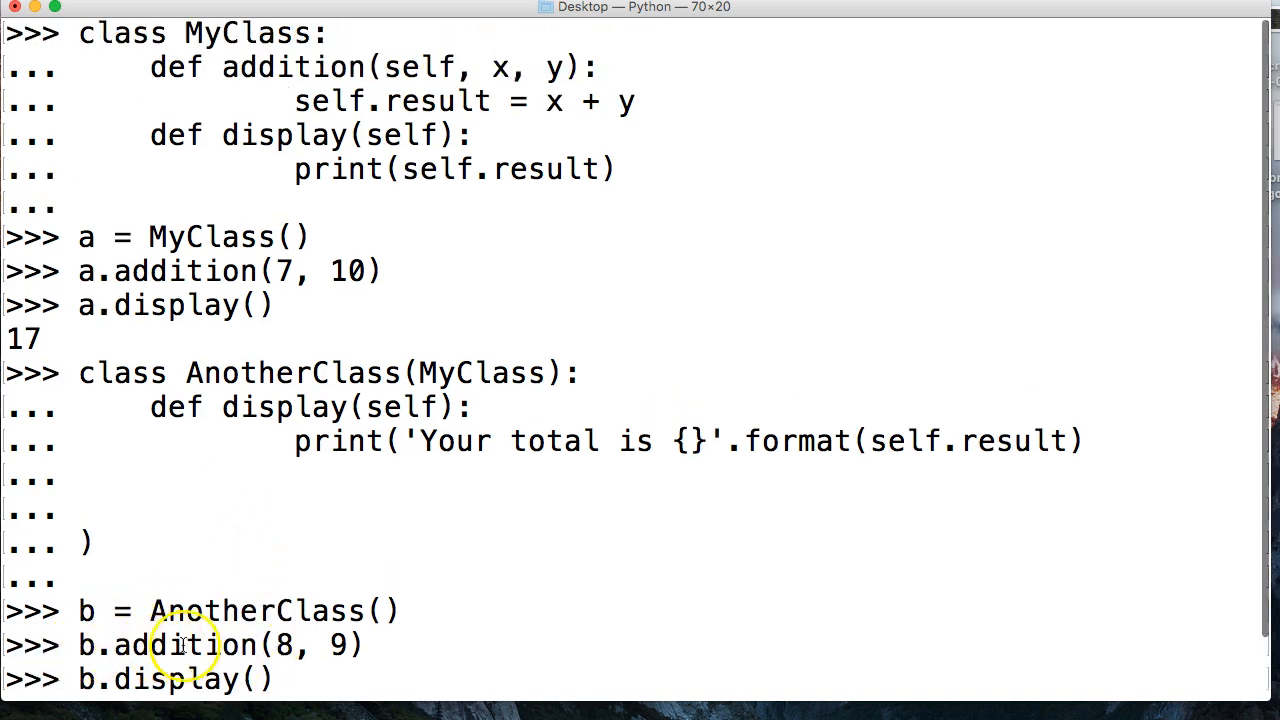
mouse_move(396, 410)
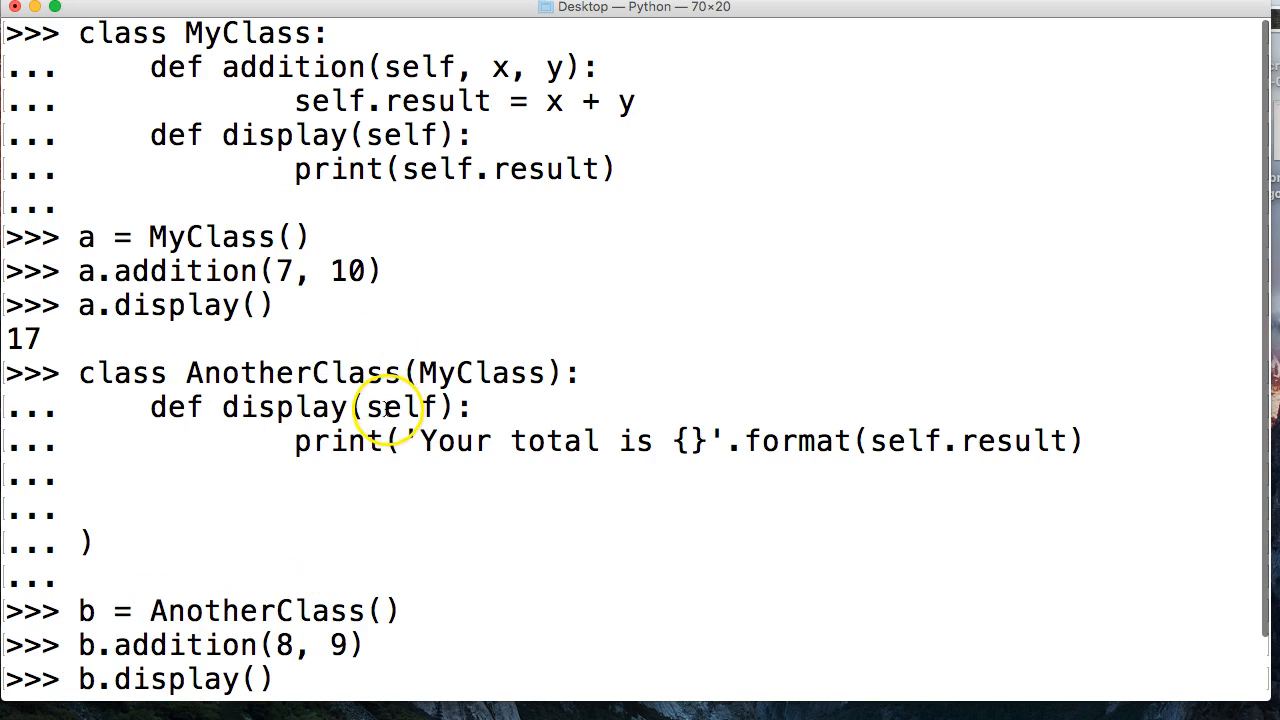
mouse_move(256, 372)
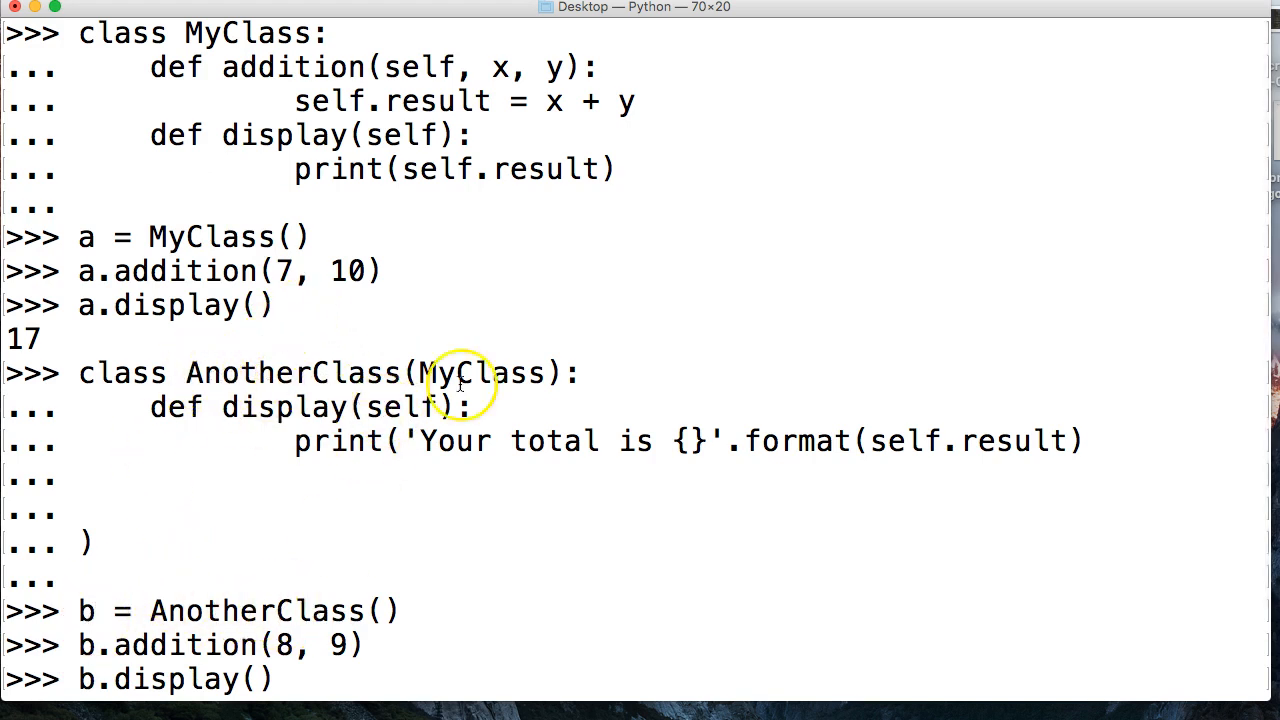
mouse_move(284, 536)
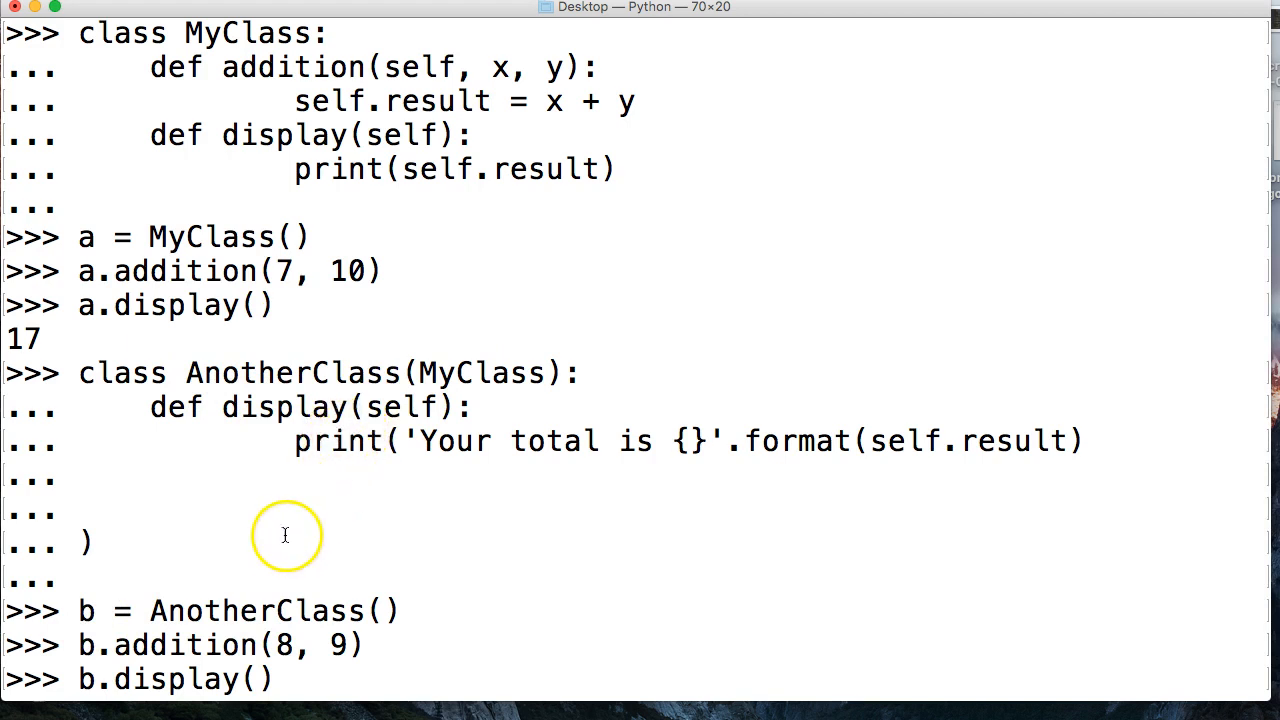
mouse_move(304, 458)
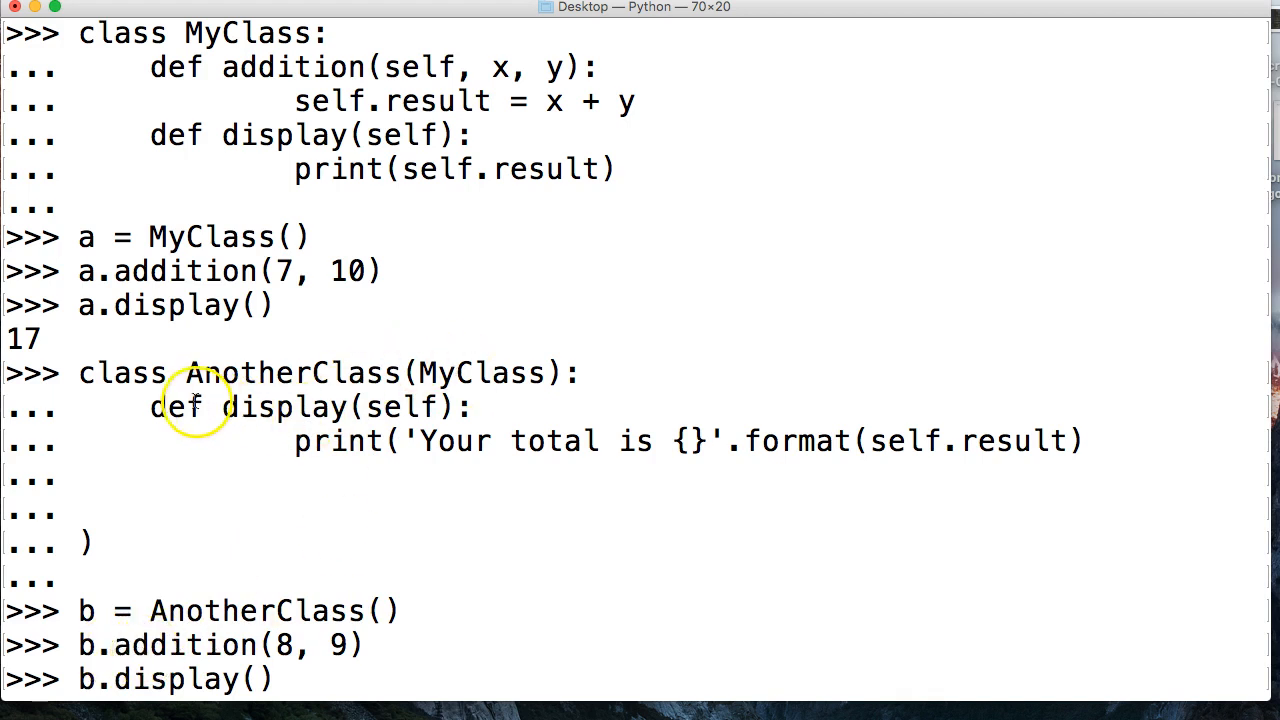
mouse_move(322, 408)
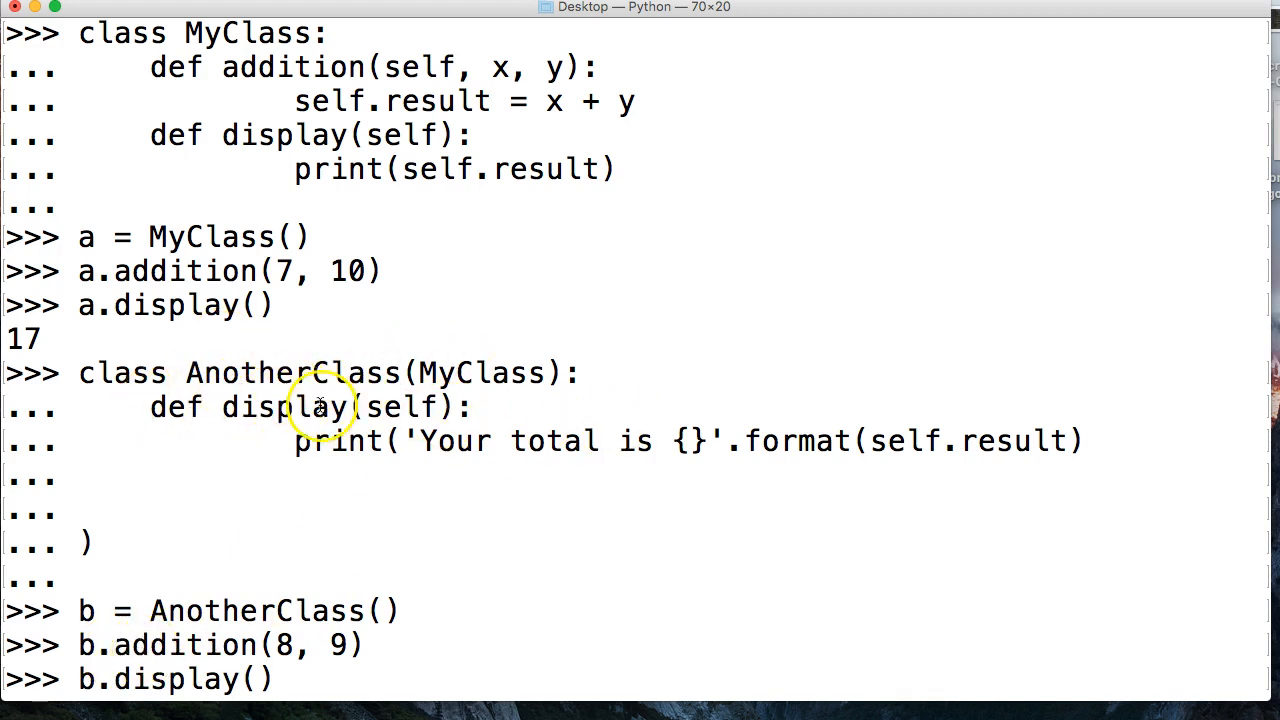
double_click(480, 372)
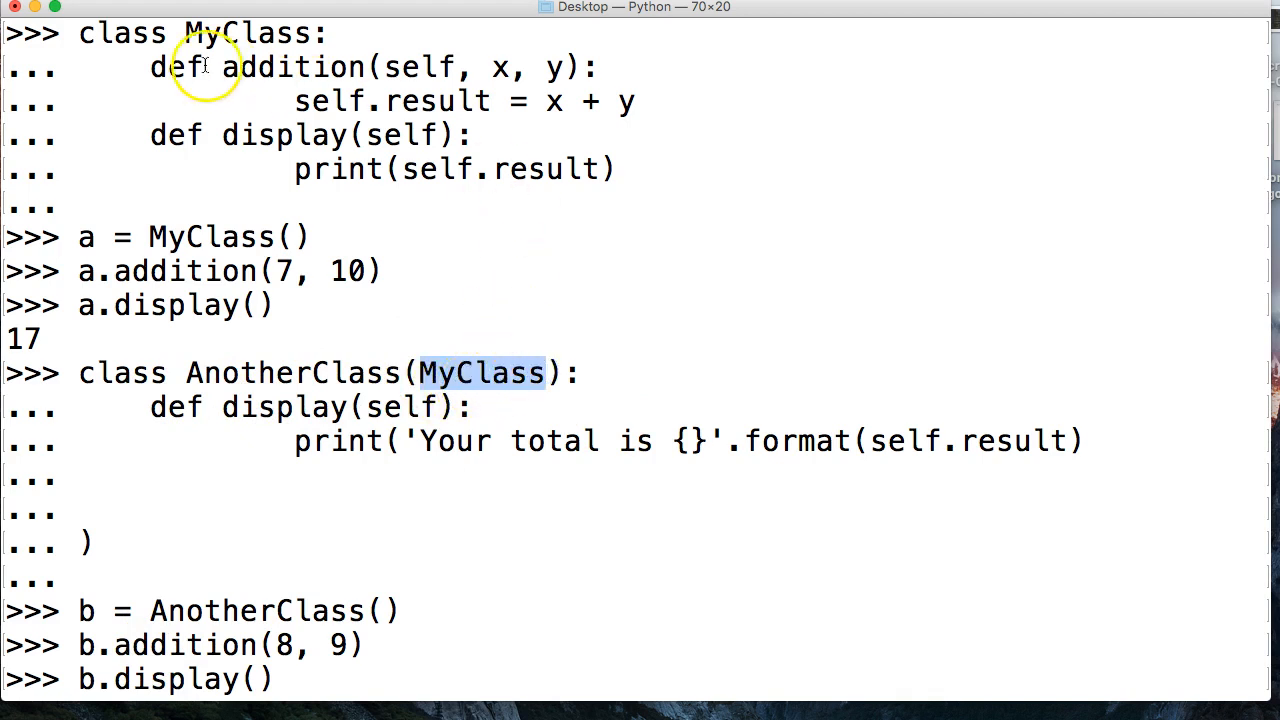
mouse_move(424, 68)
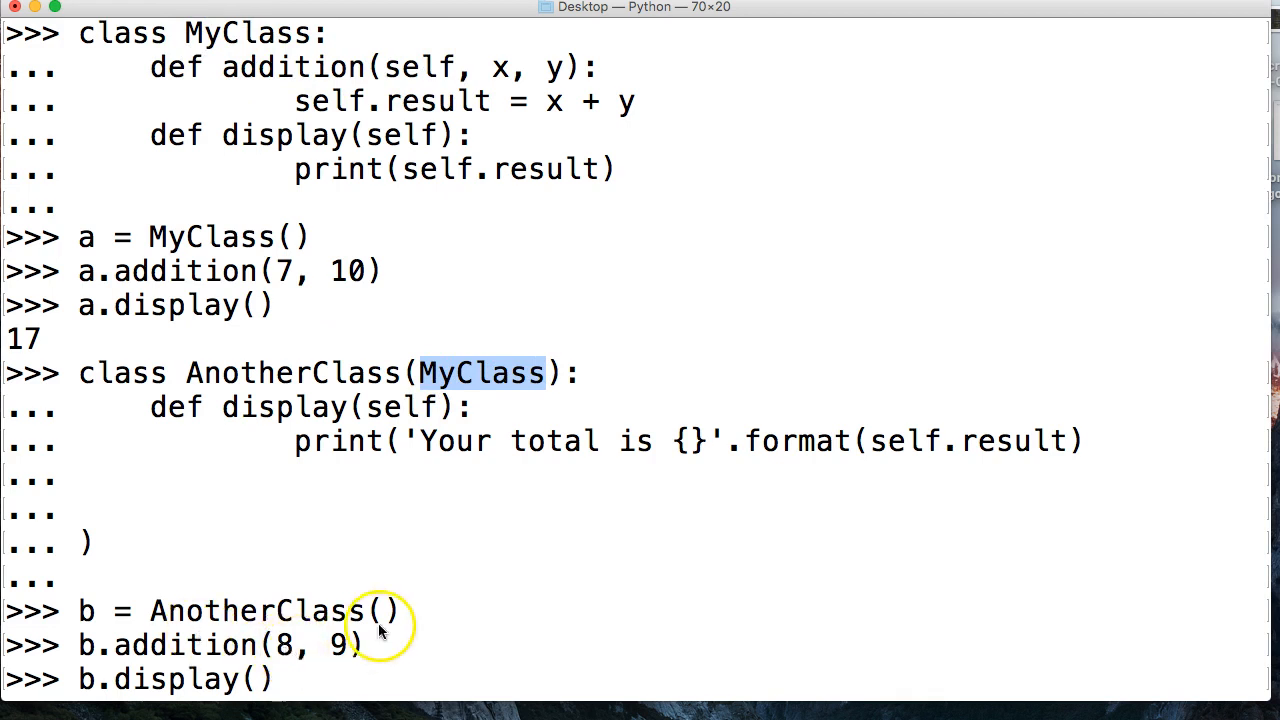
mouse_move(524, 68)
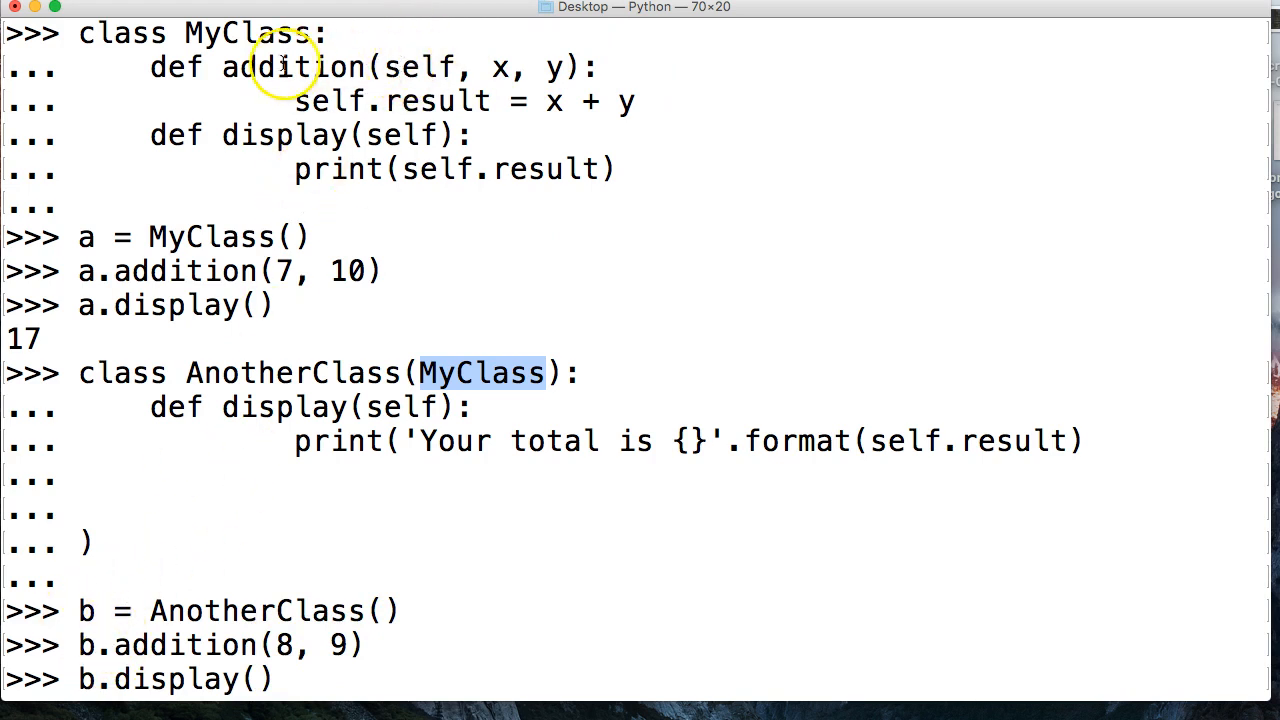
mouse_move(496, 64)
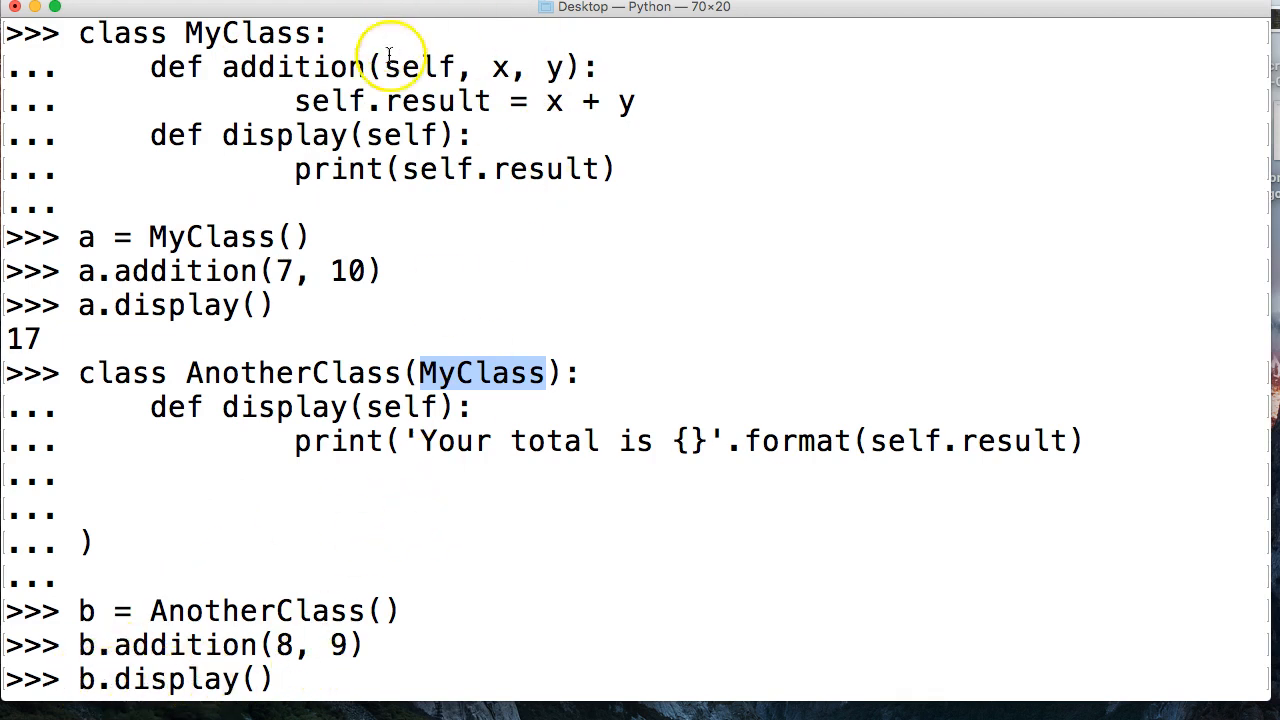
mouse_move(482, 412)
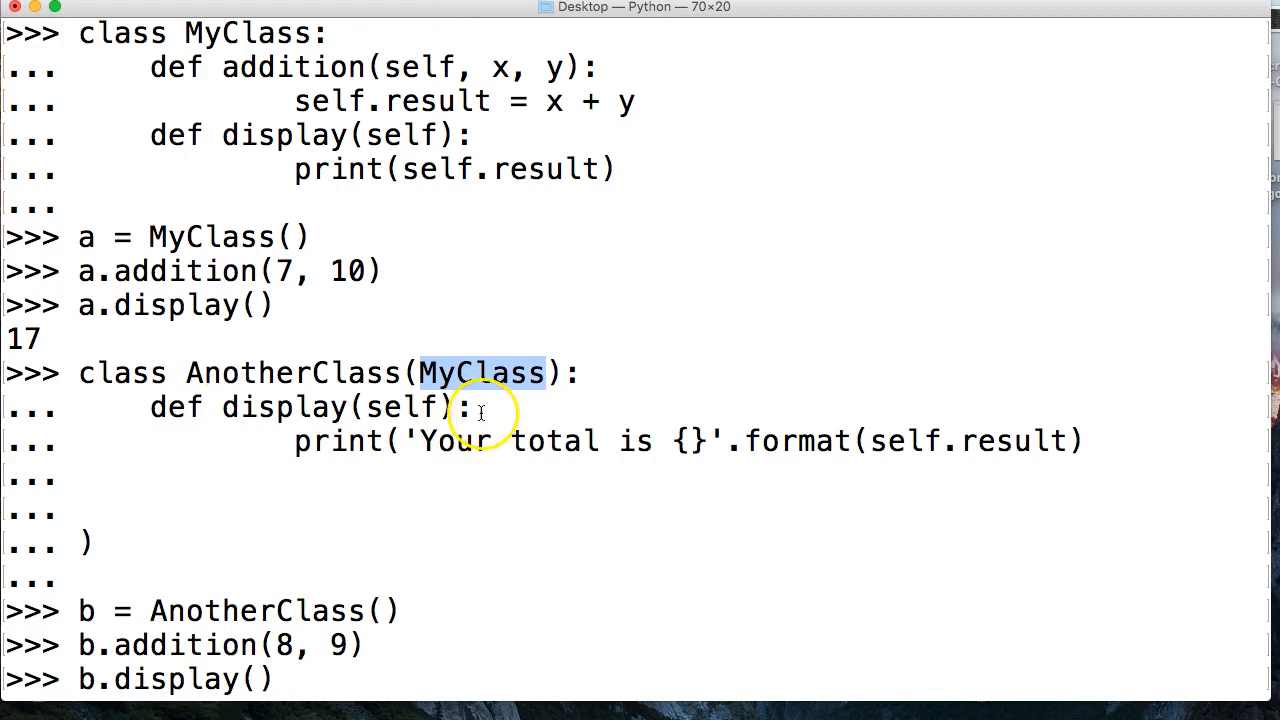
mouse_move(180, 408)
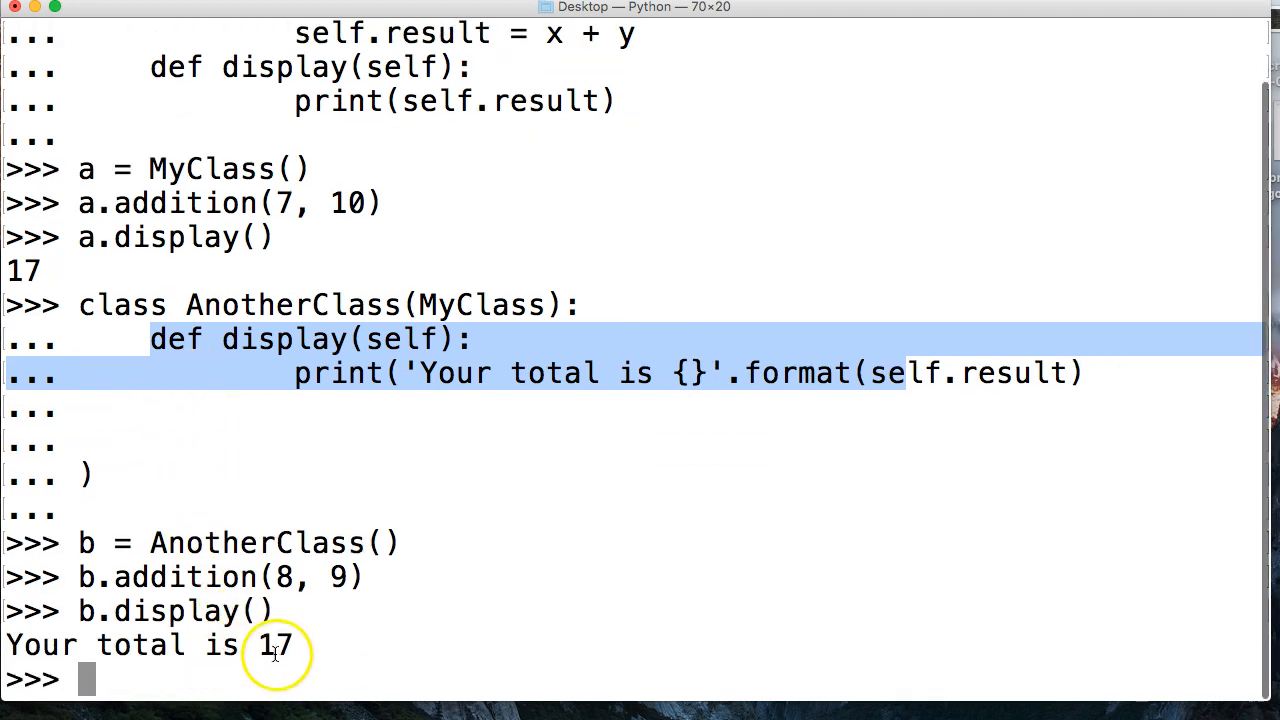
mouse_move(144, 590)
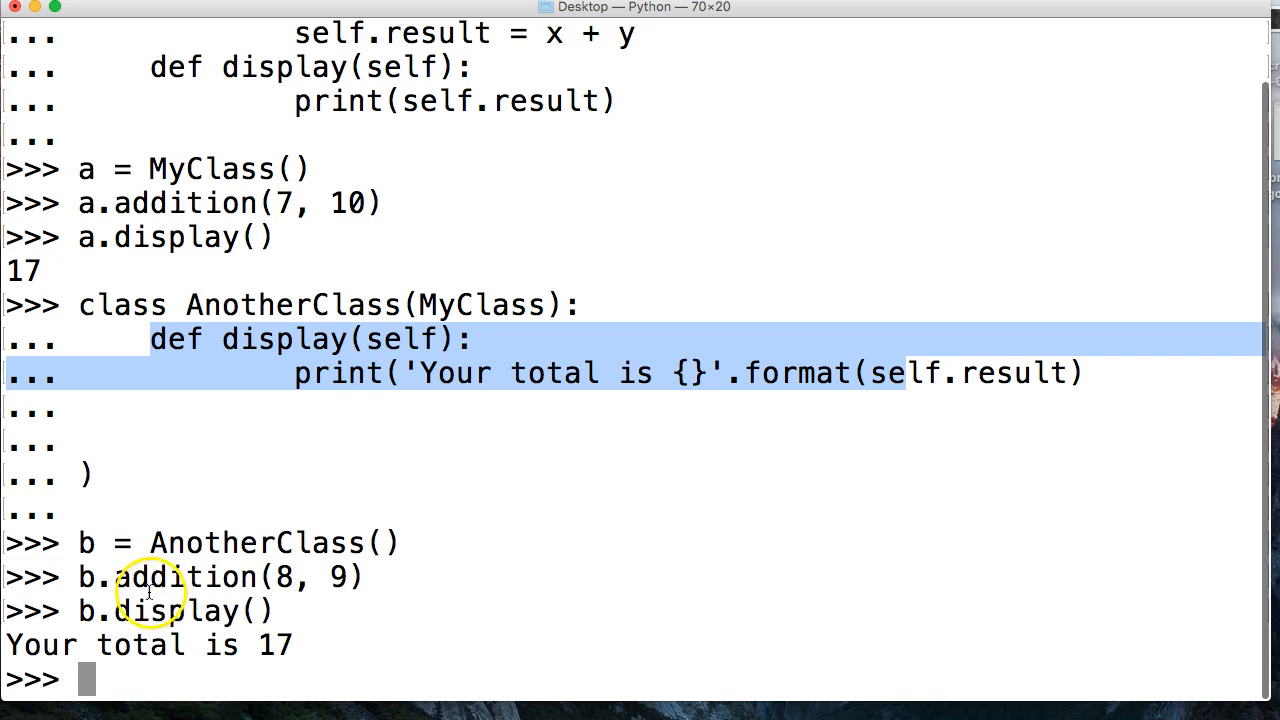
mouse_move(296, 322)
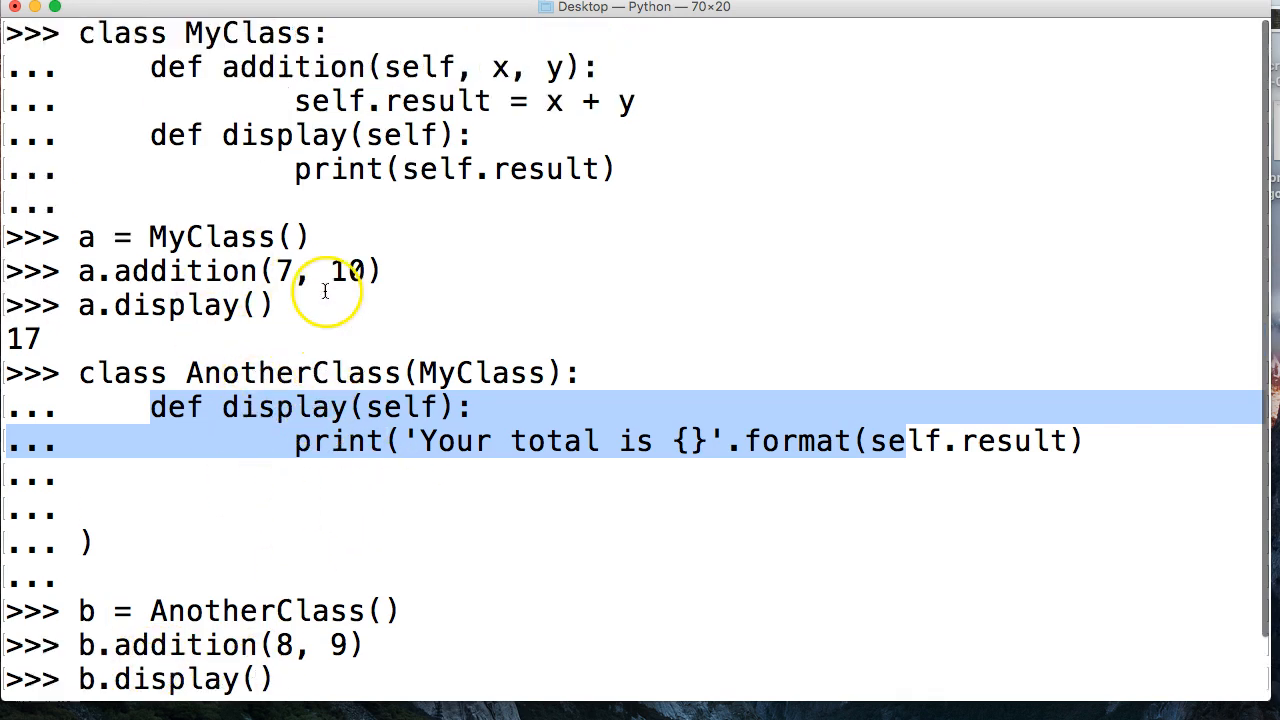
mouse_move(280, 136)
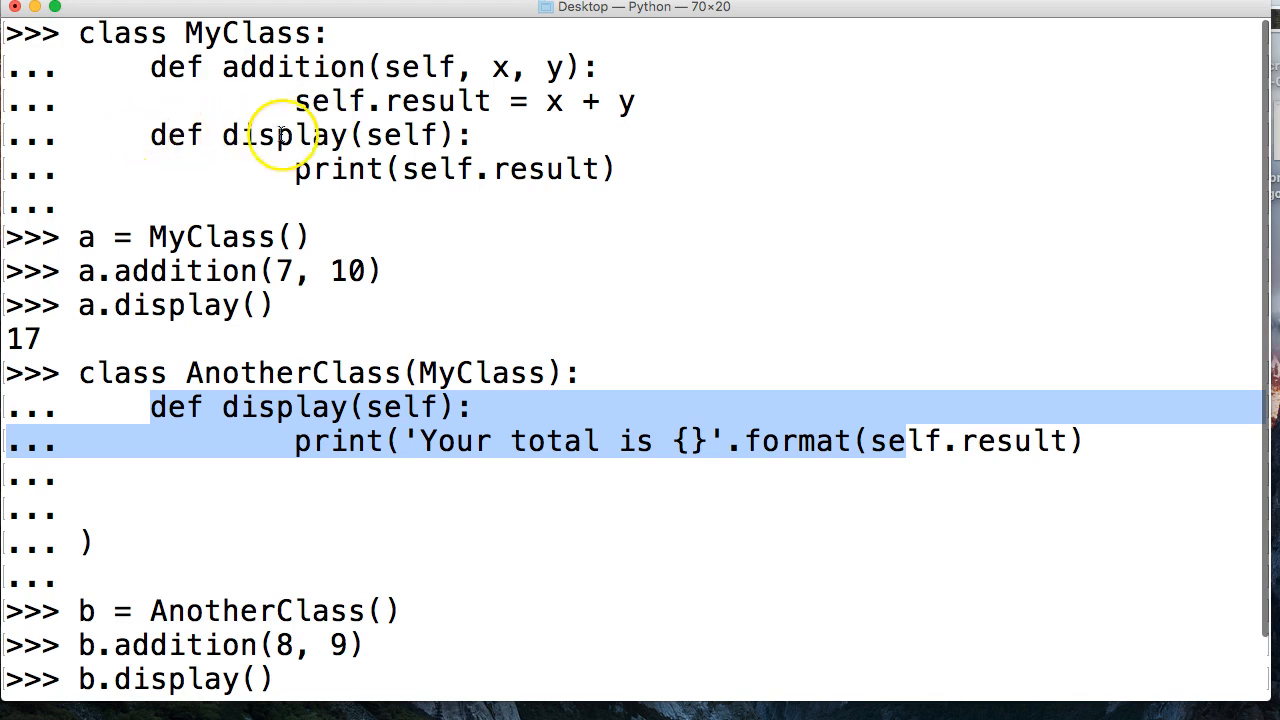